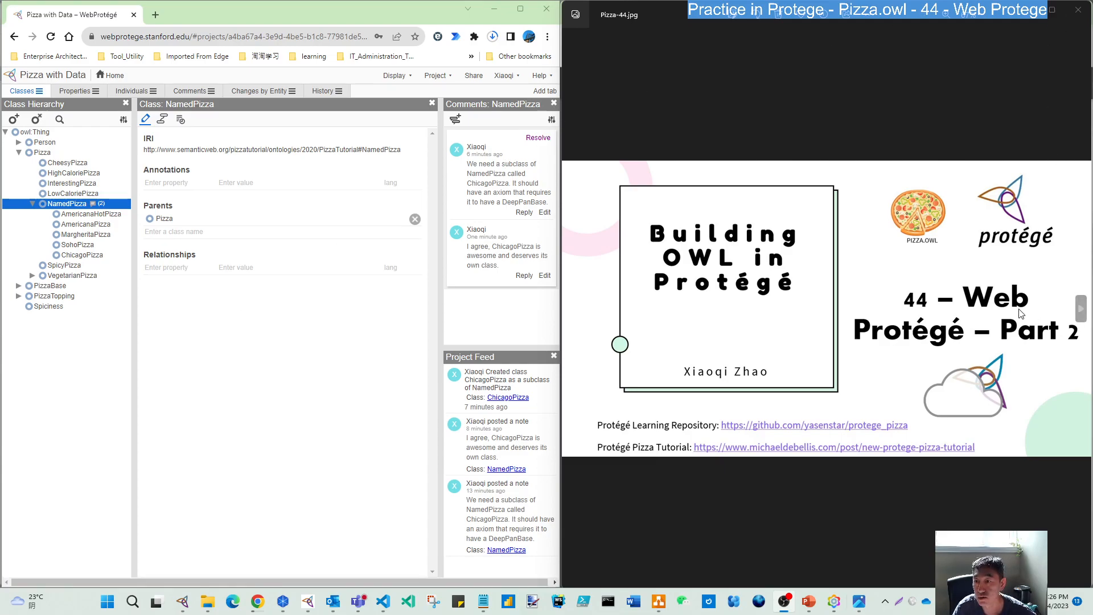
mouse_move(1056, 372)
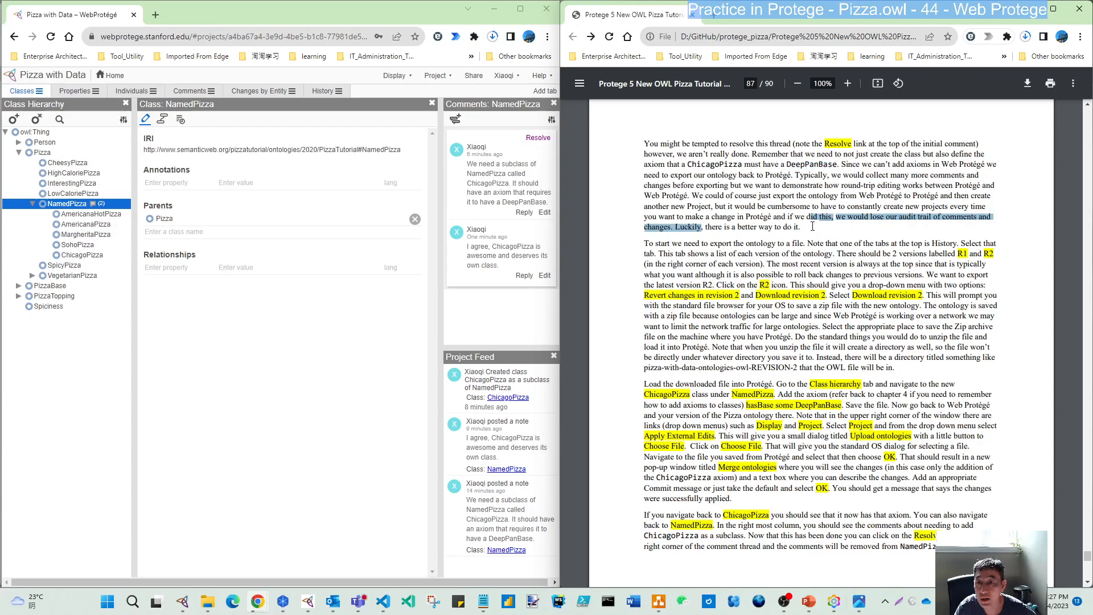
- Show the project's revision history, listing revision 2 creating ChicagoPizza above the initial import
left_click(706, 228)
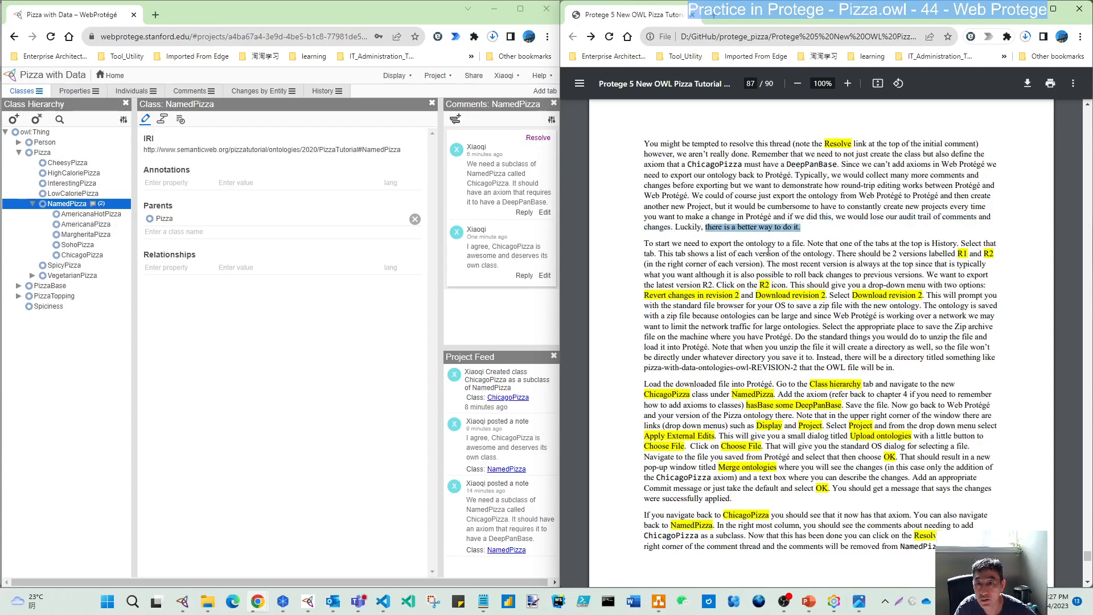
scroll("down", 3)
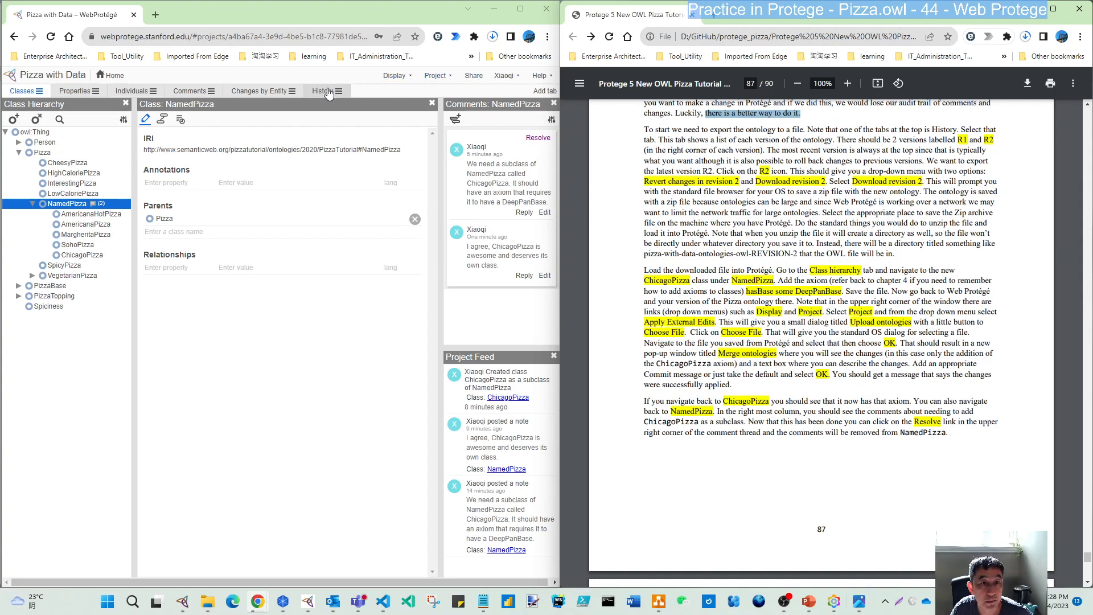
left_click(322, 91)
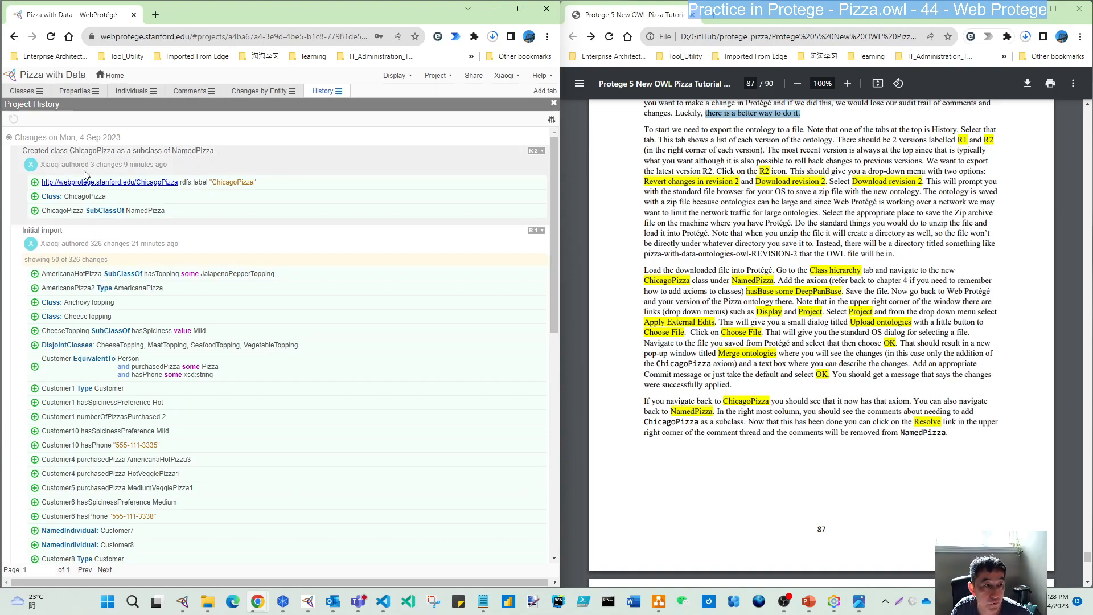
mouse_move(95, 232)
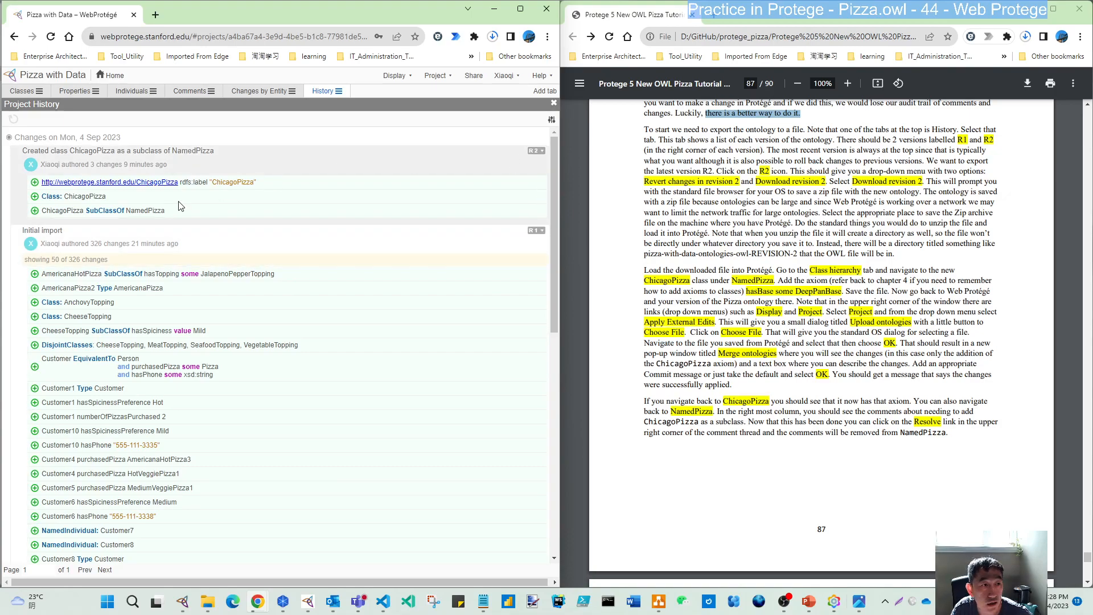
double_click(84, 196)
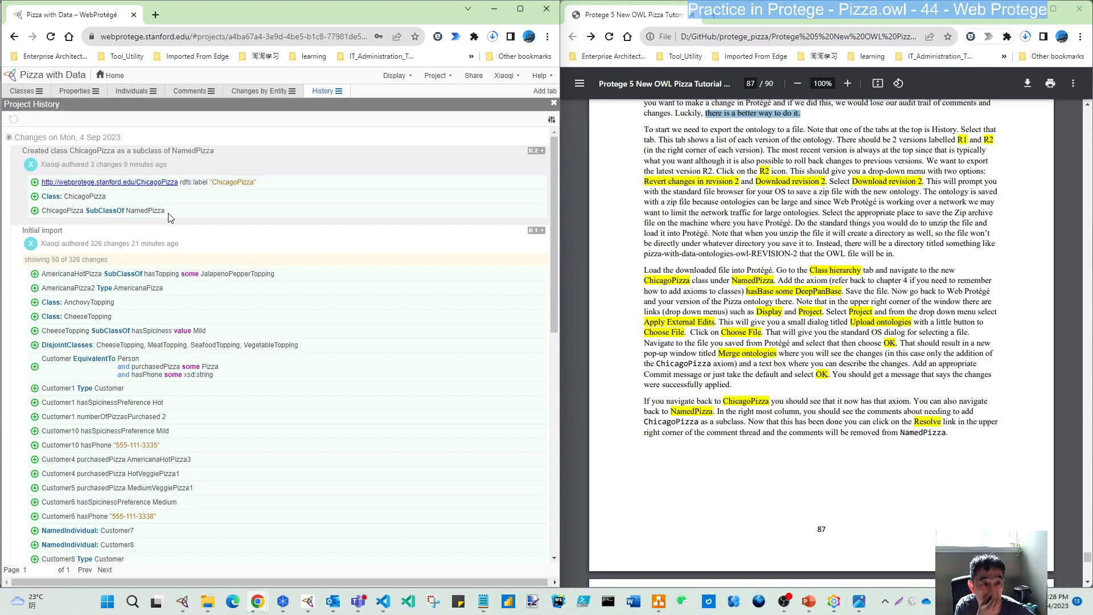
mouse_move(244, 179)
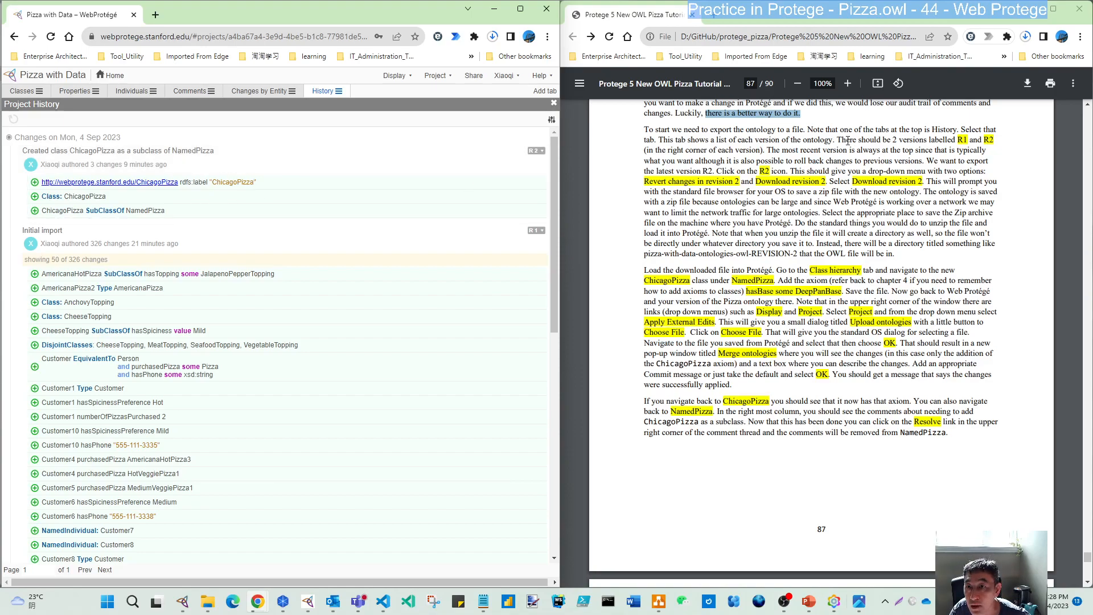
mouse_move(498, 182)
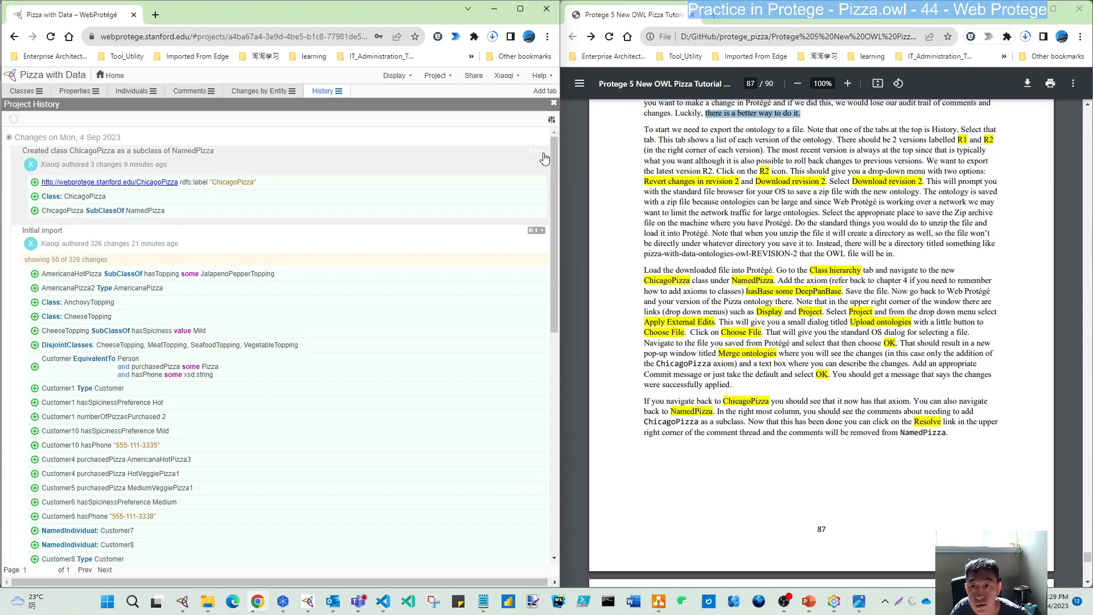
- Download revision 2 of the Pizza with Data project as a zip file
left_click(534, 150)
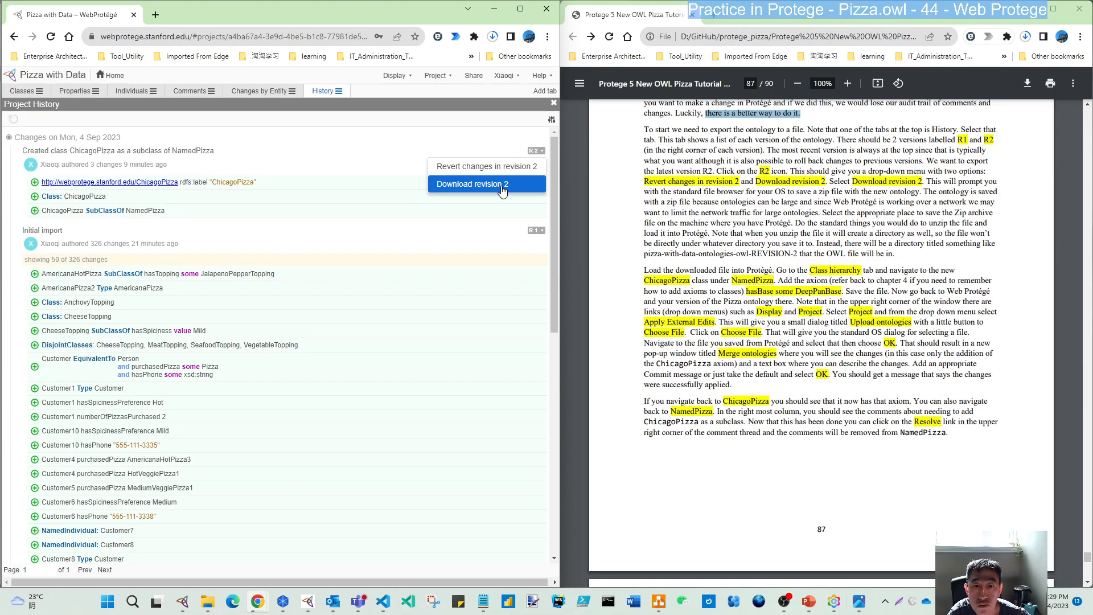
mouse_move(491, 141)
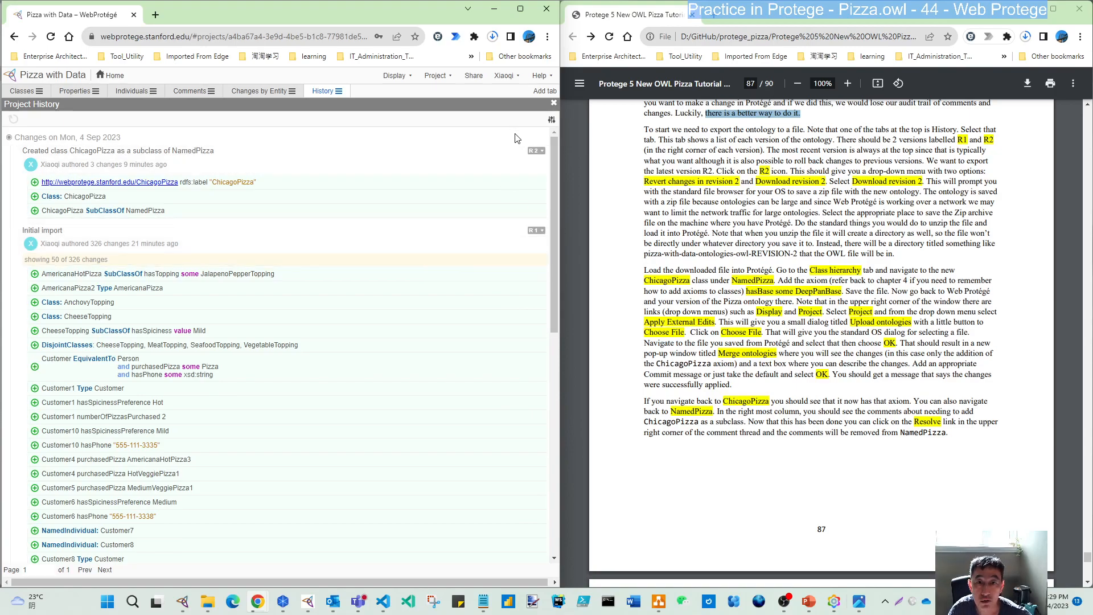
left_click(535, 151)
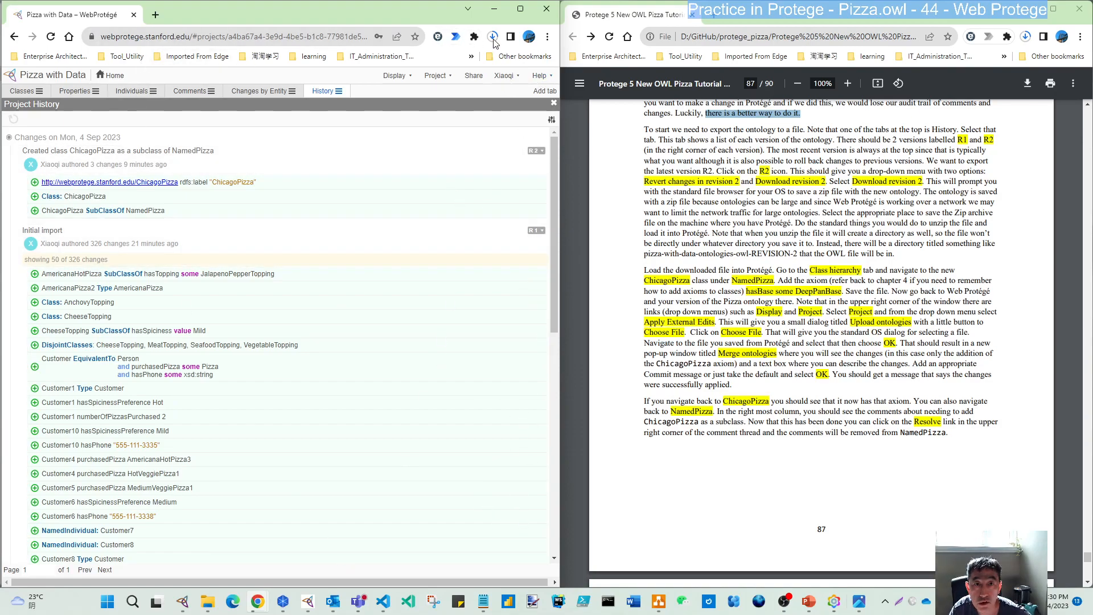
- Extract the downloaded revision 2 zip into the Downloads folder
left_click(491, 36)
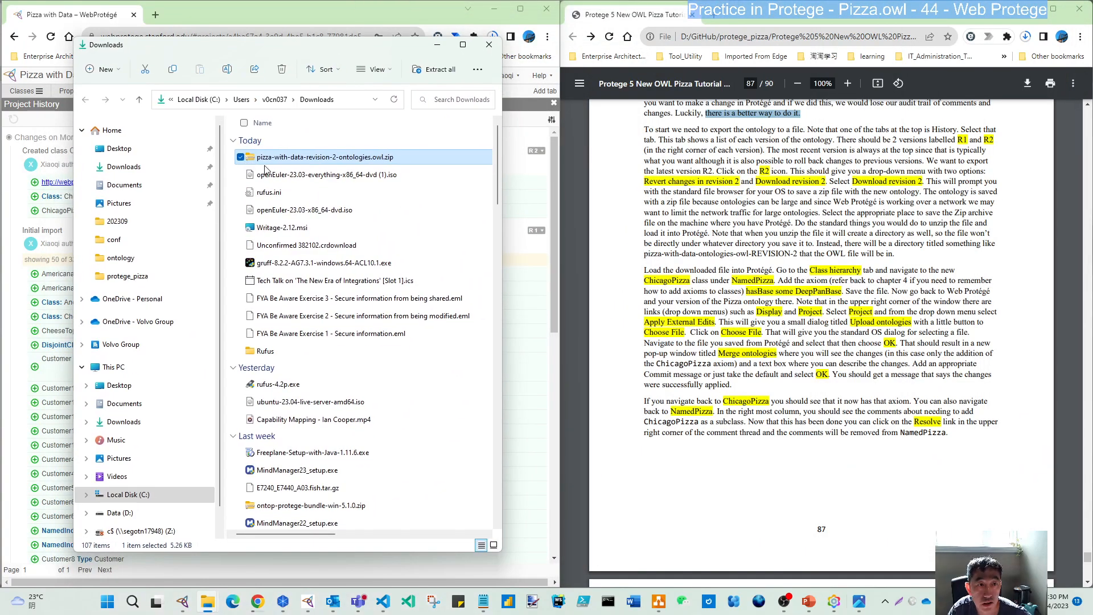
mouse_move(340, 166)
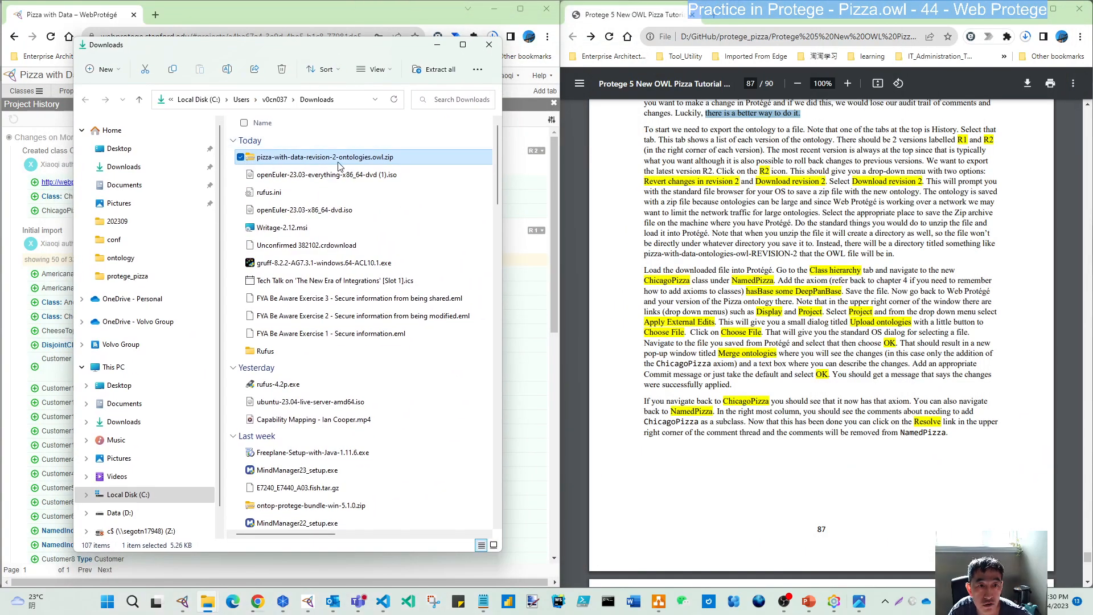
mouse_move(387, 164)
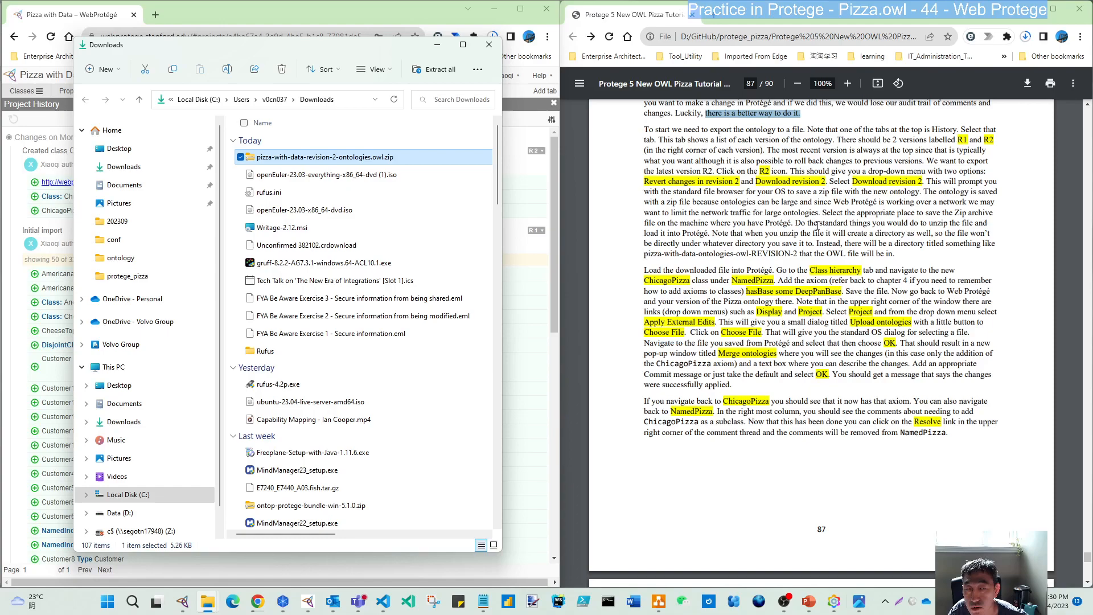
right_click(324, 157)
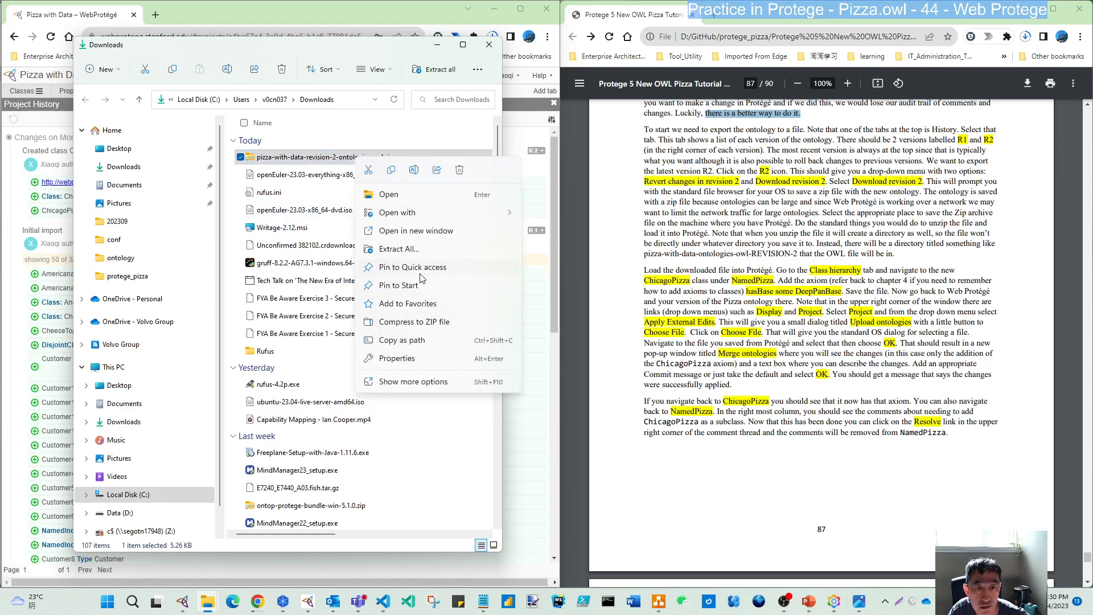
left_click(398, 249)
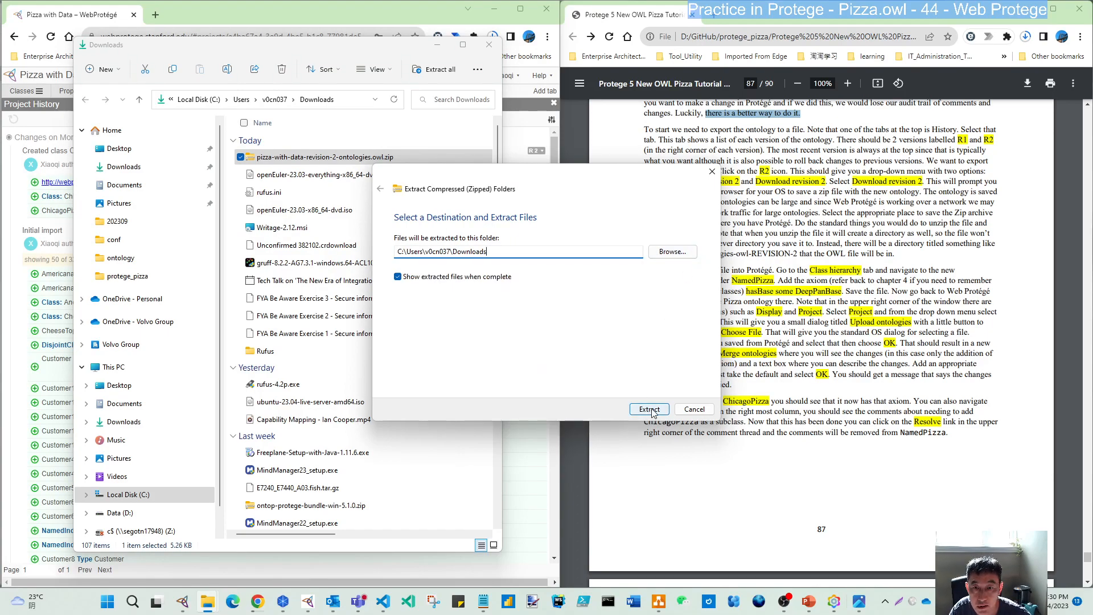
left_click(647, 409)
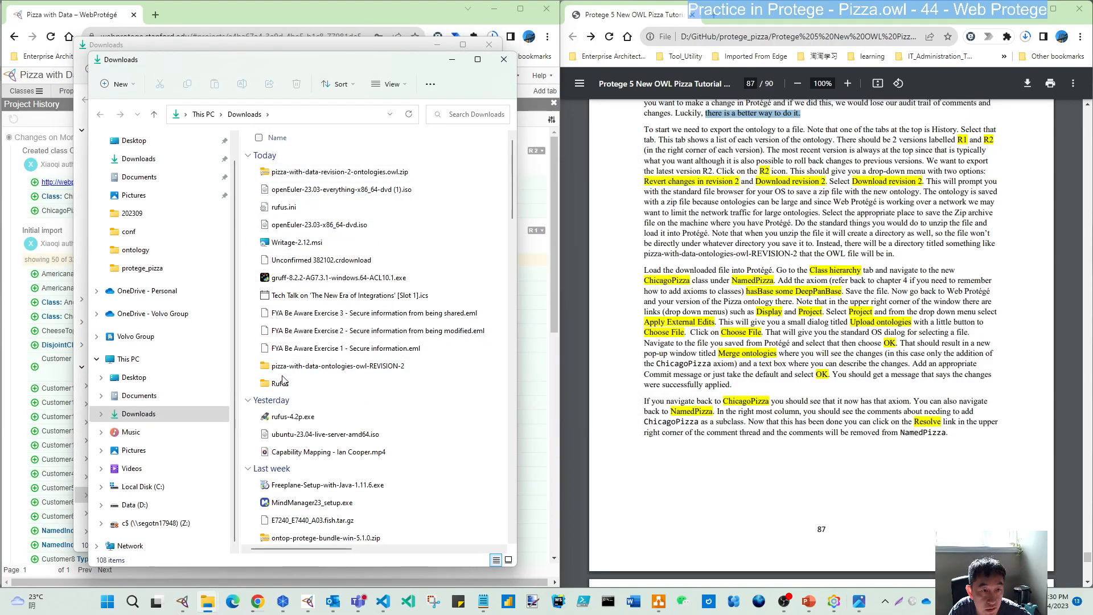
- Open the extracted pizza-with-data-ontologies-owl-REVISION-2 folder containing PizzaTutorial.owl
left_click(339, 172)
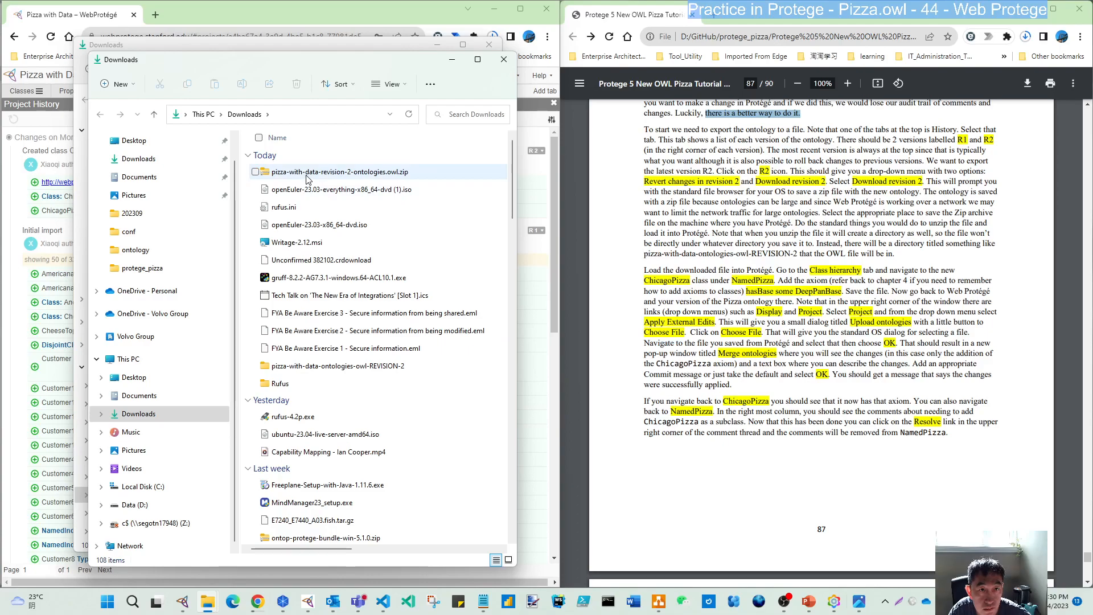
left_click(337, 365)
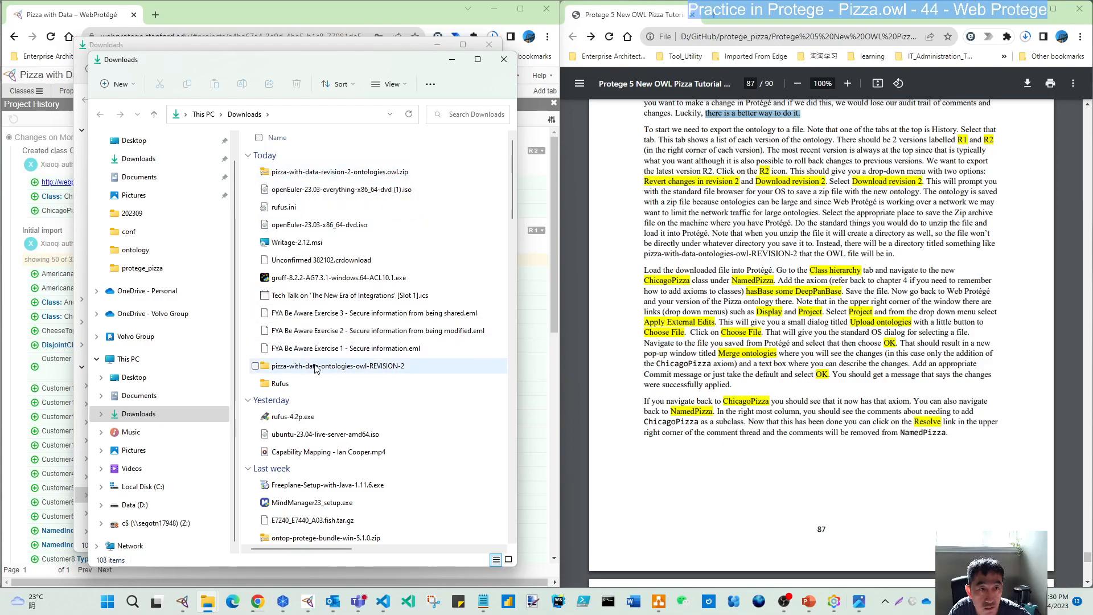
left_click(337, 366)
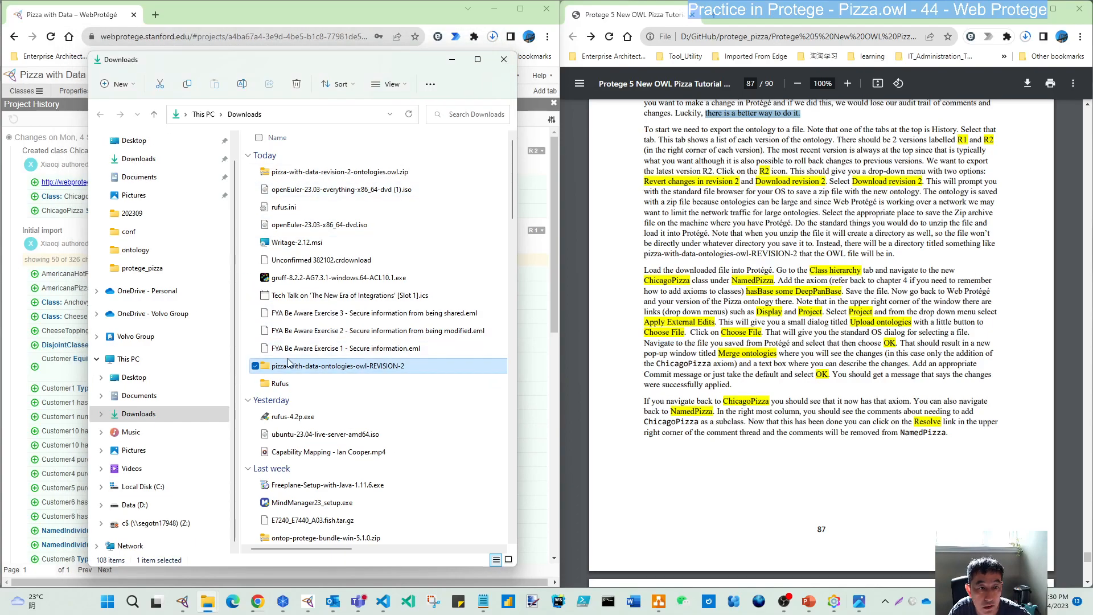
double_click(341, 366)
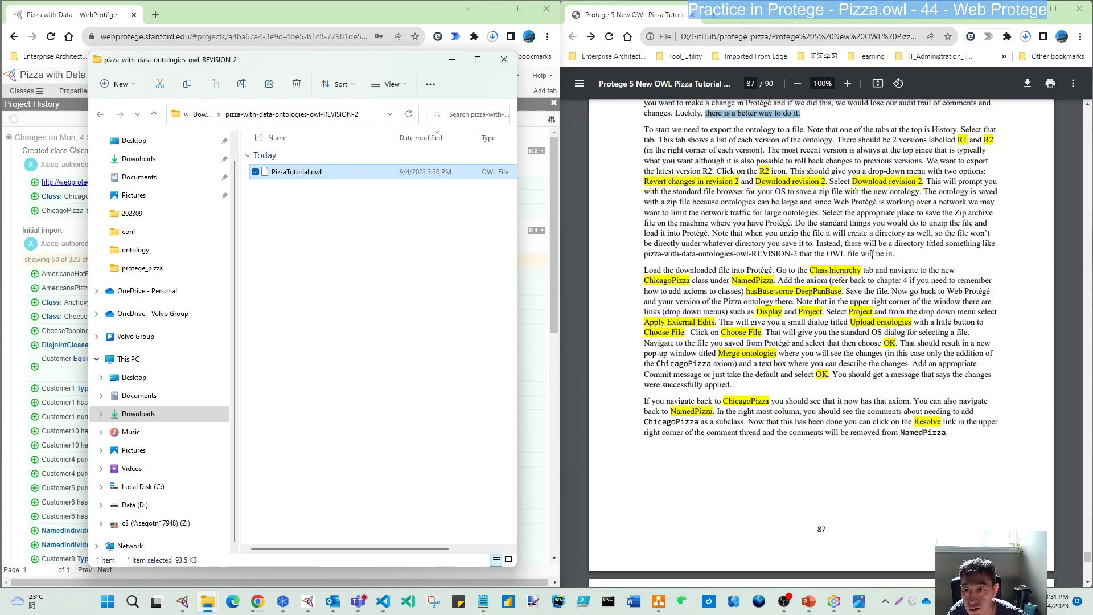
- Browse to the D: drive and back to Downloads to locate a destination for the ontology
scroll("down", 3)
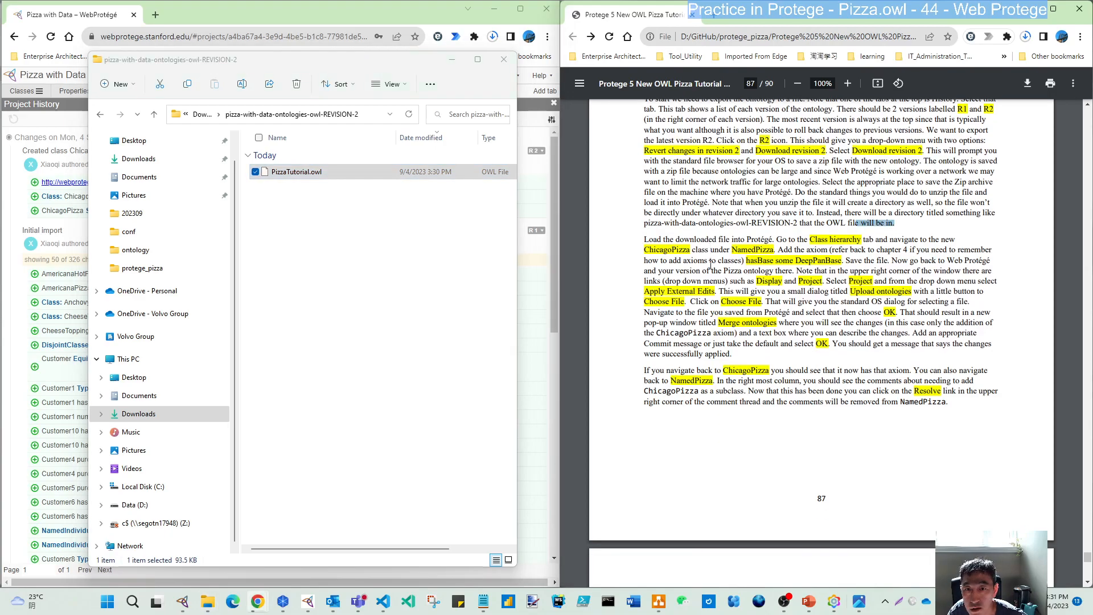
scroll("down", 3)
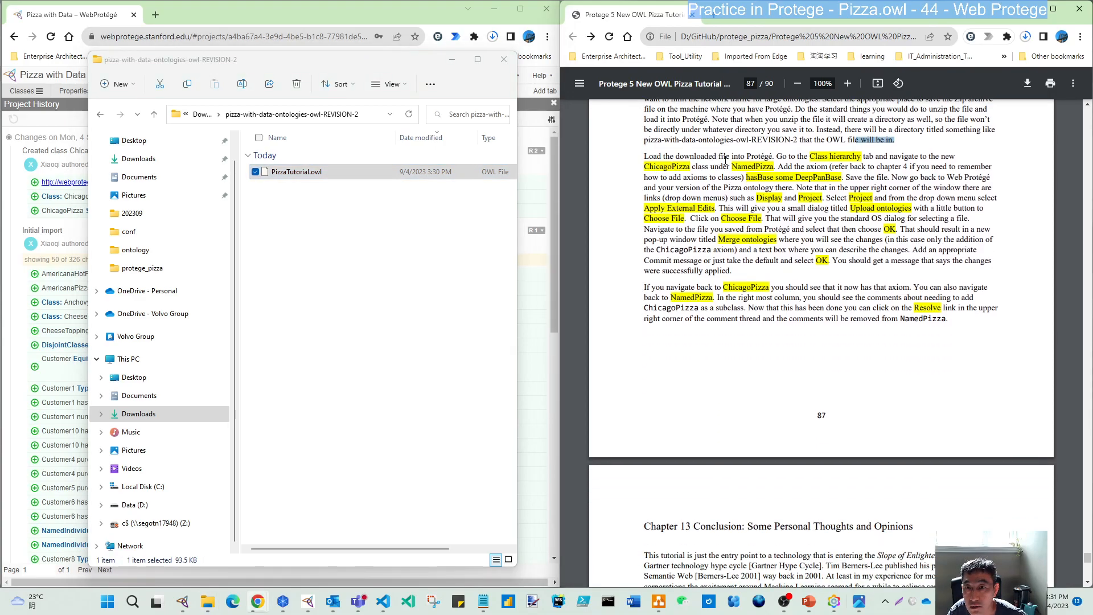
left_click(295, 171)
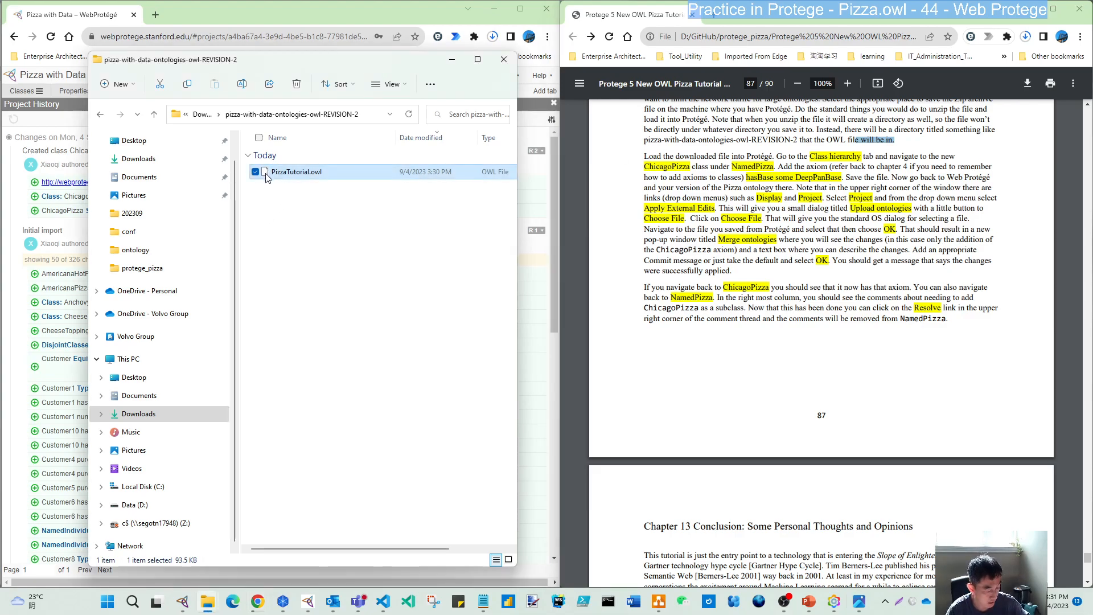
mouse_move(265, 382)
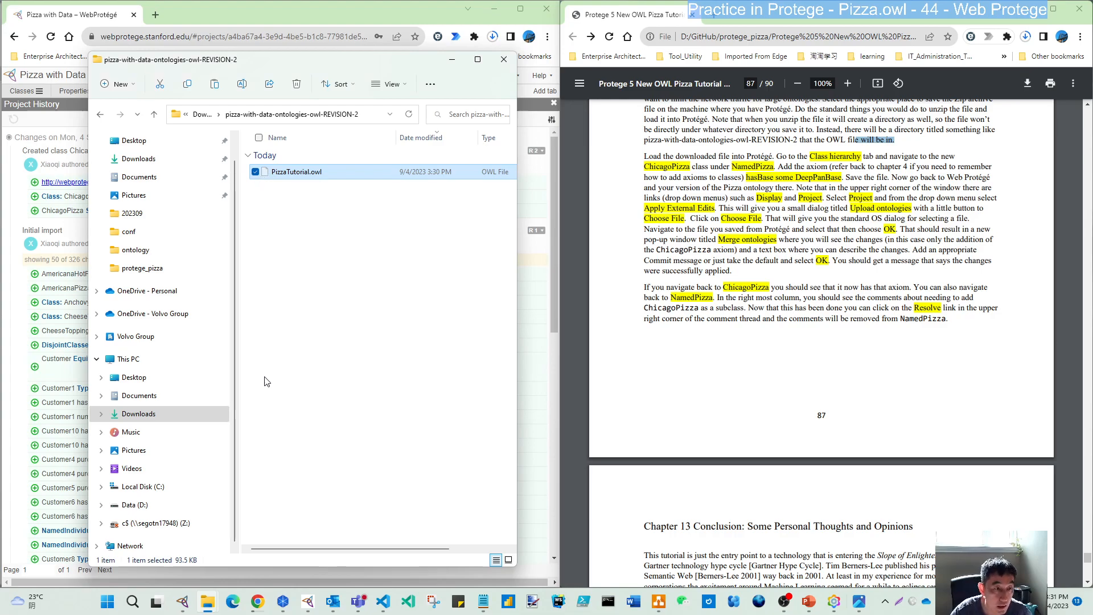
left_click(131, 504)
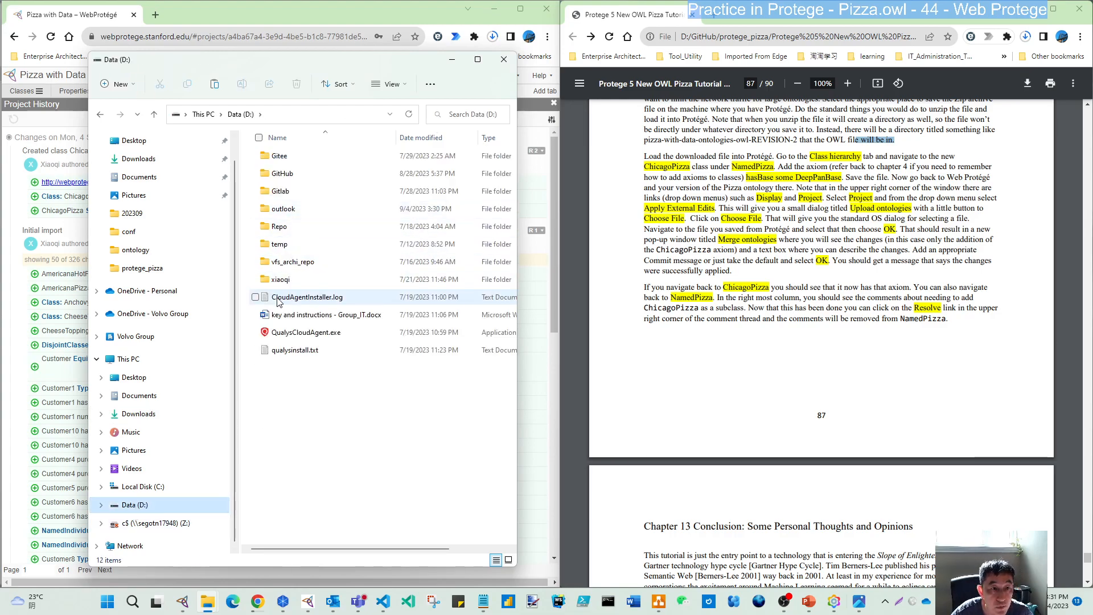
double_click(280, 278)
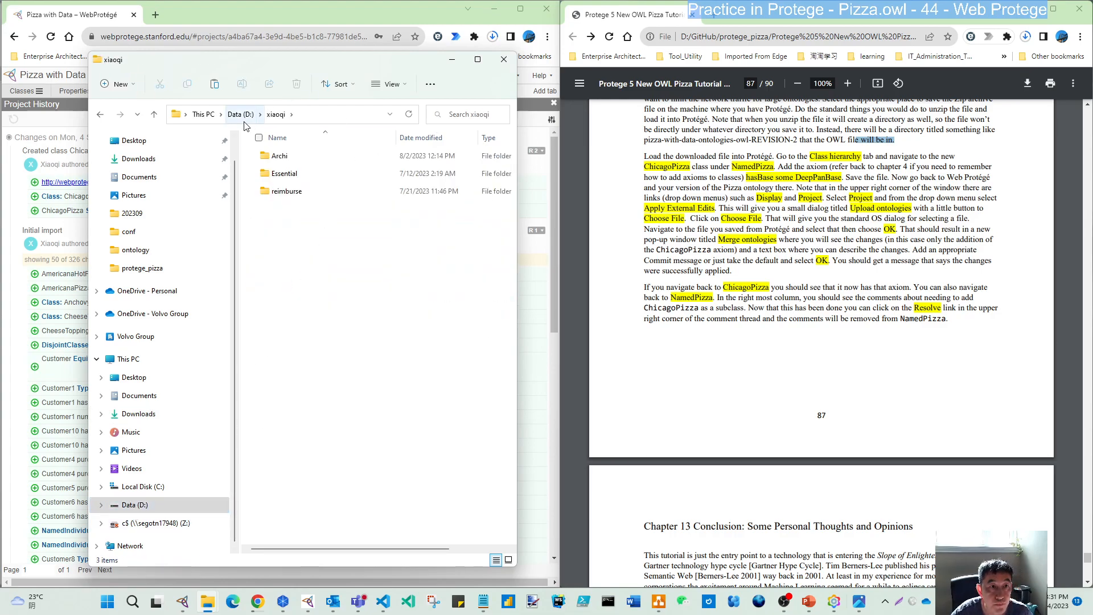
left_click(240, 114)
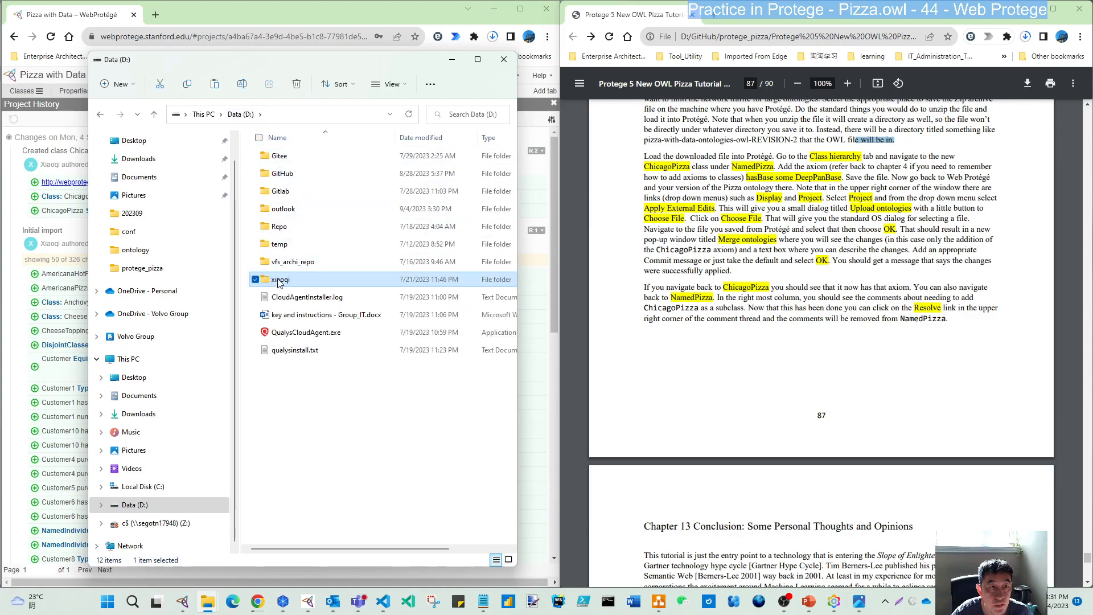
left_click(138, 159)
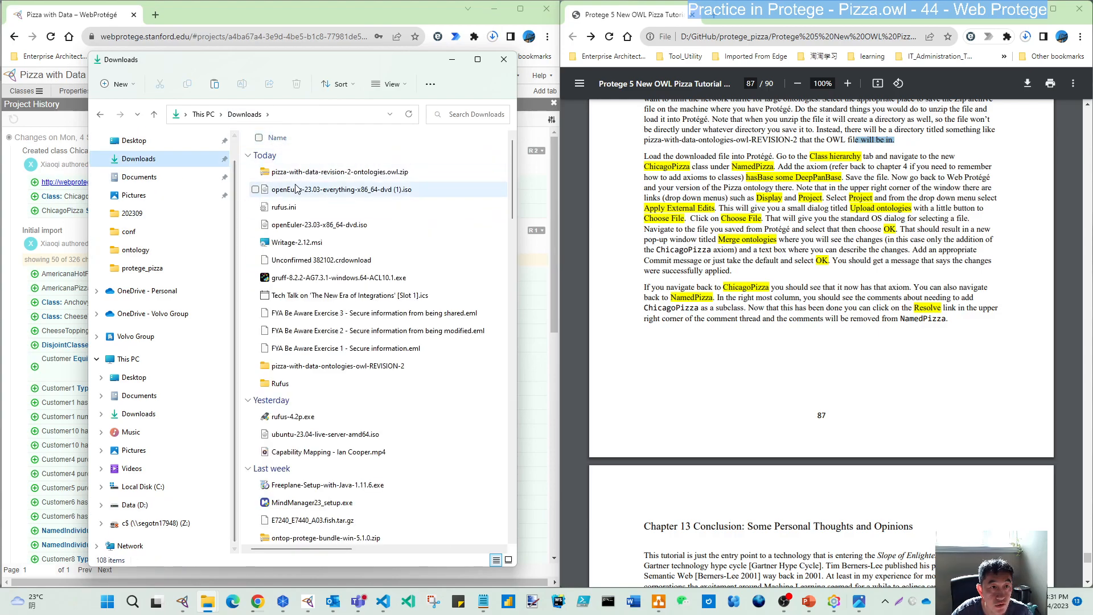
- Place the extracted REVISION-2 folder into D:\GitHub\protege_pizza
left_click(337, 365)
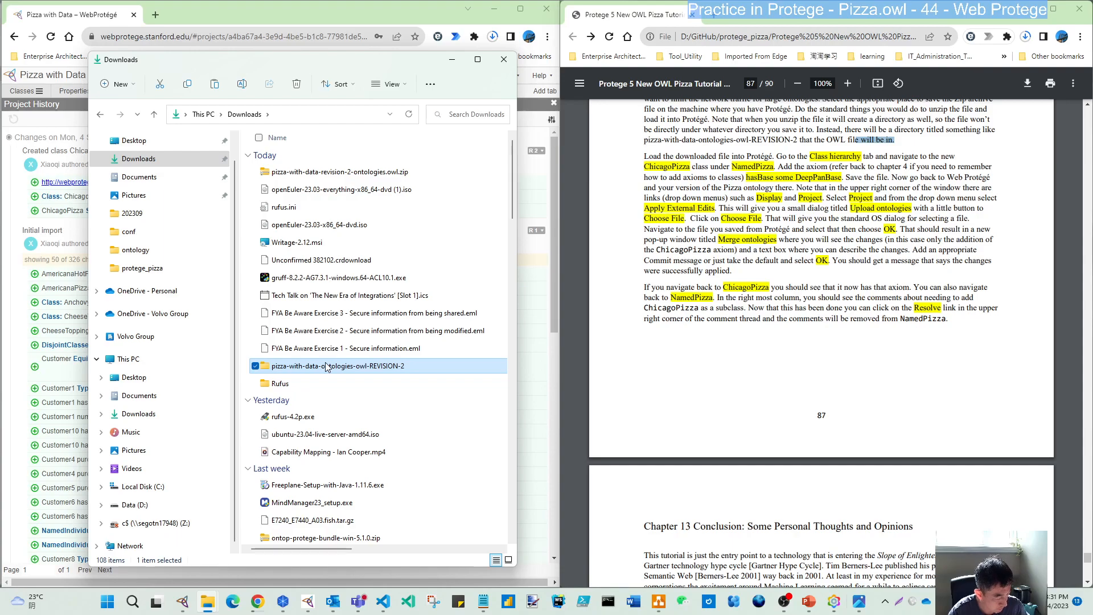
left_click(132, 504)
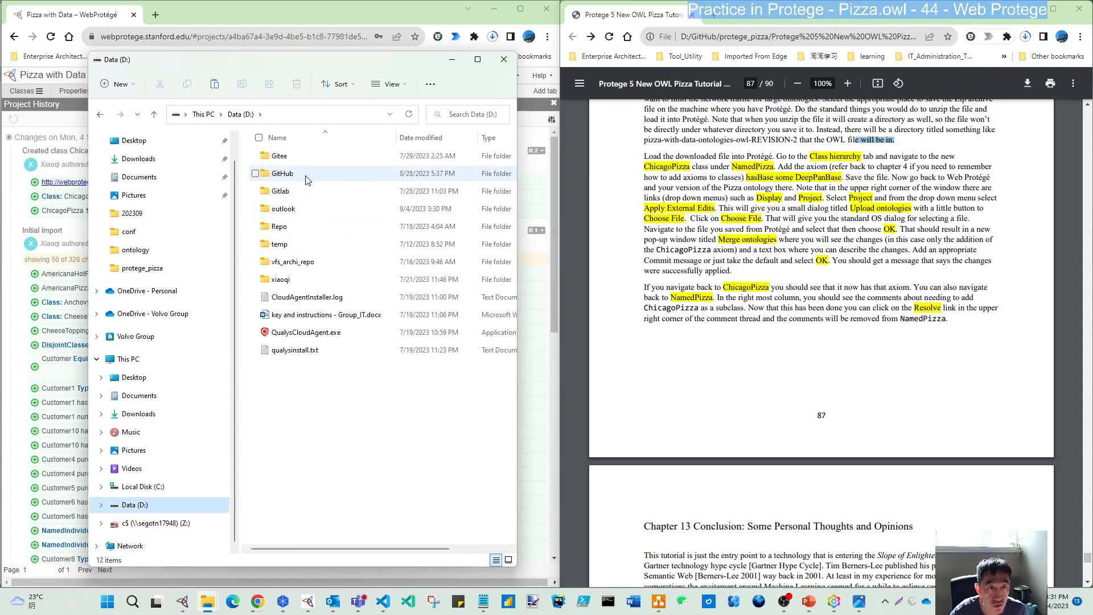
double_click(281, 173)
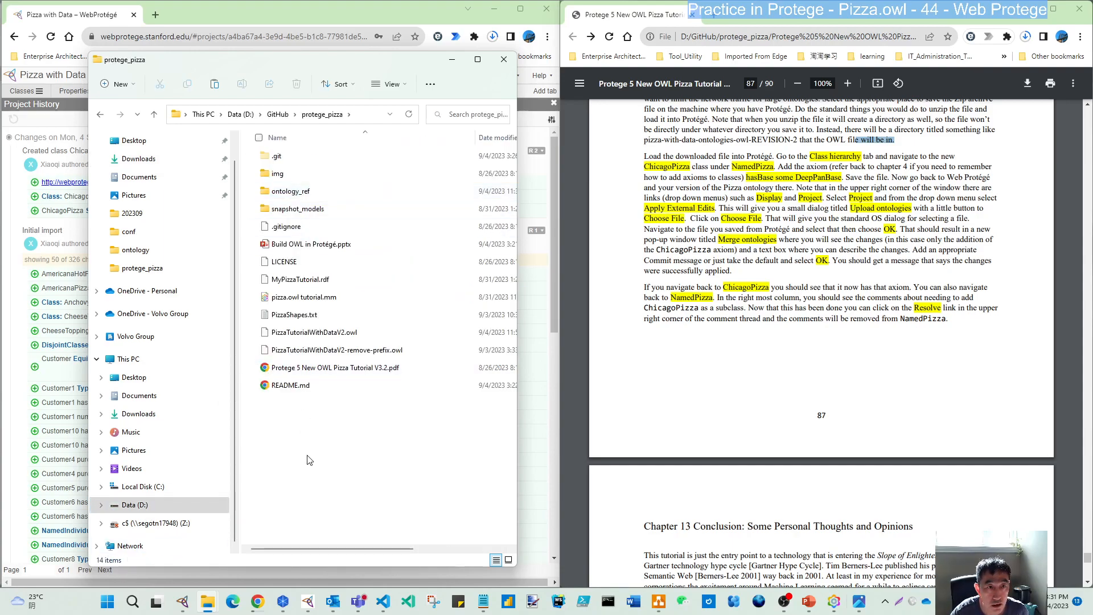
mouse_move(312, 473)
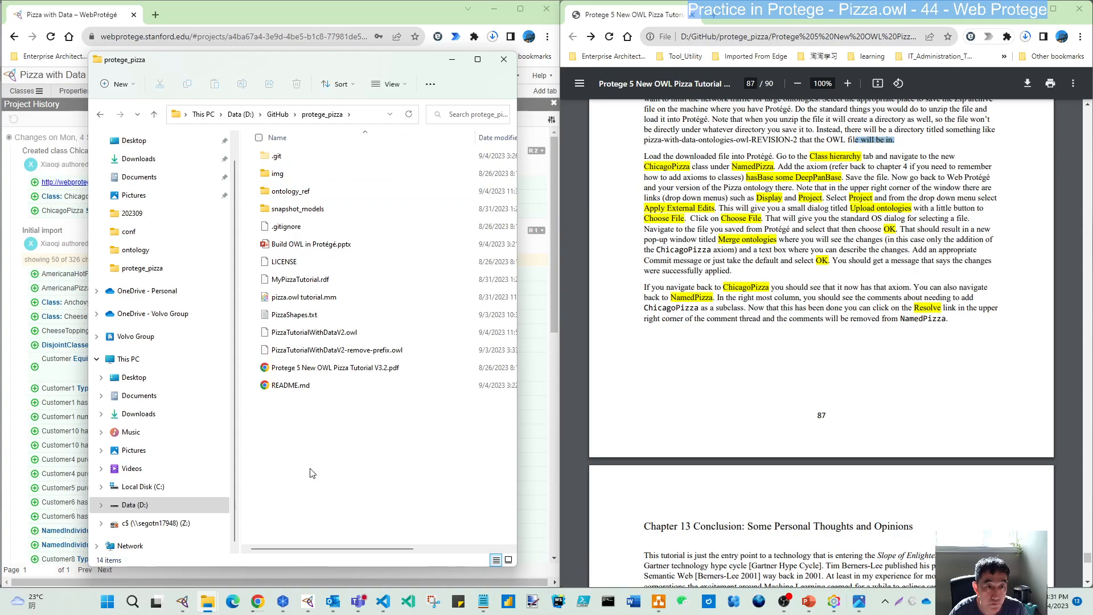
left_click(337, 403)
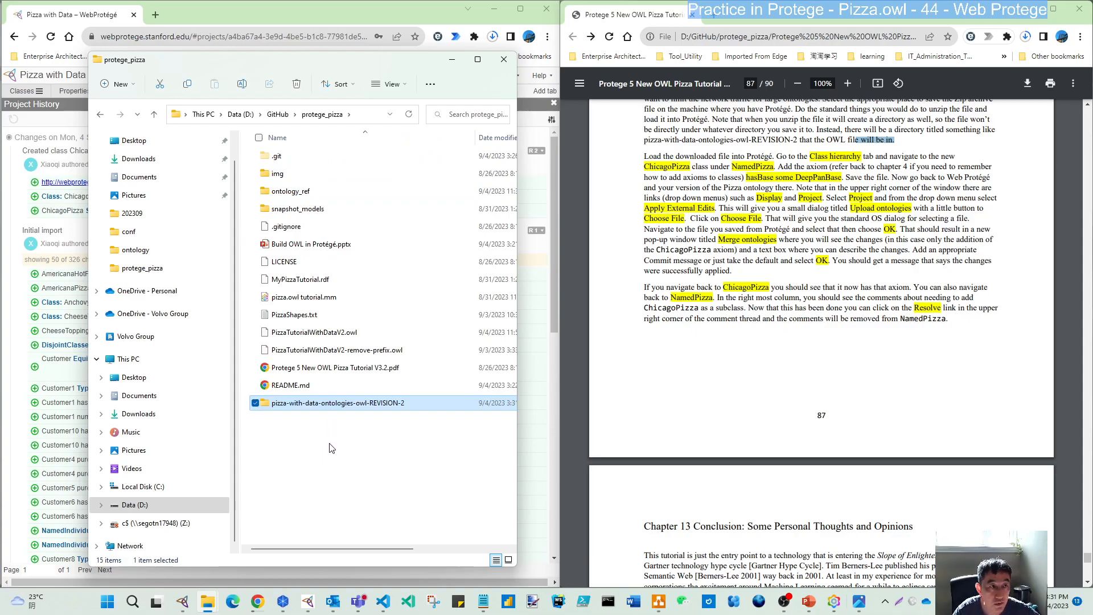
mouse_move(347, 64)
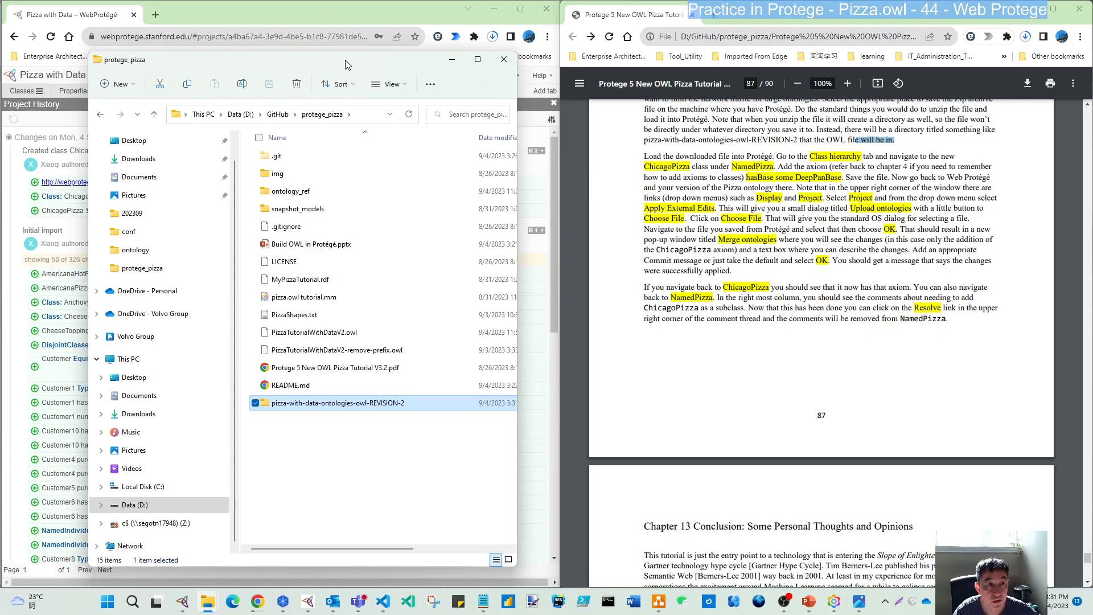
left_click(502, 58)
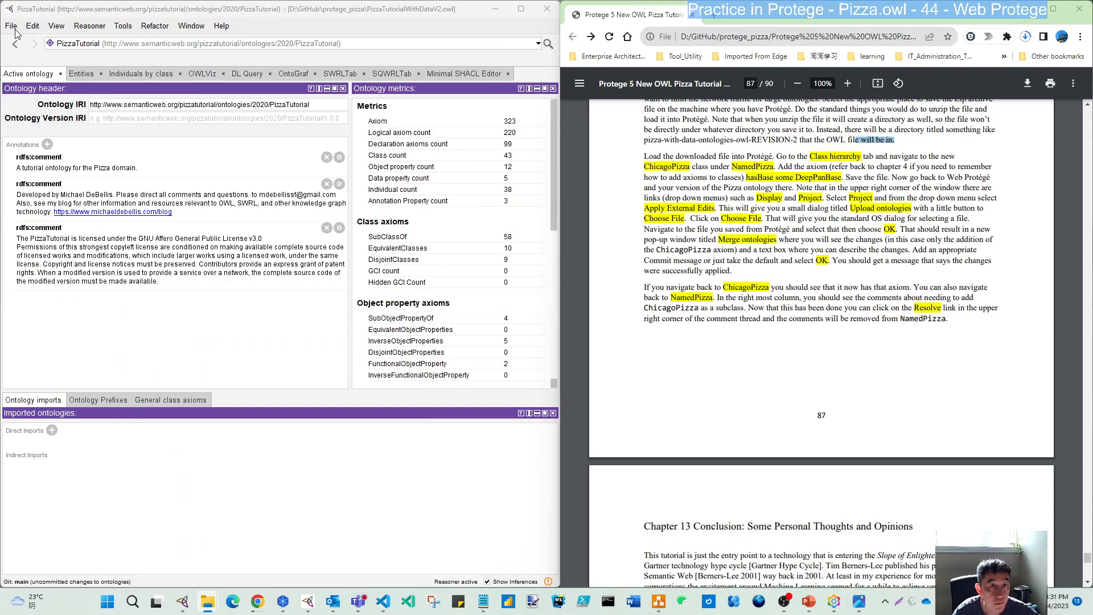
mouse_move(329, 17)
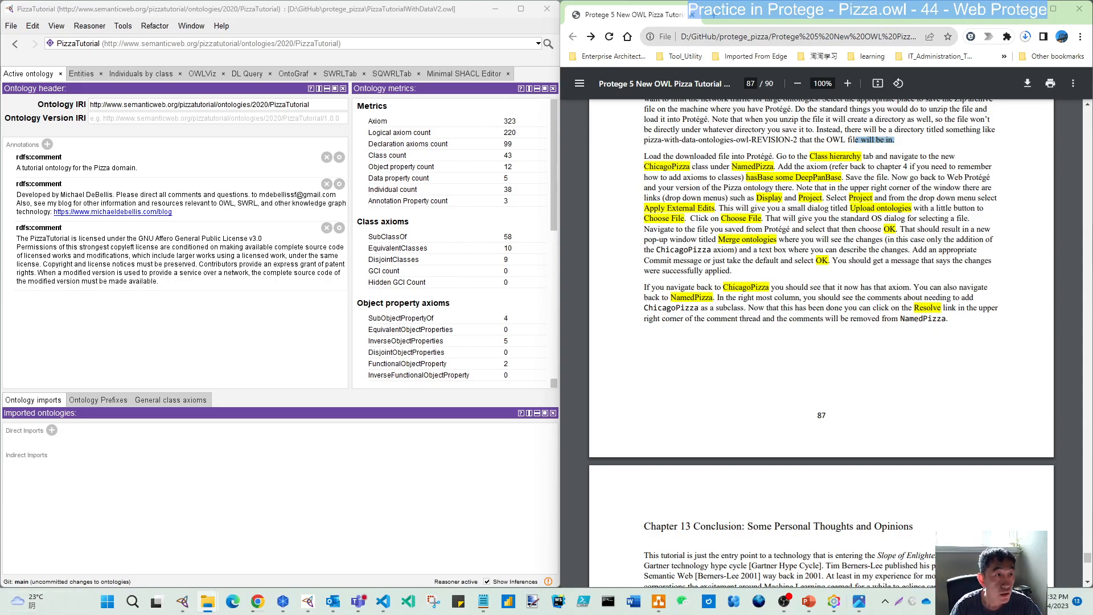
- Open PizzaTutorial.owl from the REVISION-2 folder in the current Protégé window
left_click(10, 26)
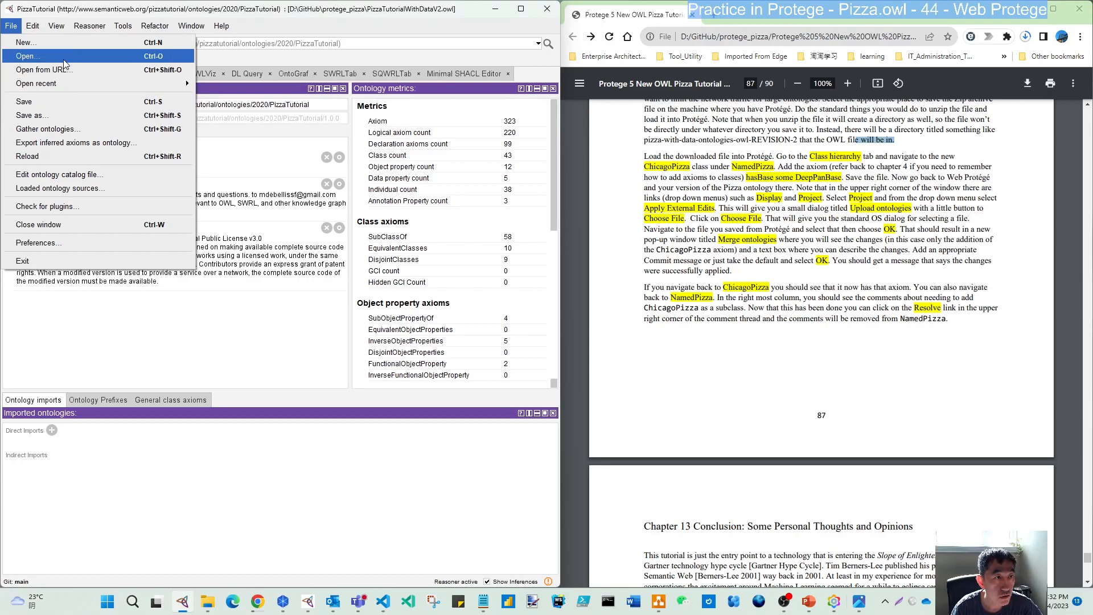
left_click(27, 56)
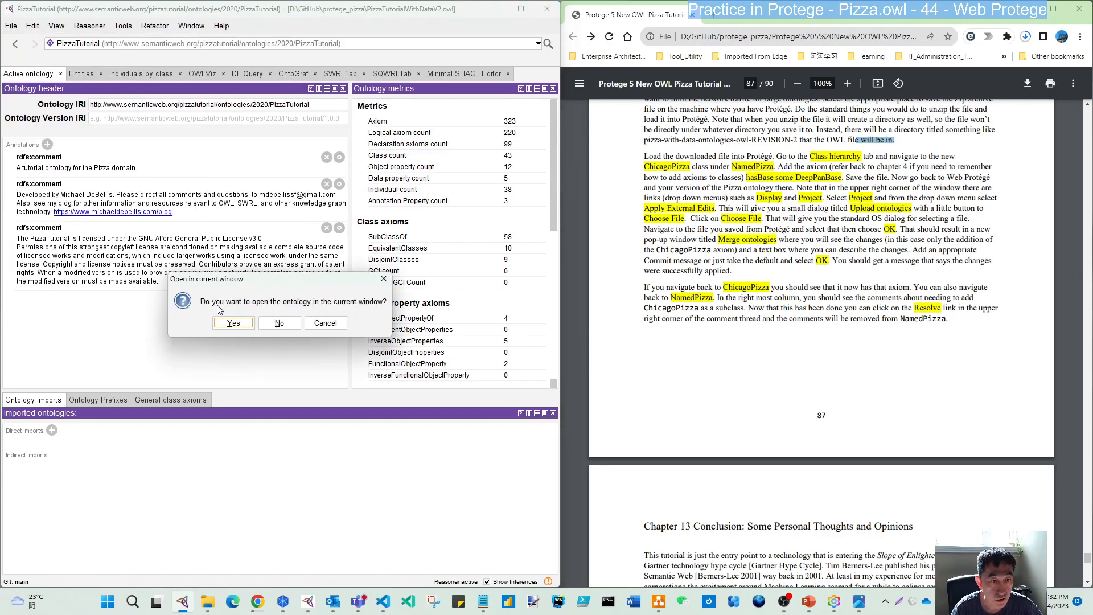
mouse_move(291, 315)
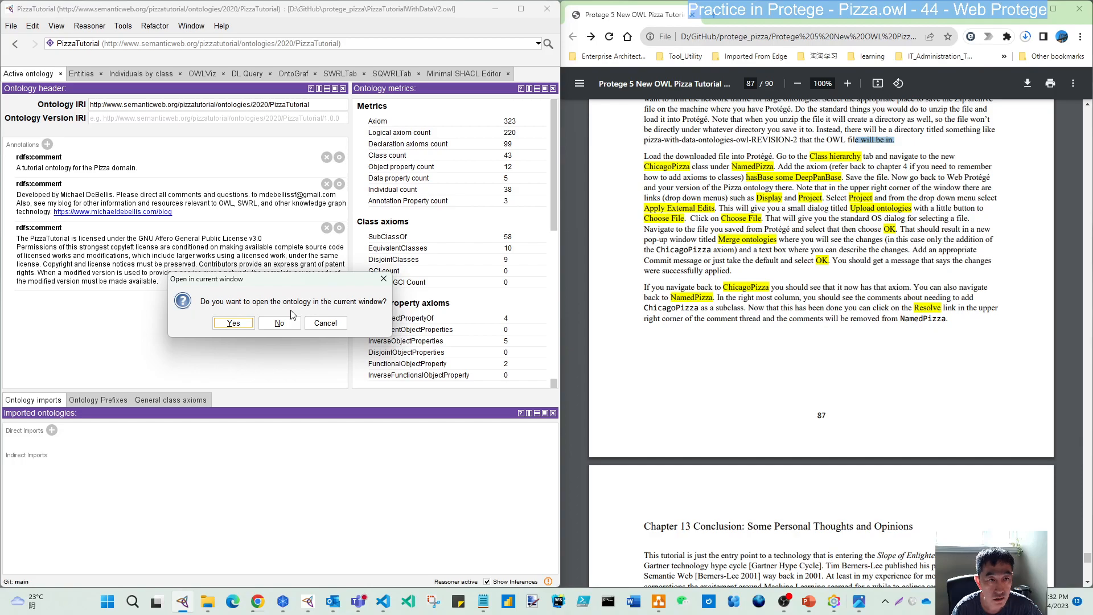
mouse_move(290, 321)
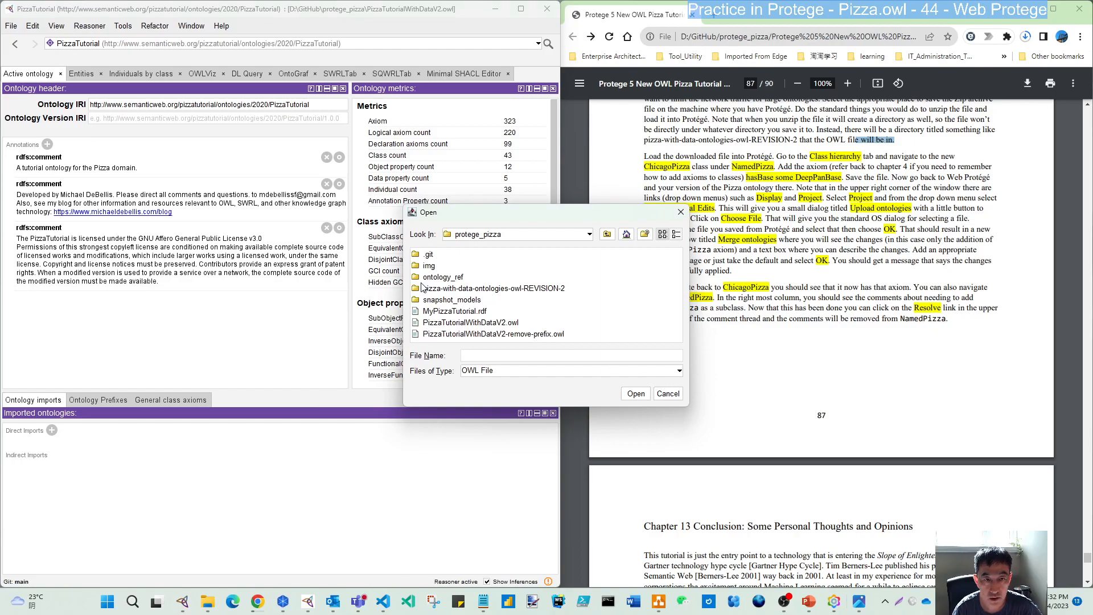
left_click(492, 288)
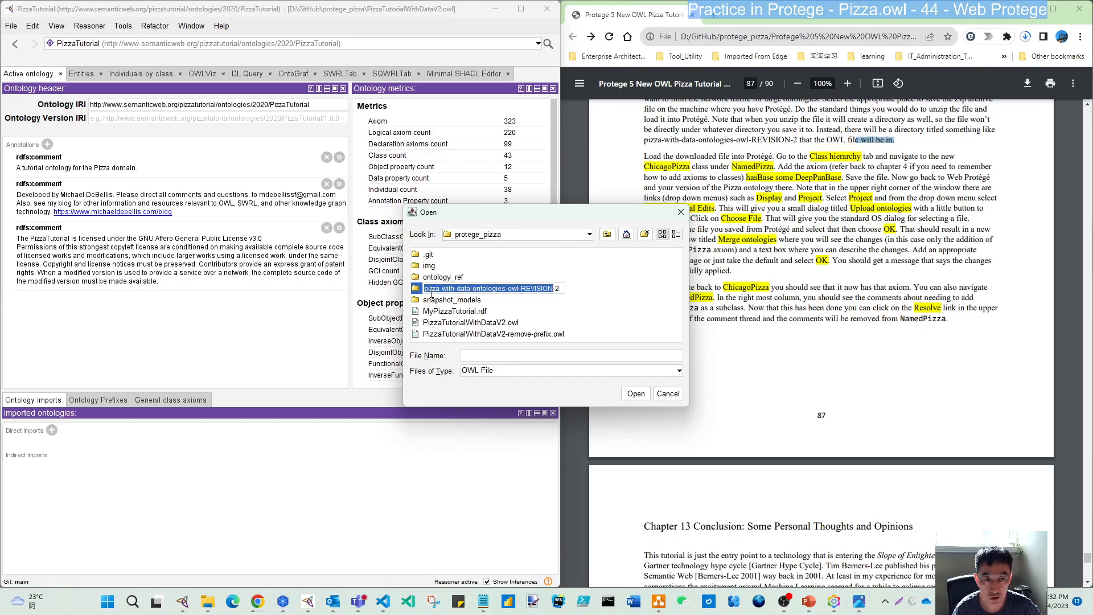
double_click(488, 288)
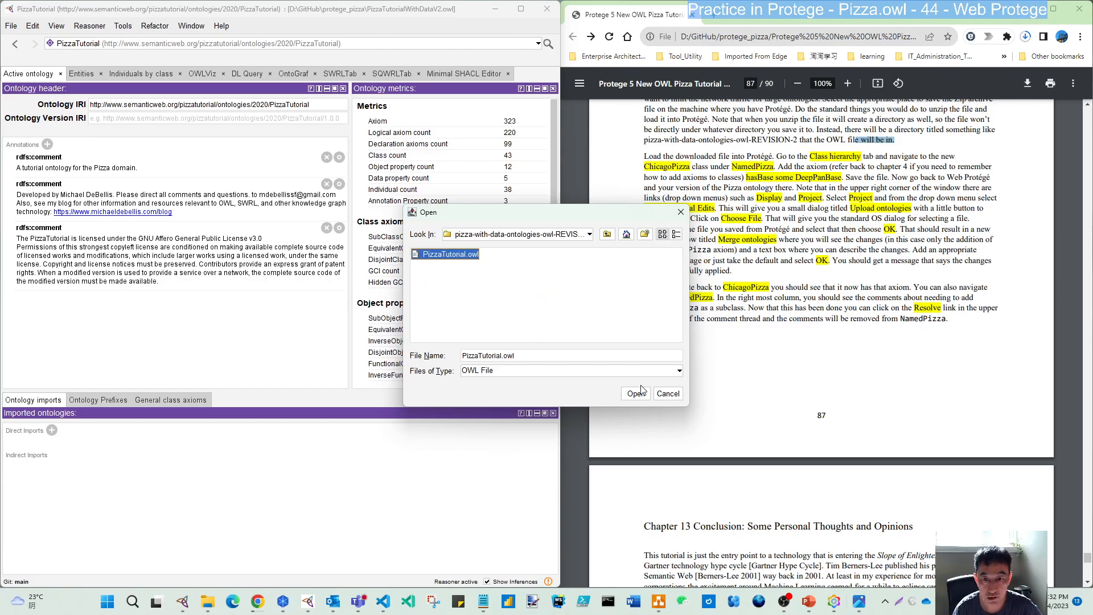
left_click(636, 393)
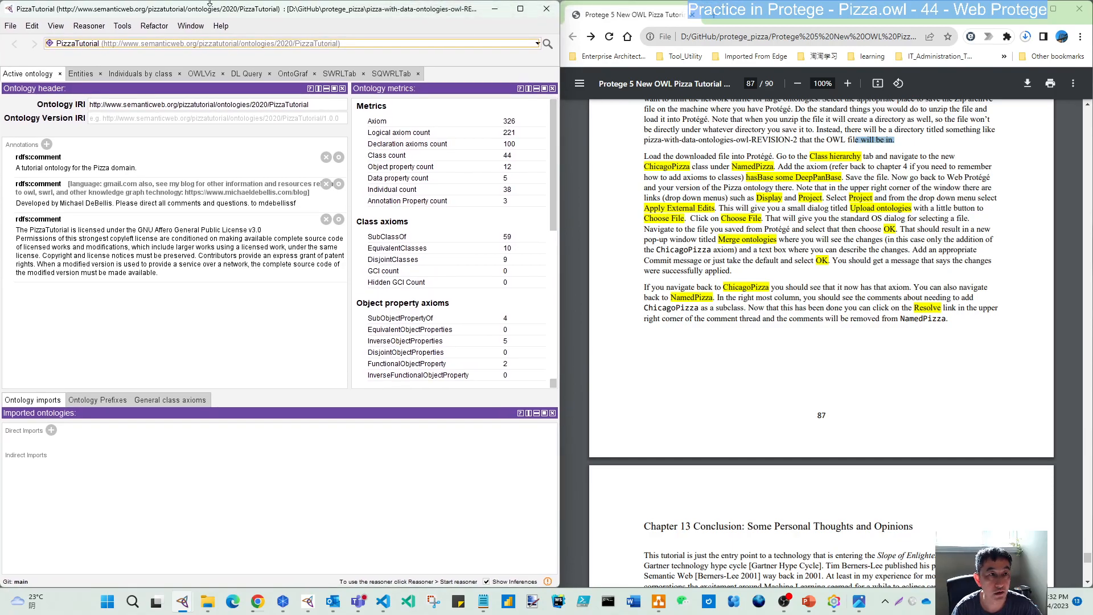
mouse_move(279, 17)
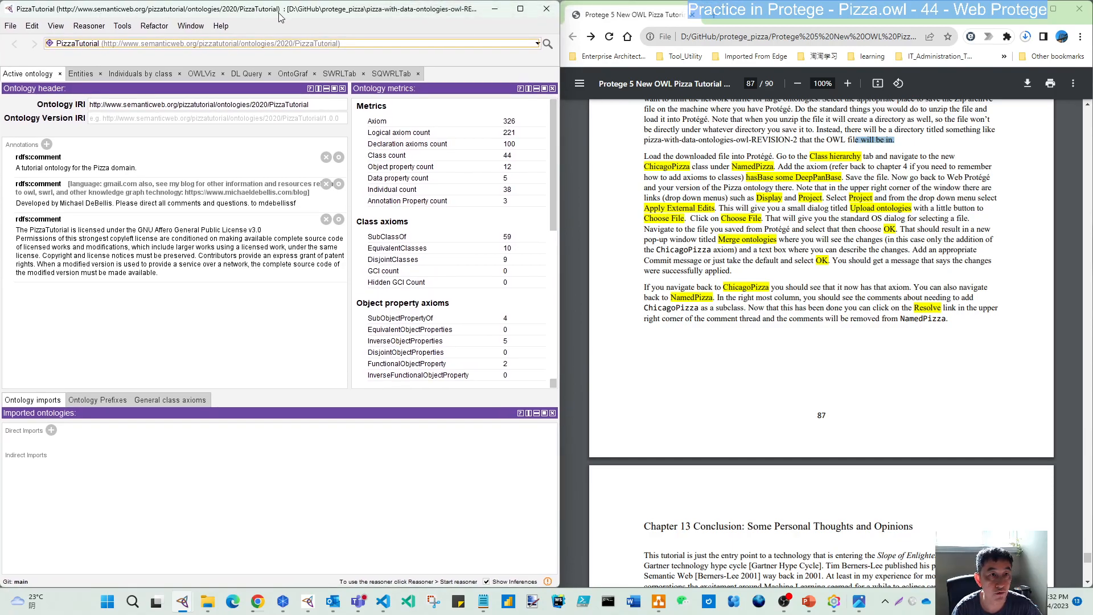
mouse_move(375, 17)
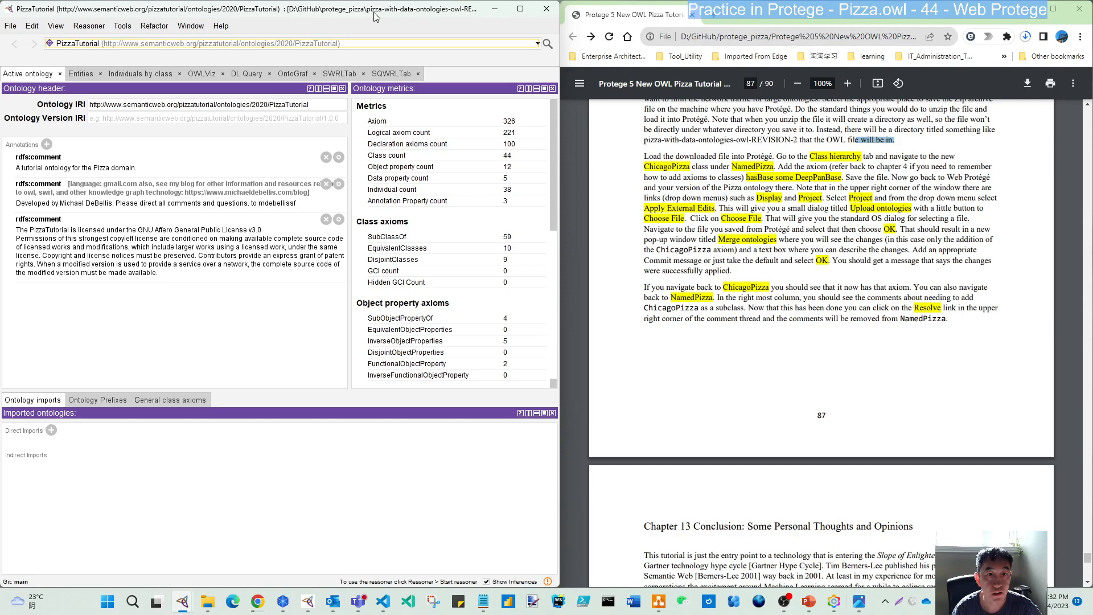
mouse_move(414, 14)
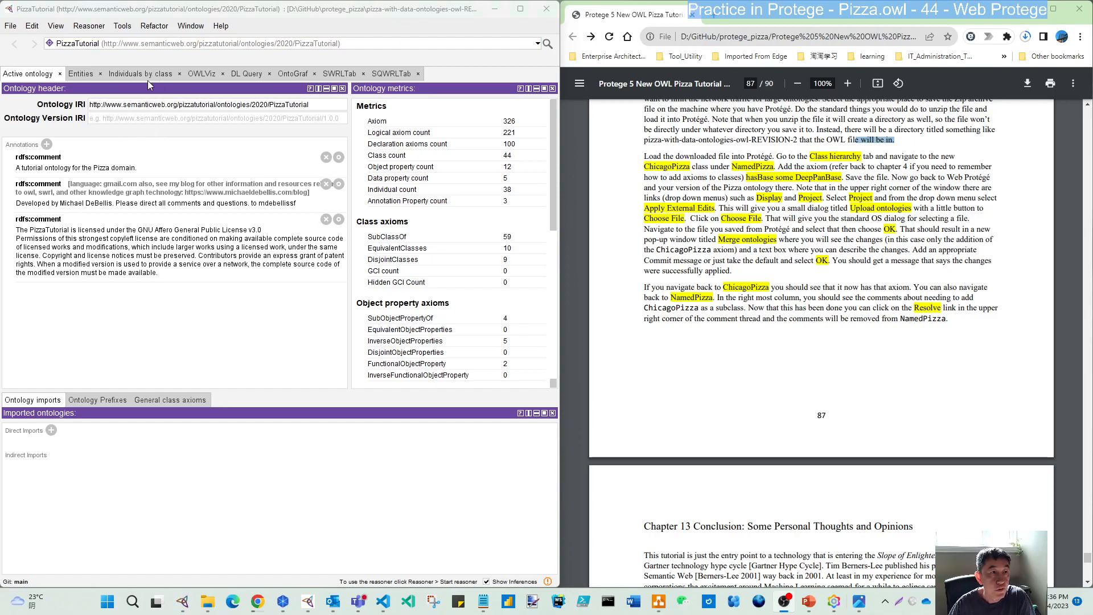
mouse_move(32, 83)
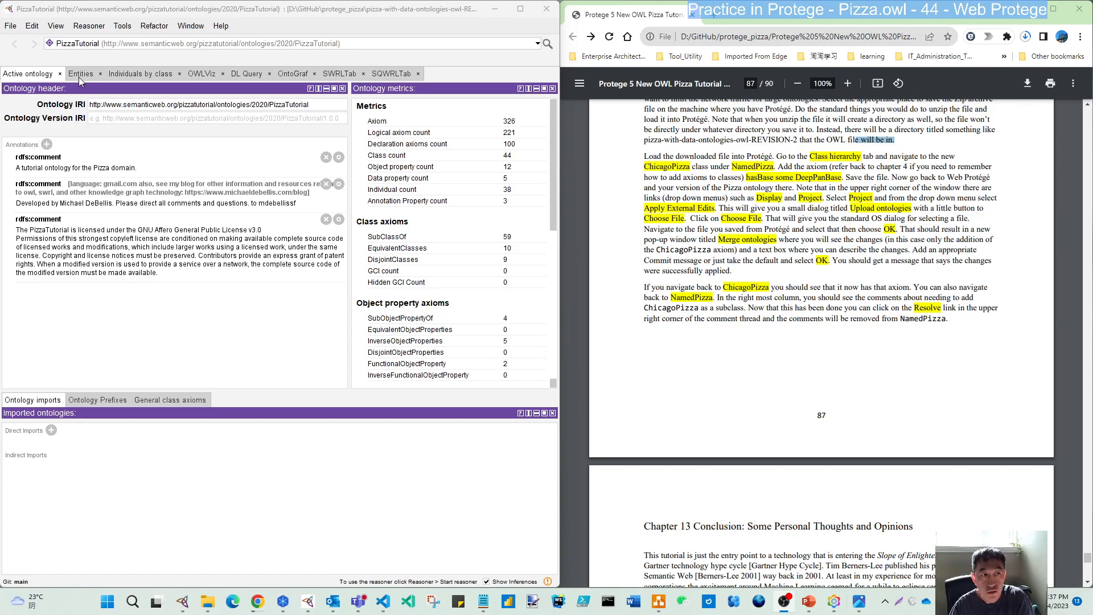
- Browse Entities to ChicagoPizza under Pizza > NamedPizza, expanding PizzaBase and focusing its inherited restrictions
left_click(81, 73)
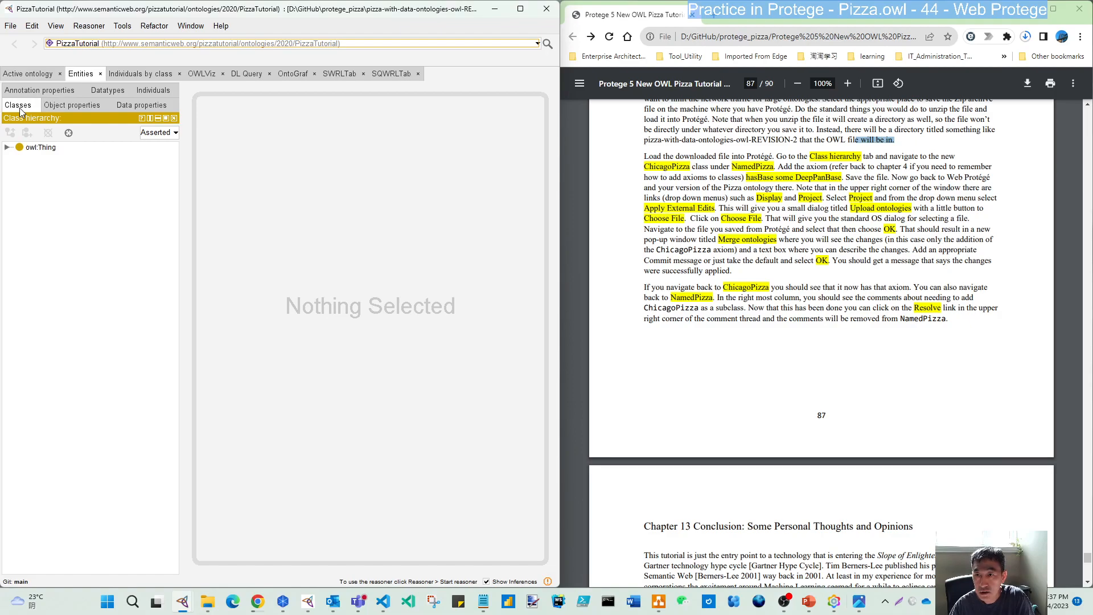
left_click(7, 146)
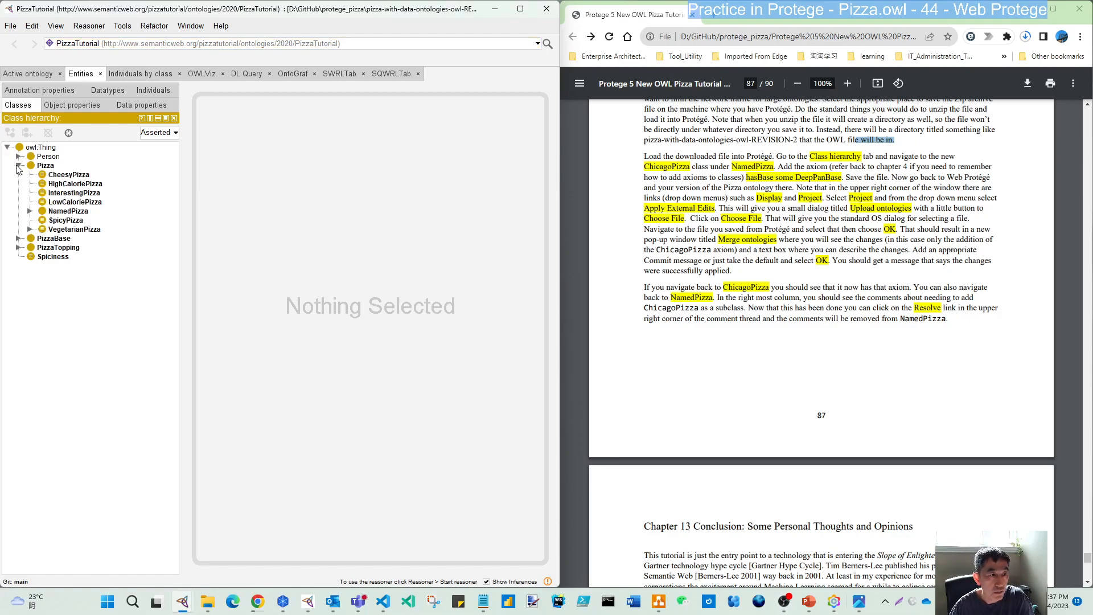
left_click(31, 210)
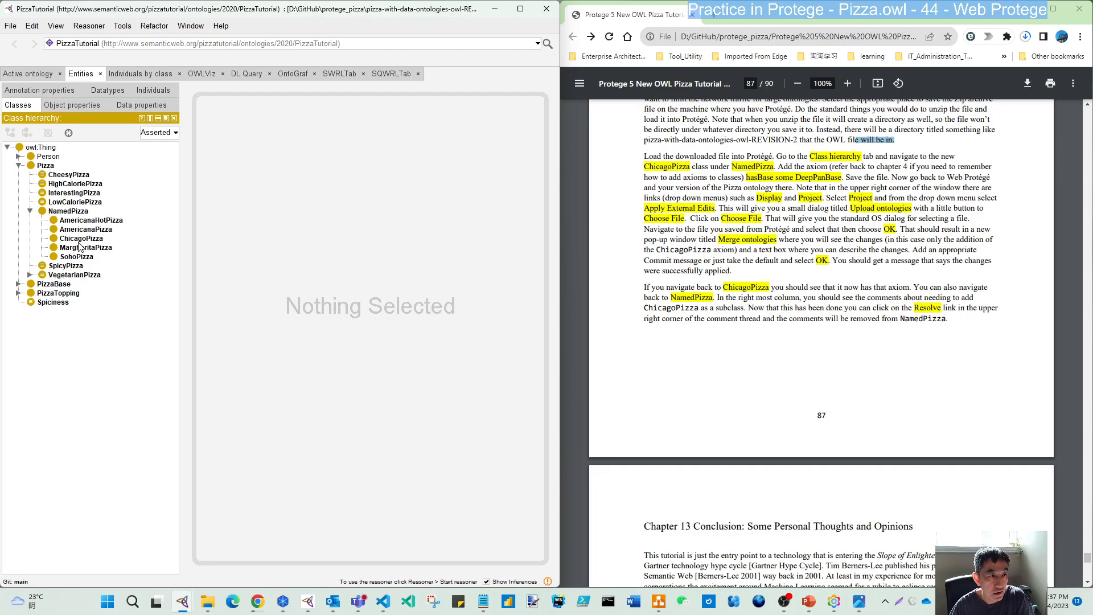
left_click(81, 237)
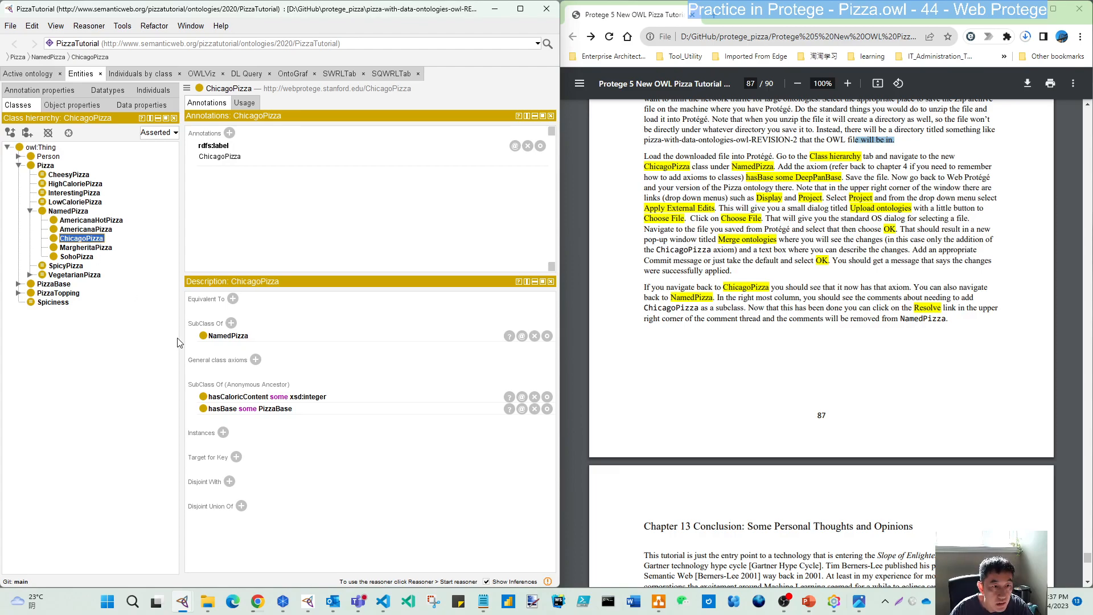
mouse_move(275, 409)
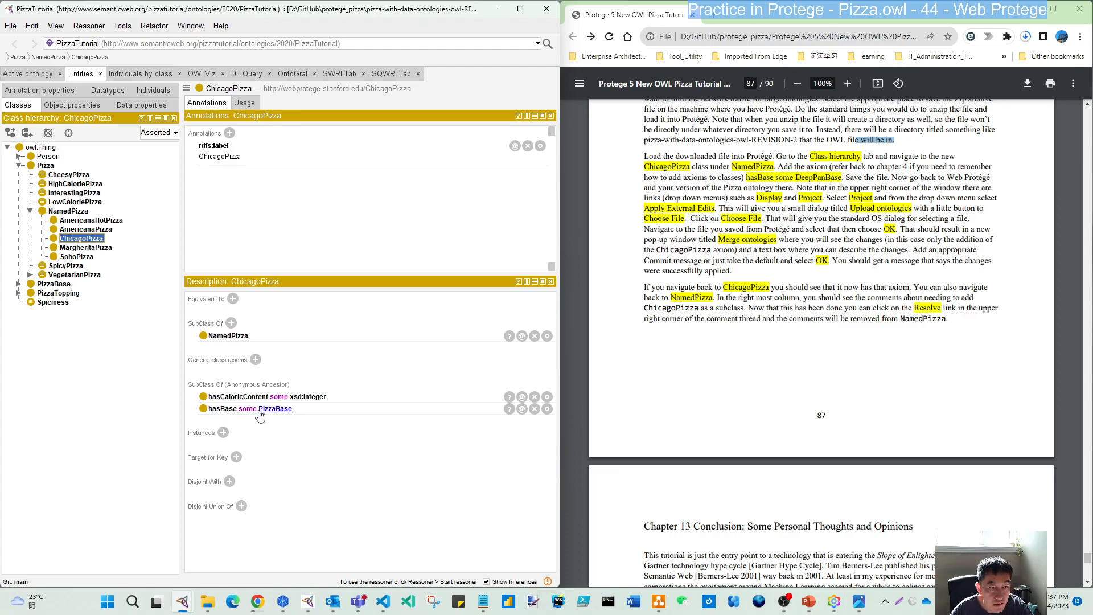
mouse_move(180, 319)
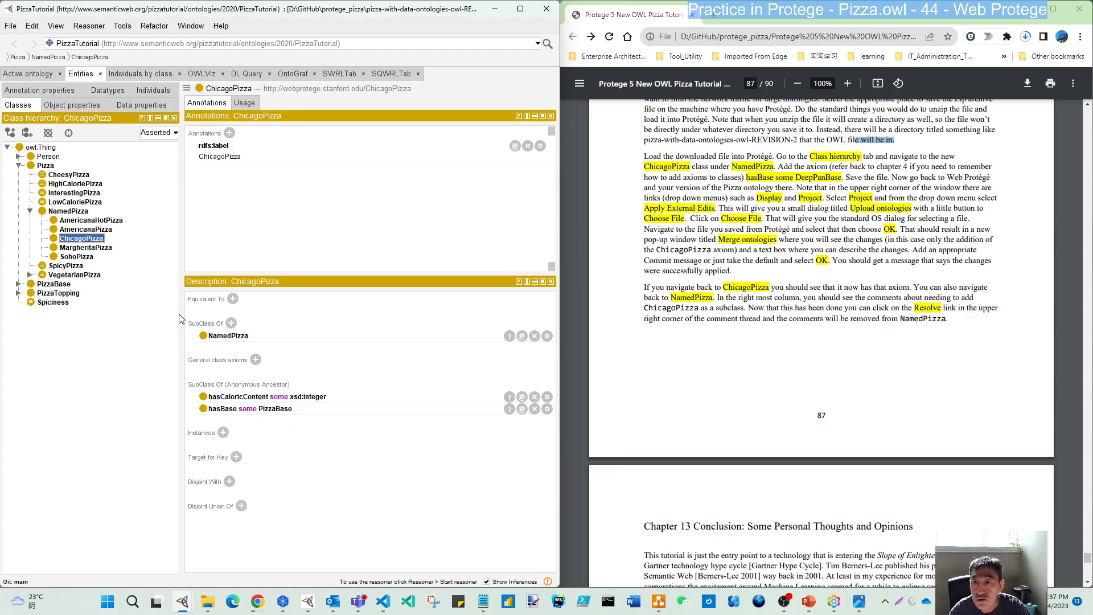
left_click(19, 284)
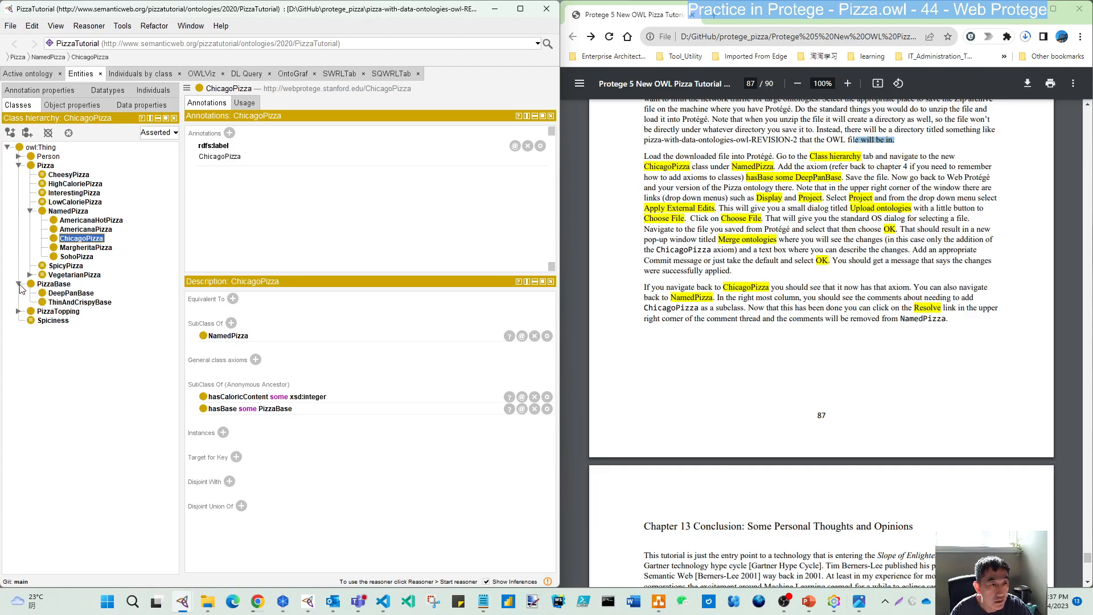
mouse_move(71, 292)
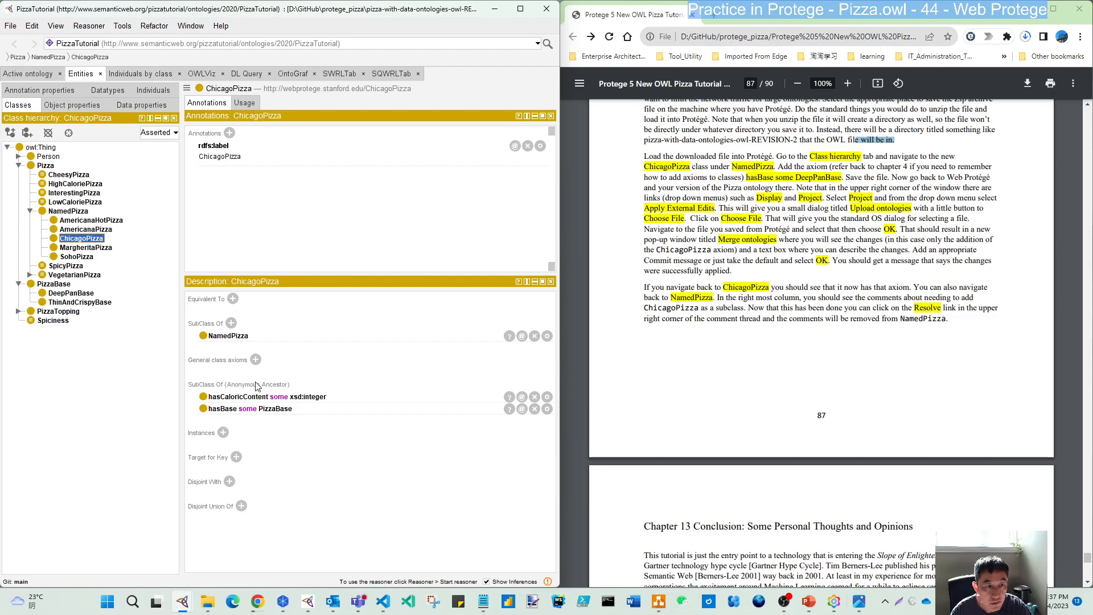
left_click(238, 384)
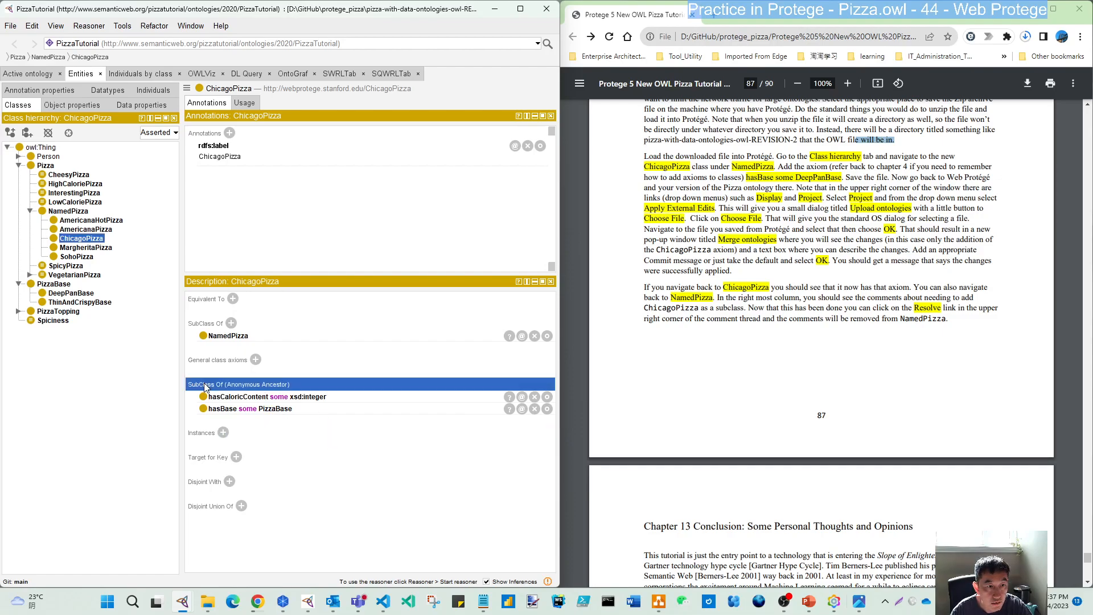
mouse_move(318, 384)
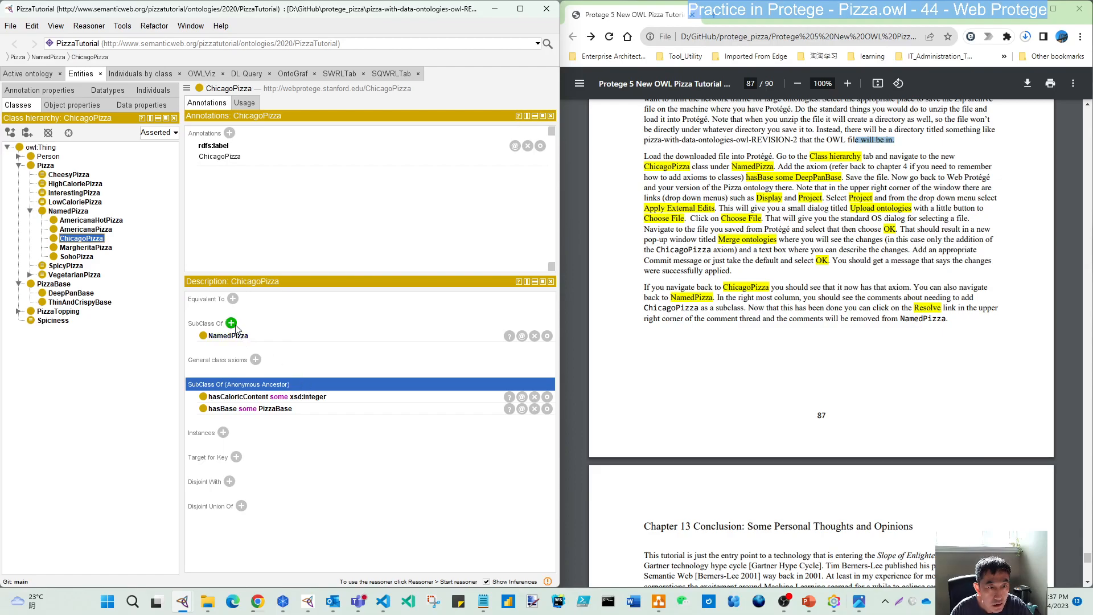
mouse_move(231, 323)
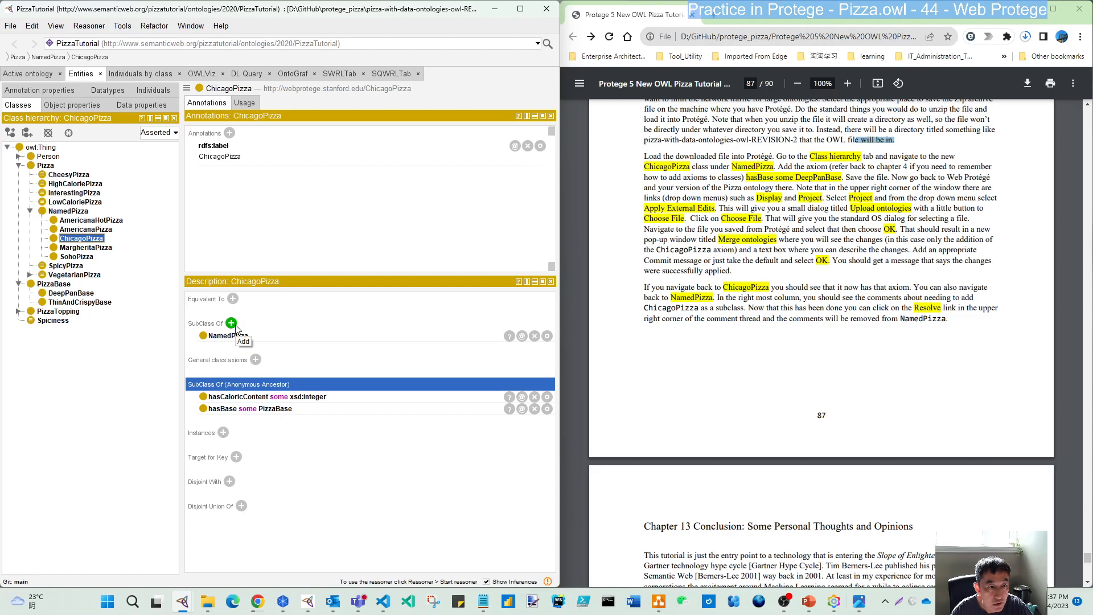
mouse_move(271, 331)
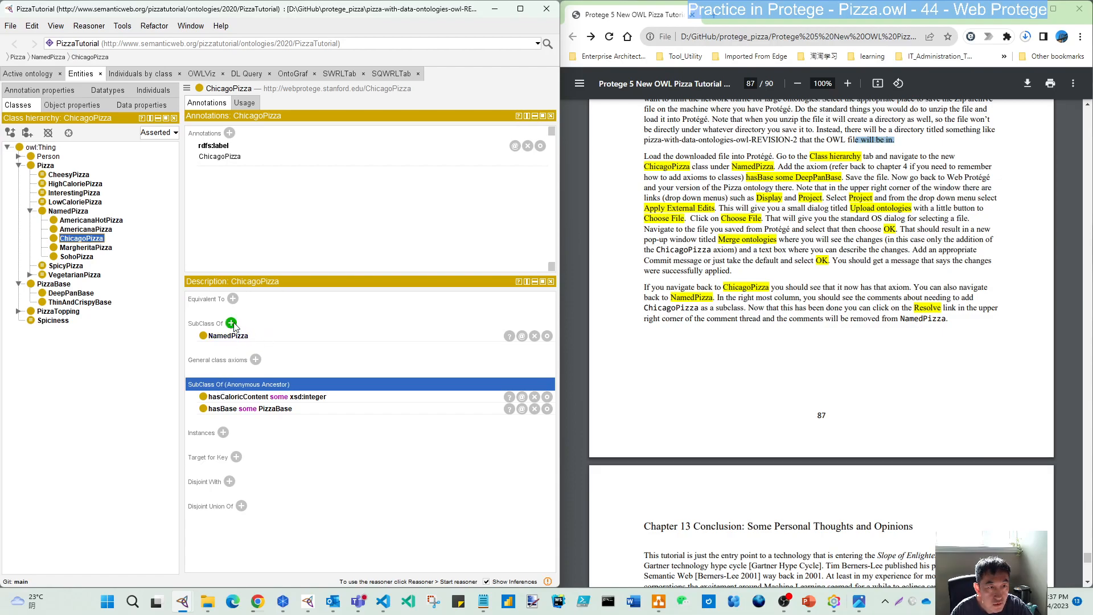
- Add the superclass restriction hasBase some DeepPanBase to ChicagoPizza via the Object restriction creator
left_click(231, 323)
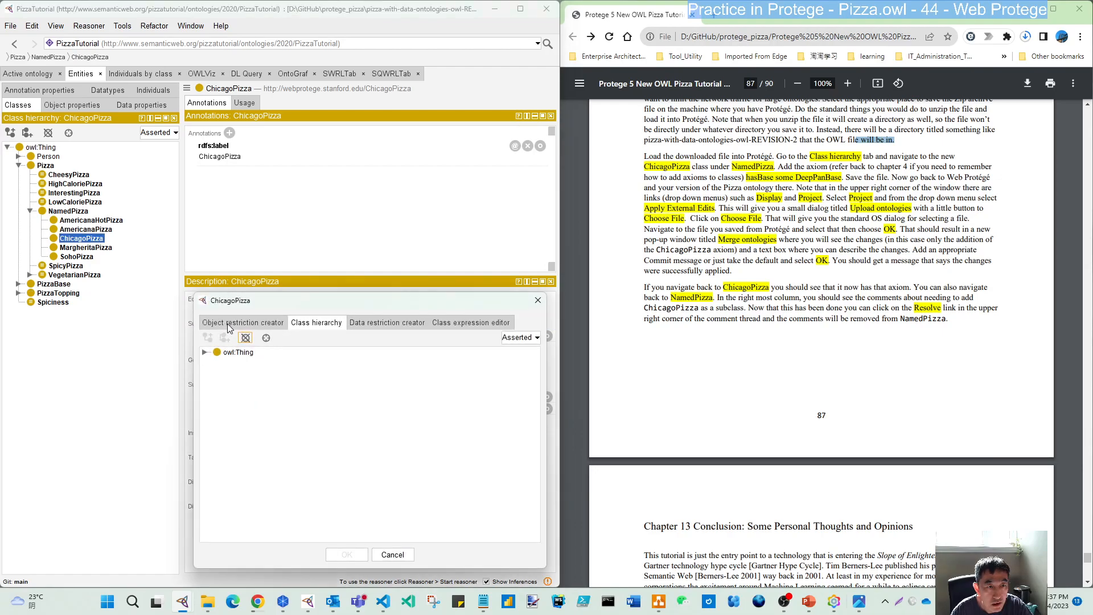
left_click(243, 322)
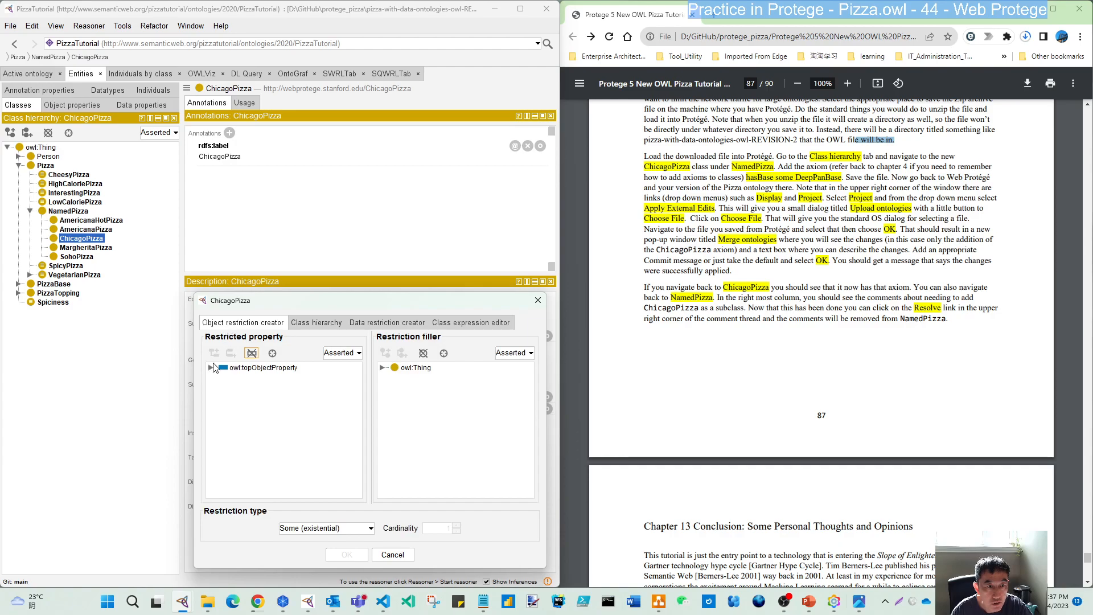
left_click(213, 368)
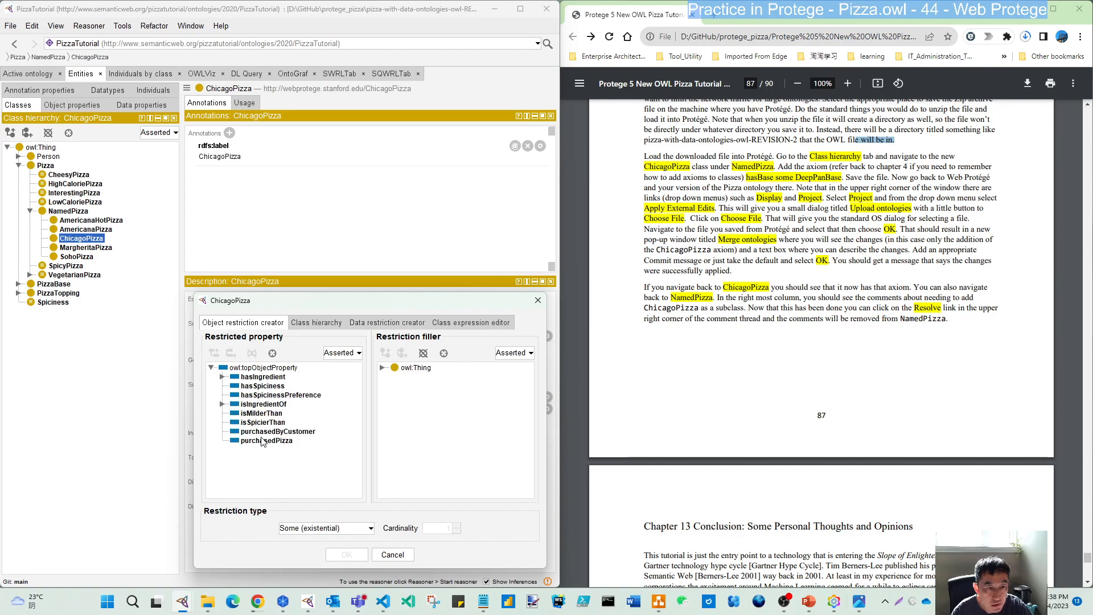
mouse_move(278, 465)
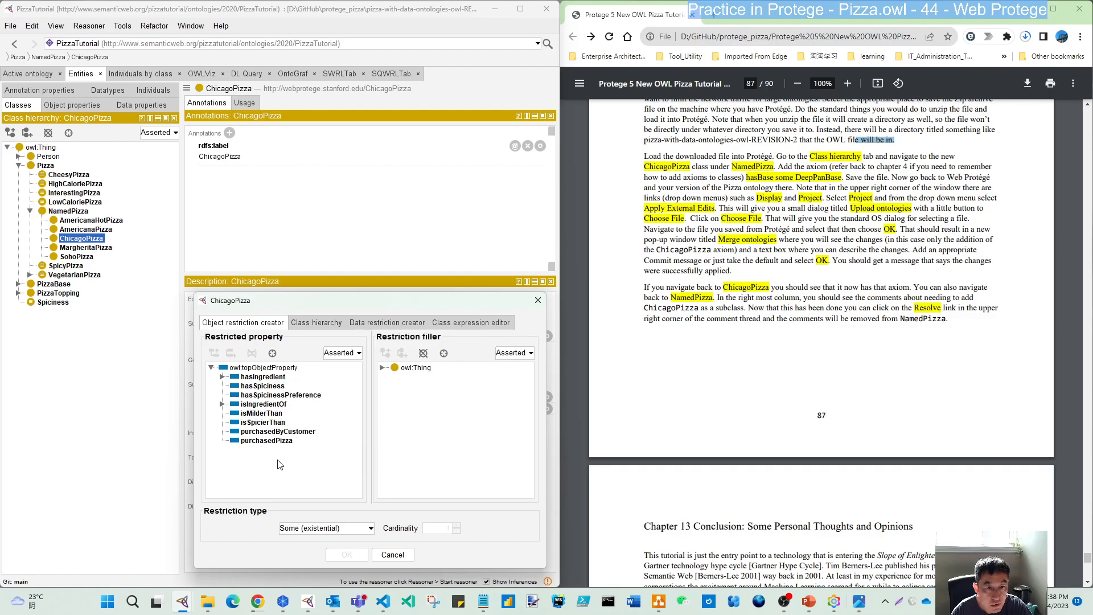
mouse_move(229, 410)
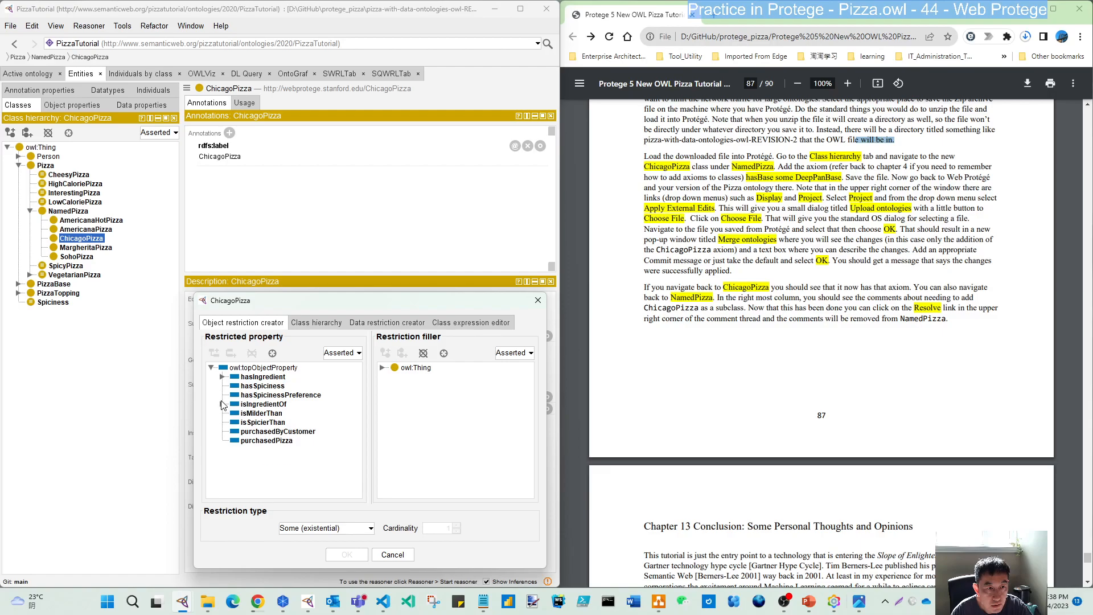
left_click(222, 377)
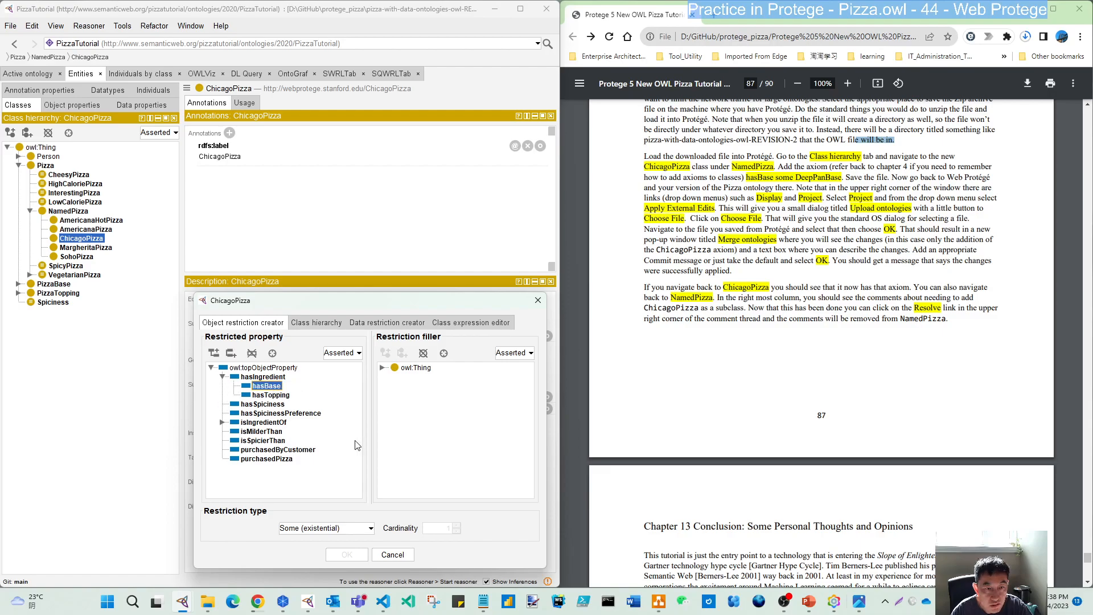
left_click(382, 368)
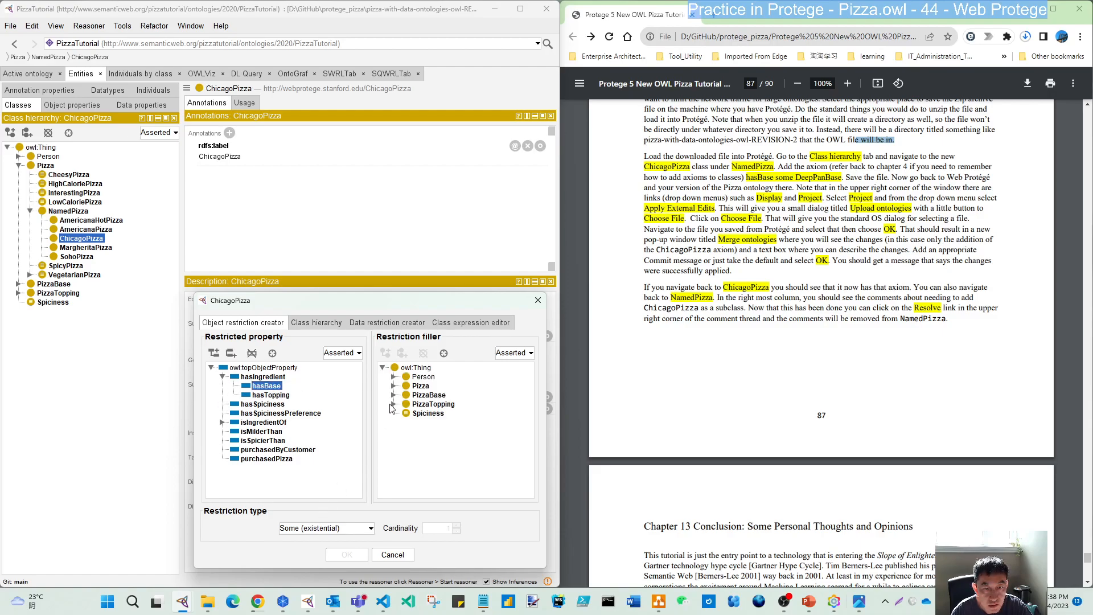
left_click(392, 403)
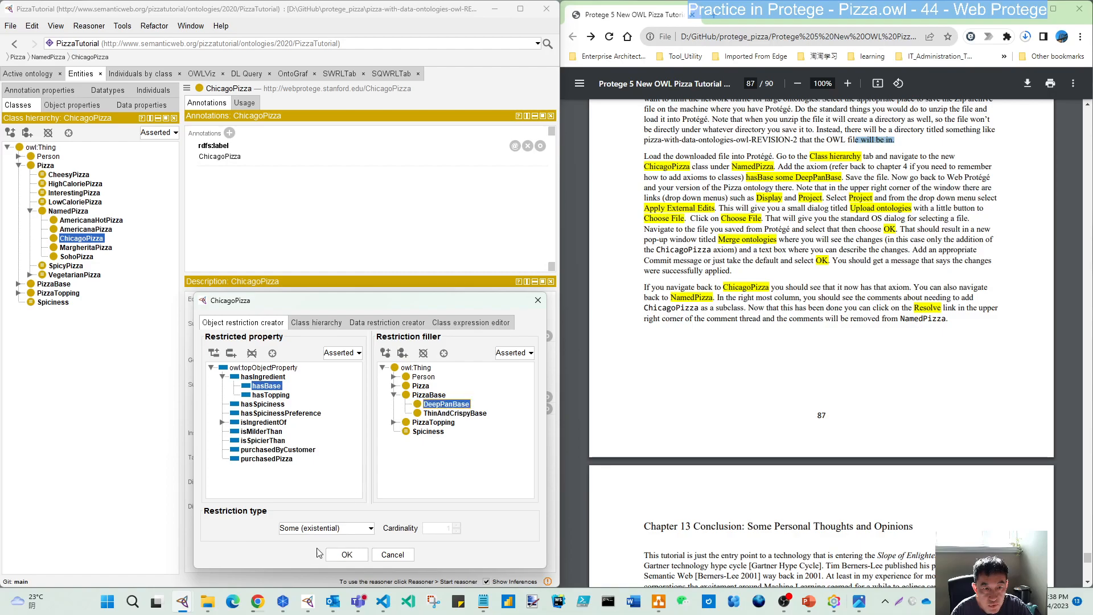
left_click(346, 554)
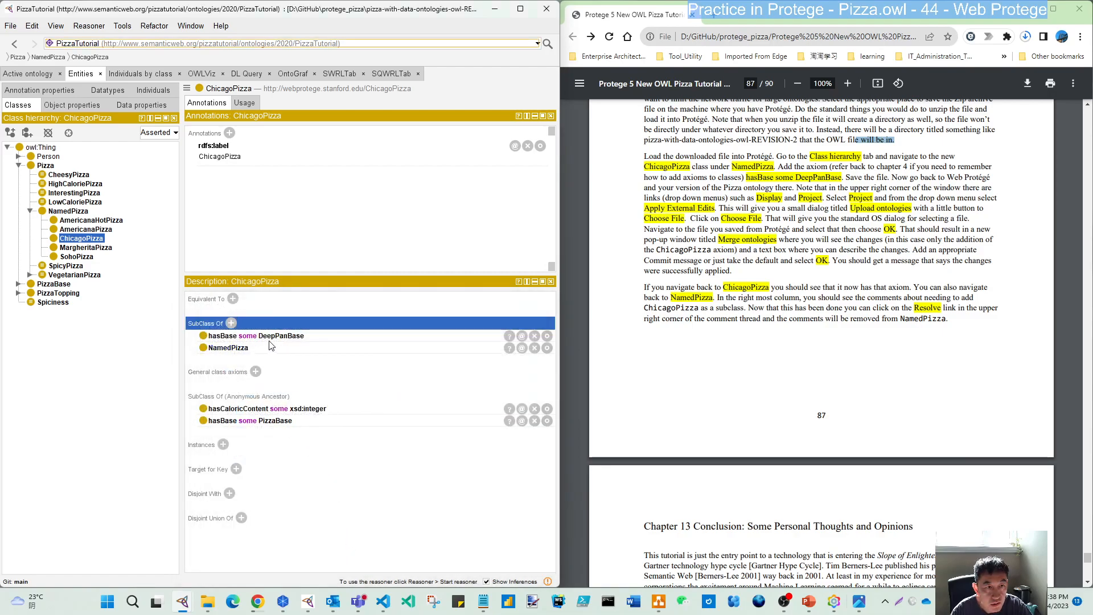
left_click(89, 27)
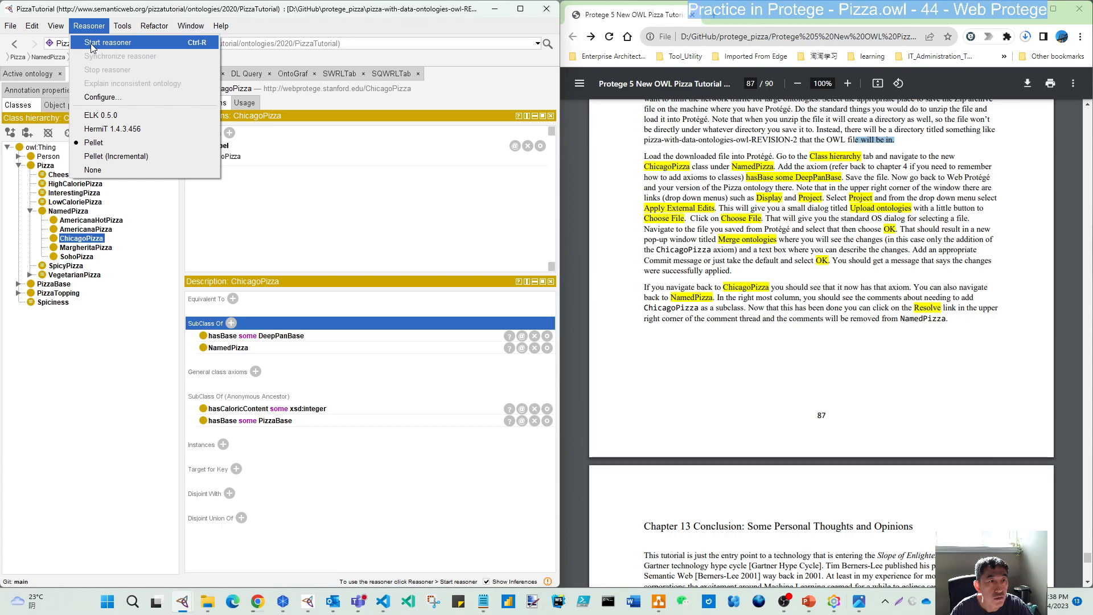
- Start the reasoner so ChicagoPizza shows inferred disjointness with PizzaTopping and PizzaBase
left_click(108, 42)
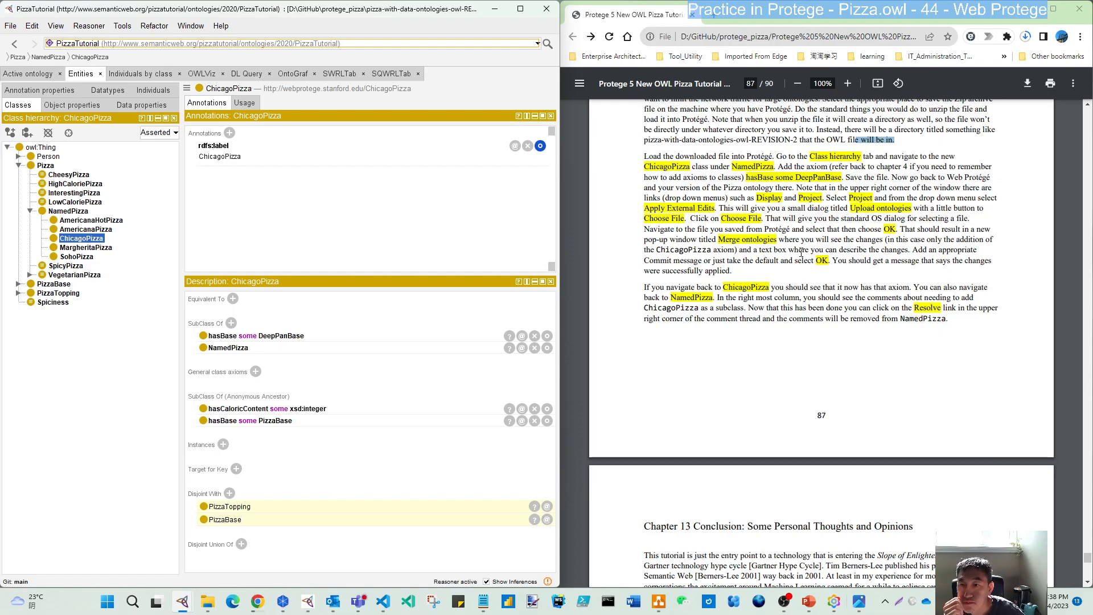
left_click(10, 26)
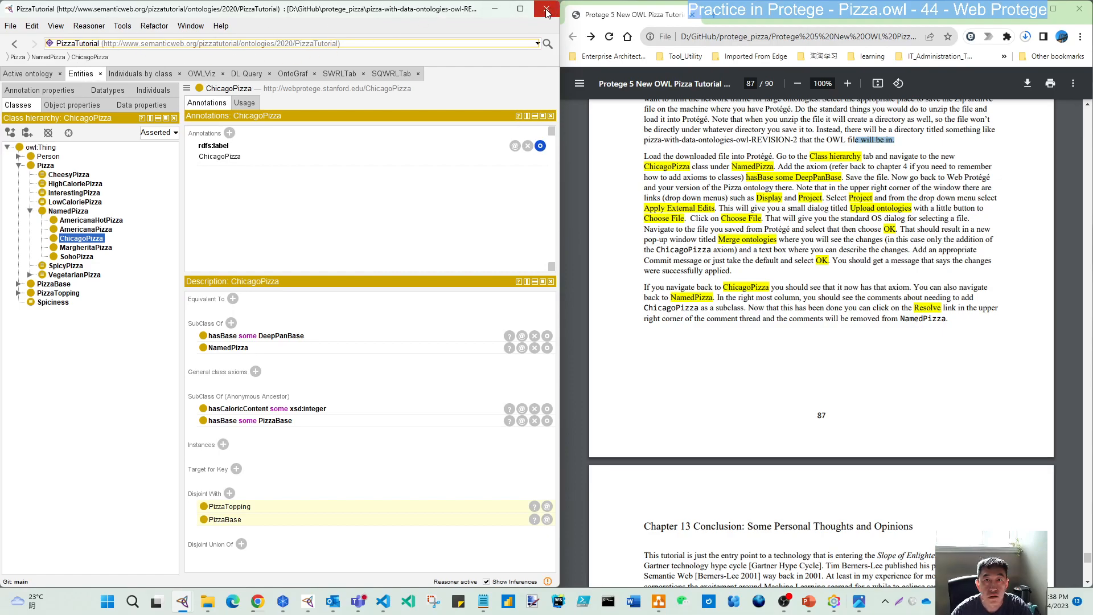
- Close Protégé and return to the Pizza with Data project history with its Project options open
left_click(545, 9)
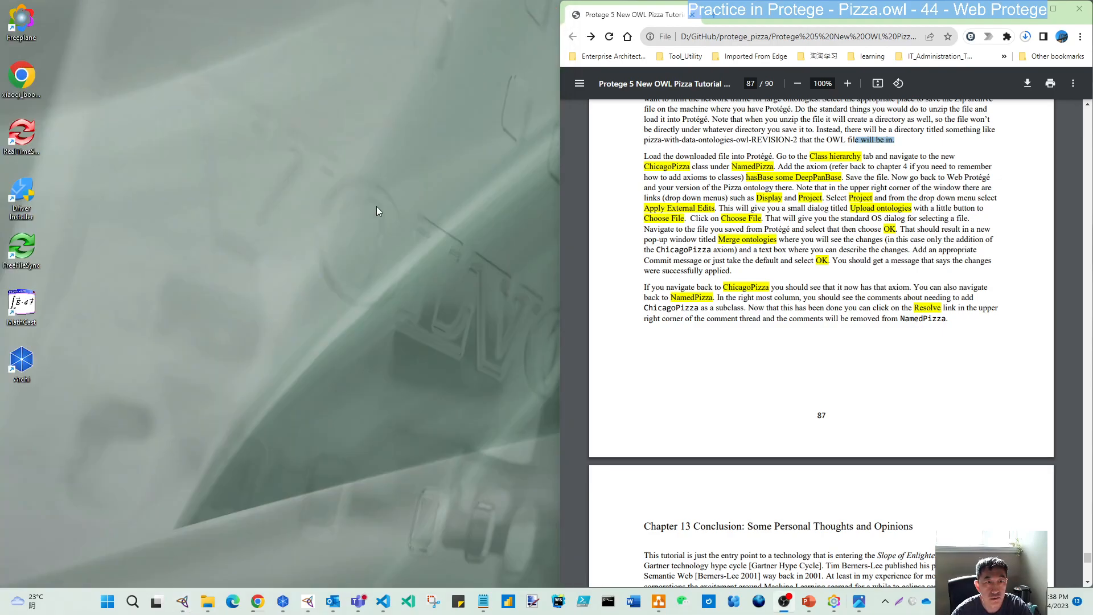
mouse_move(258, 601)
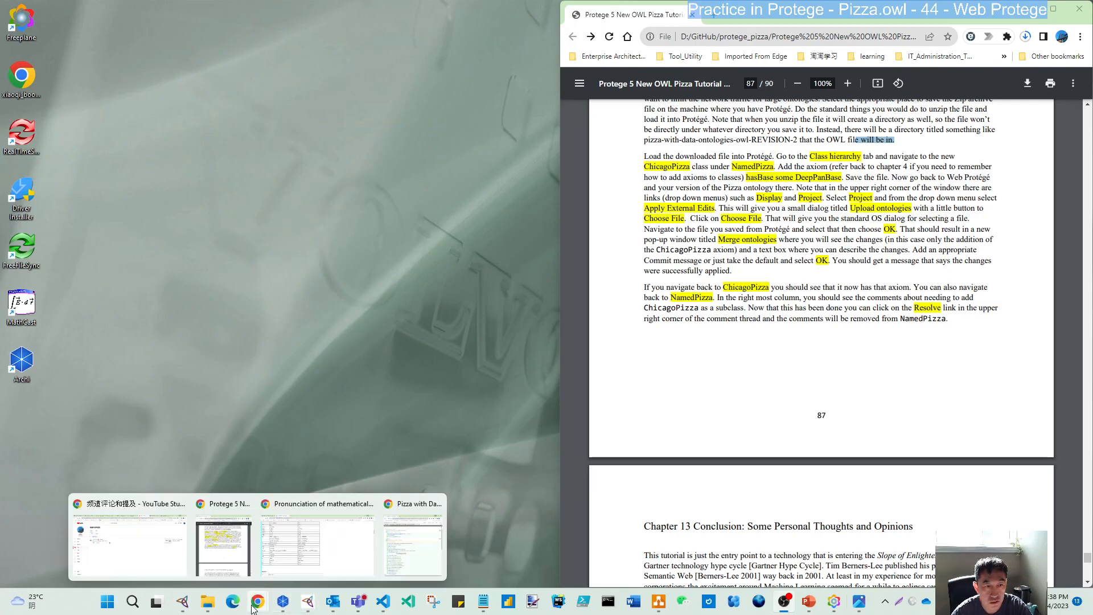
mouse_move(426, 547)
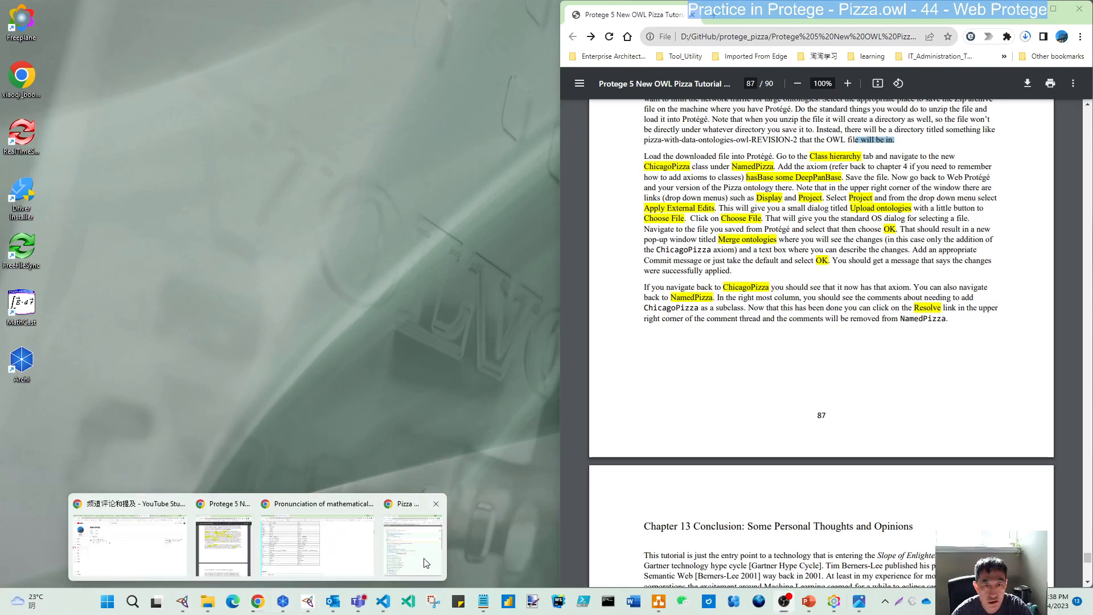
left_click(411, 544)
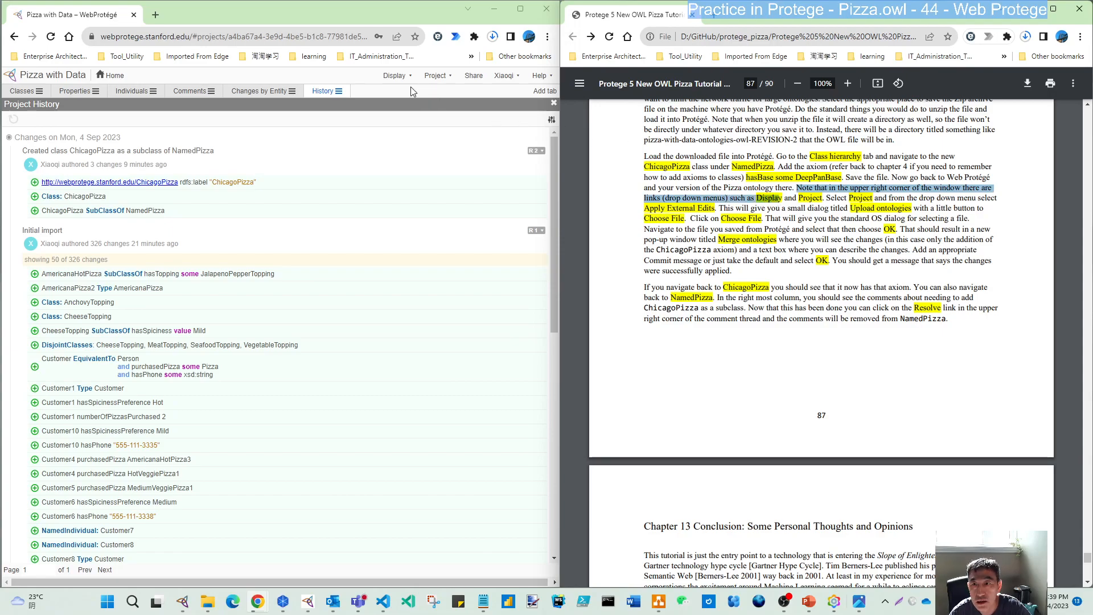
left_click(435, 75)
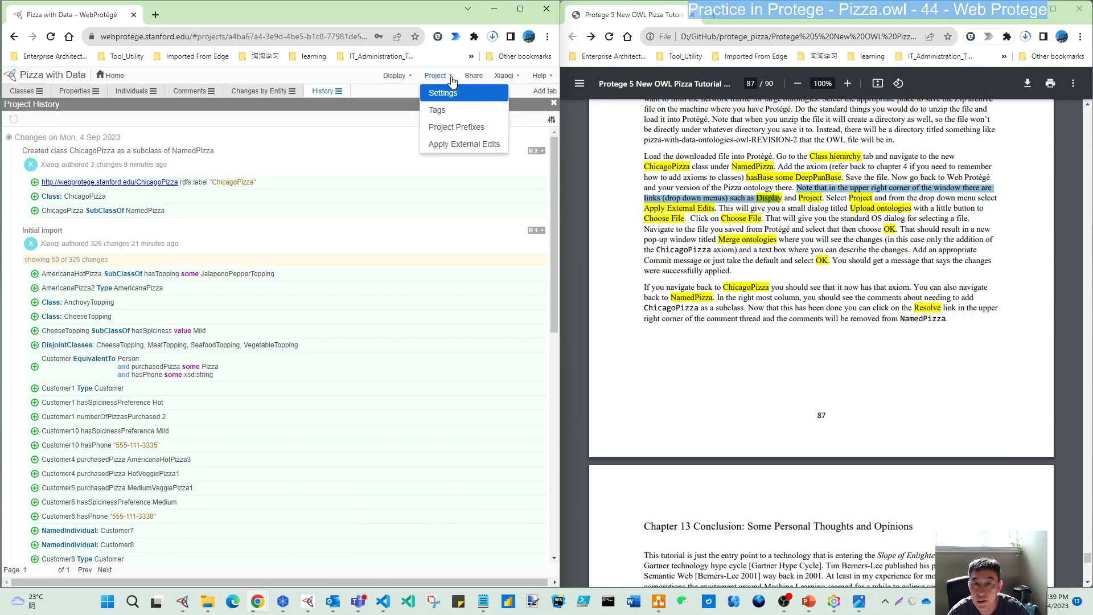
mouse_move(463, 143)
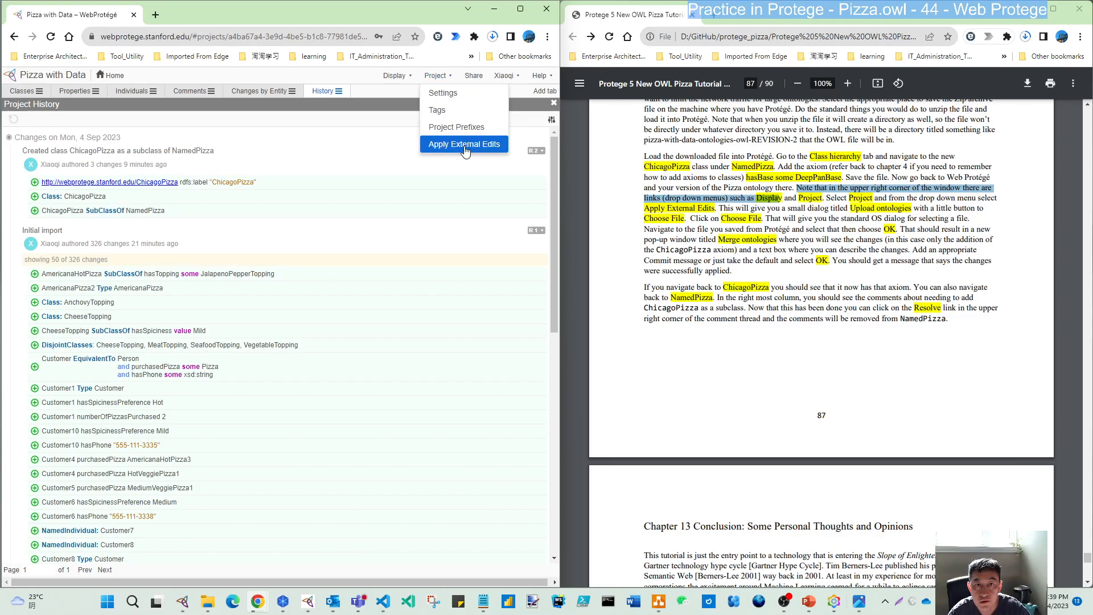
- Apply External Edits, uploading PizzaTutorial.owl from GitHub\protege_pizza\...REVISION-2
left_click(463, 144)
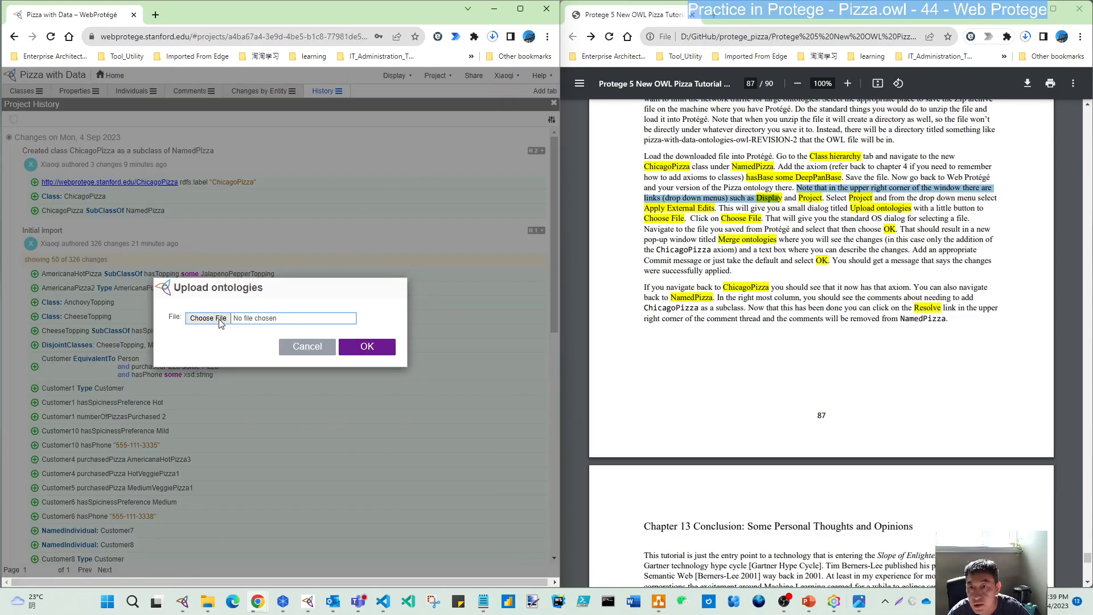
mouse_move(207, 317)
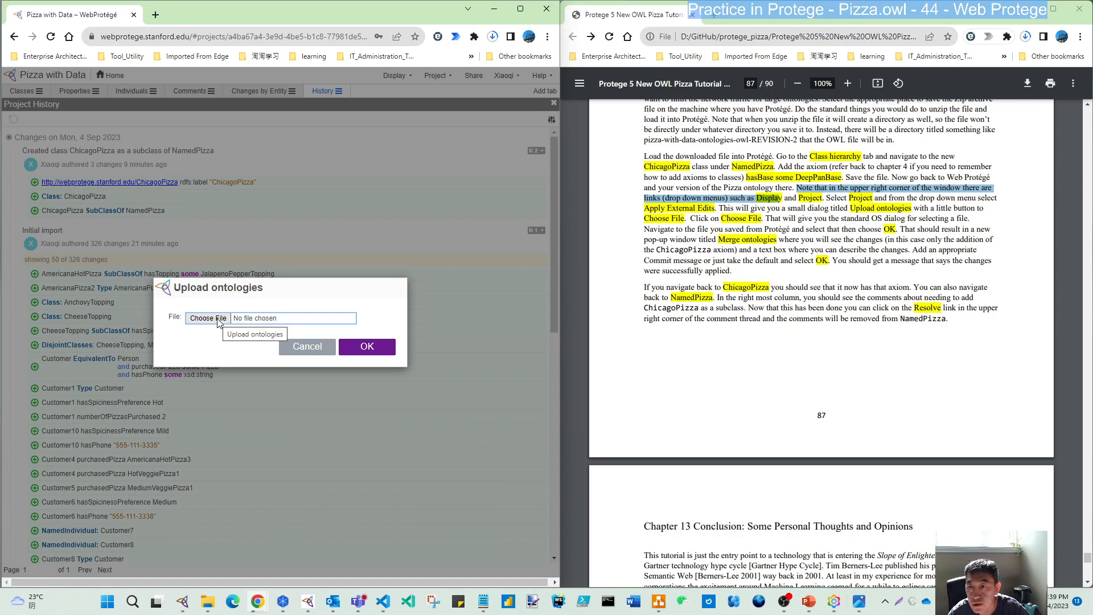
mouse_move(206, 323)
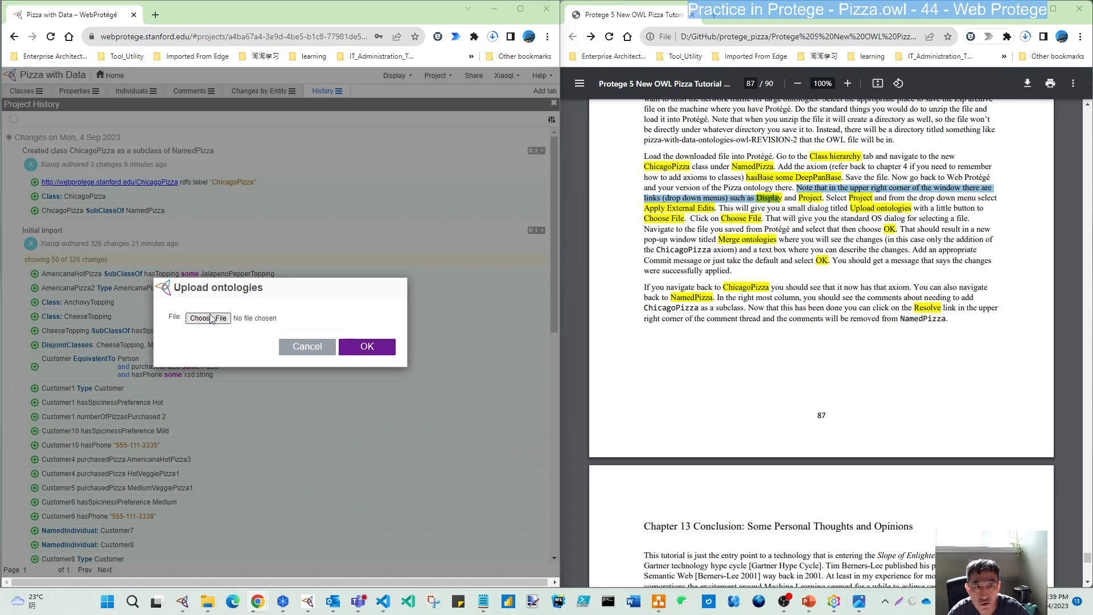
left_click(207, 317)
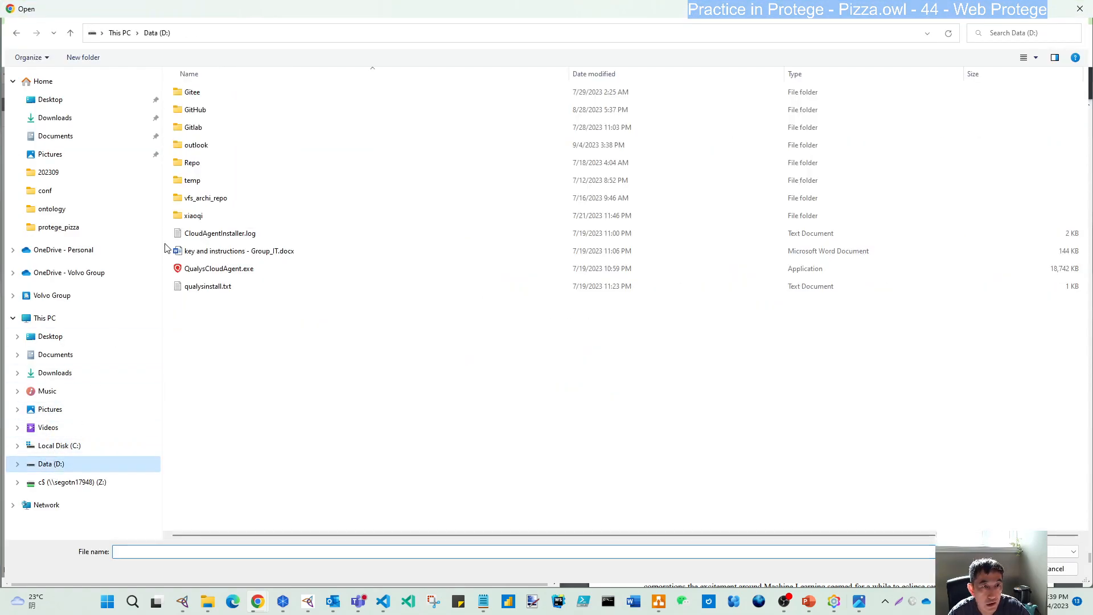
double_click(195, 109)
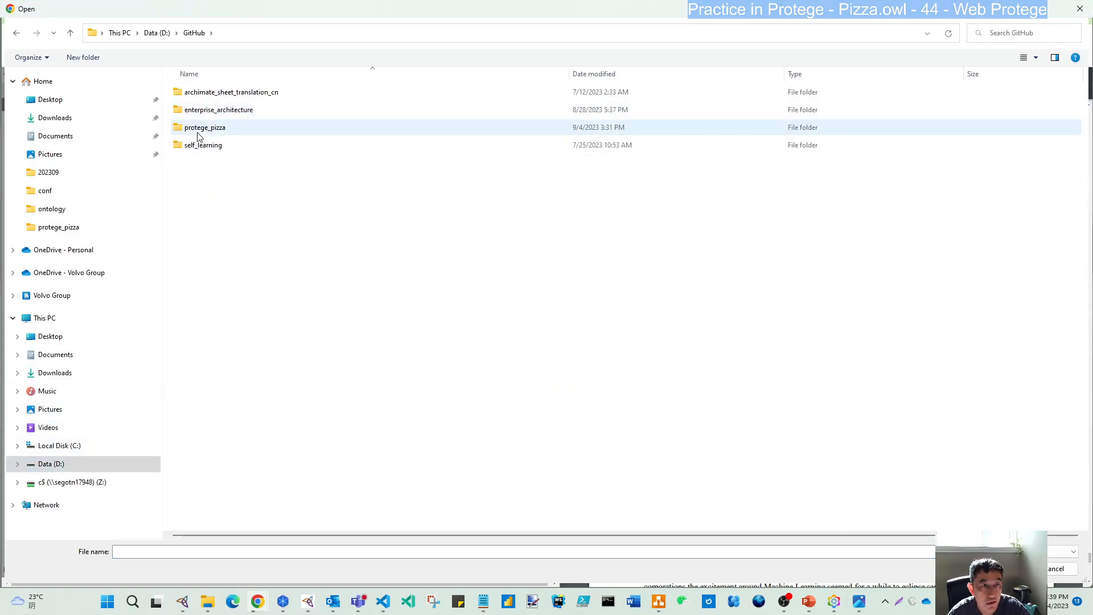
double_click(204, 127)
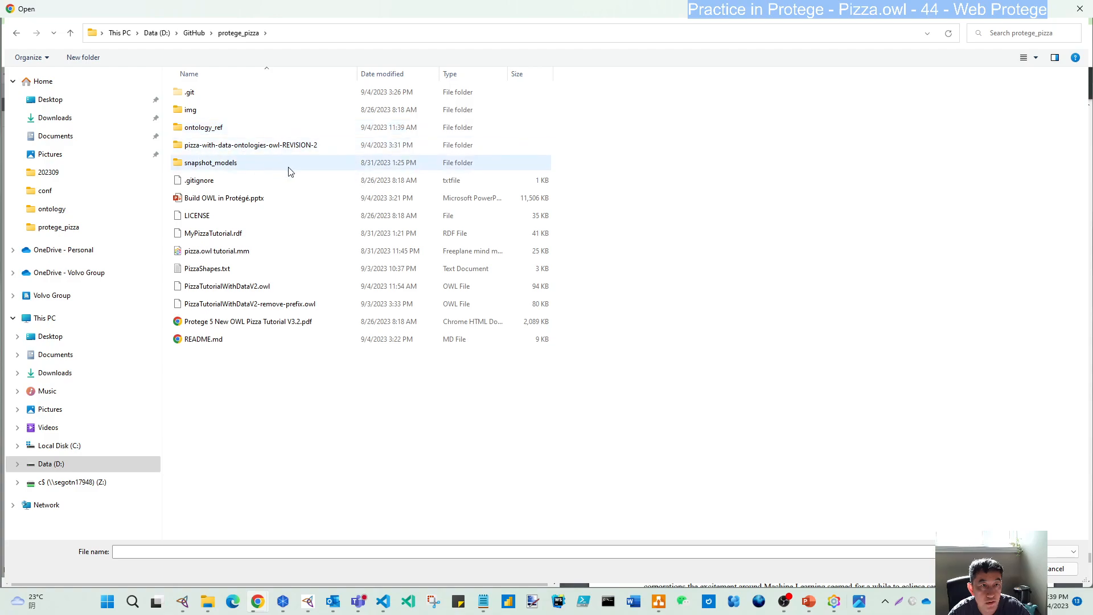
double_click(250, 144)
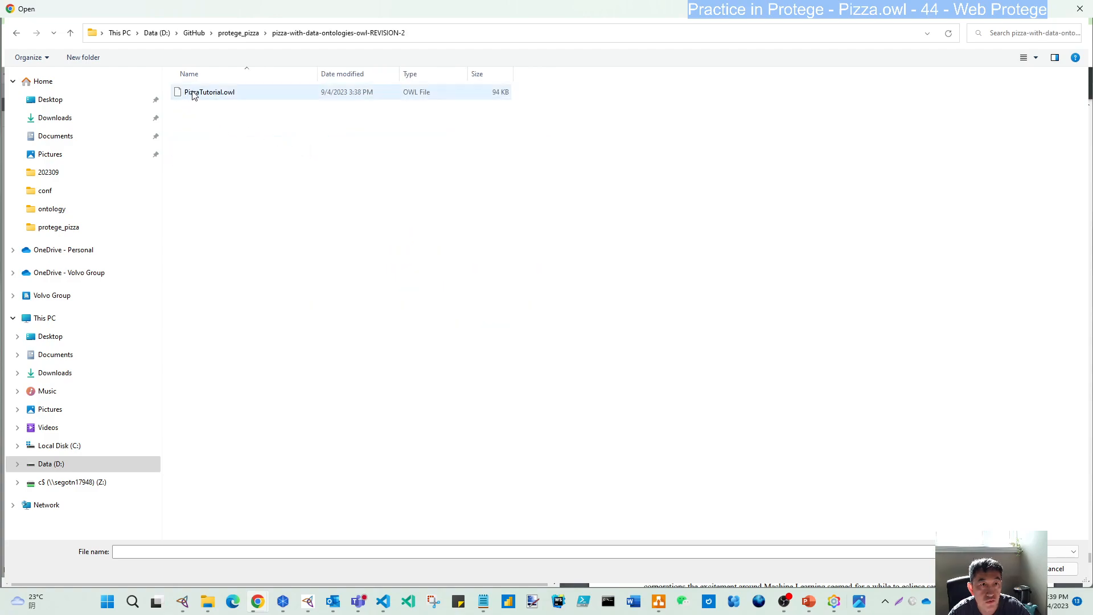
left_click(209, 91)
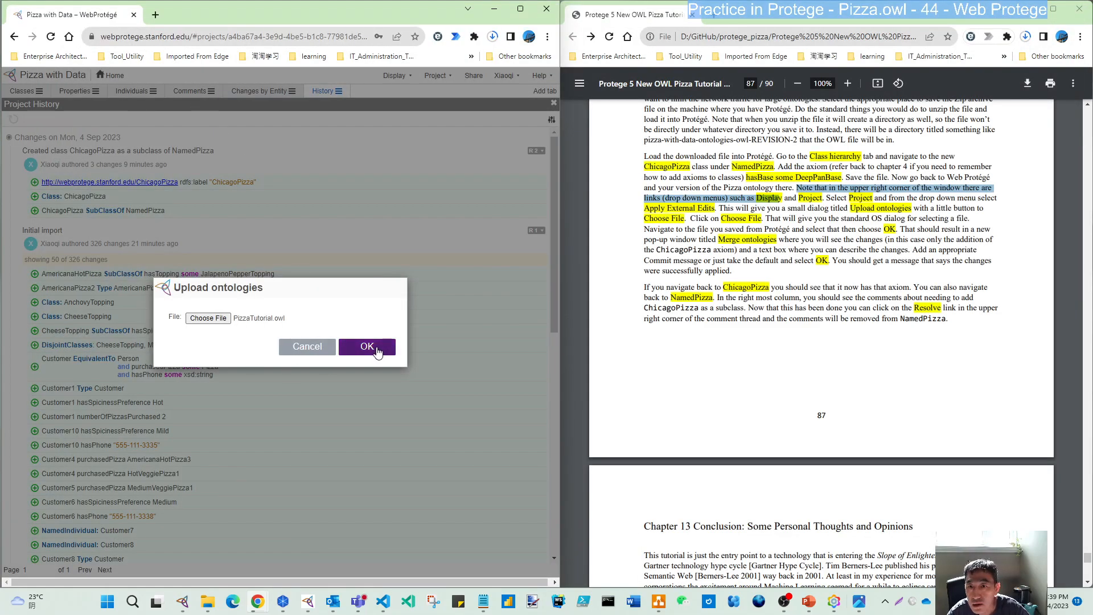
mouse_move(367, 346)
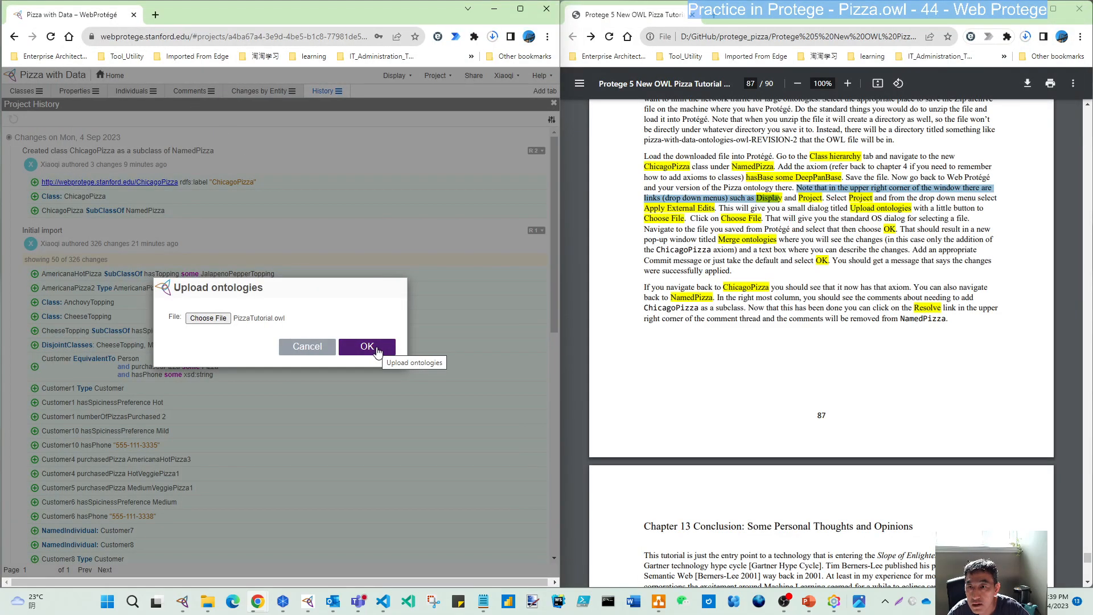
left_click(367, 346)
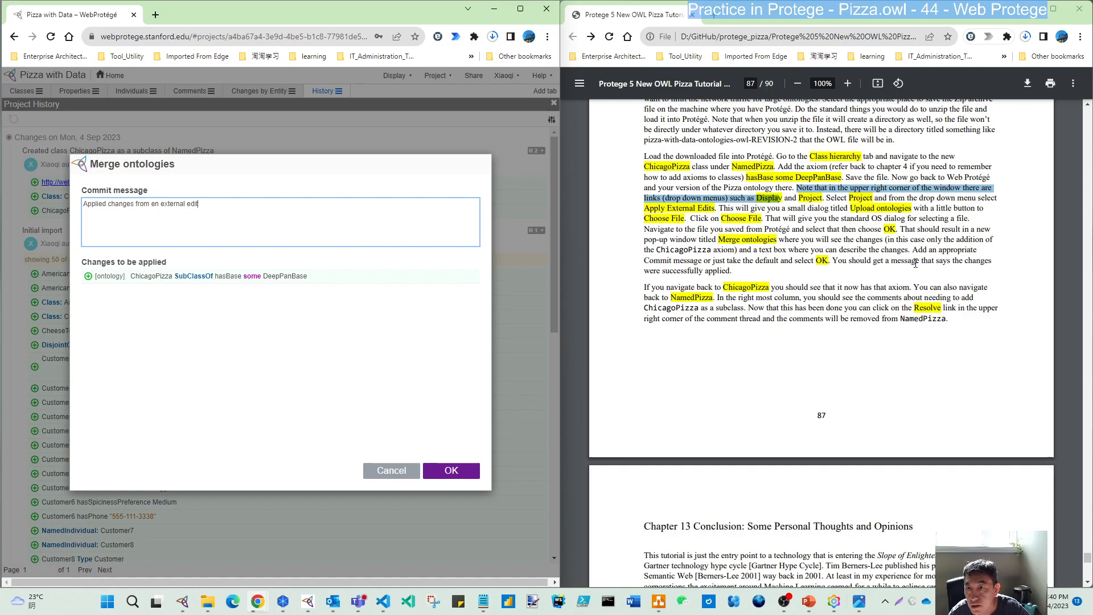
mouse_move(734, 254)
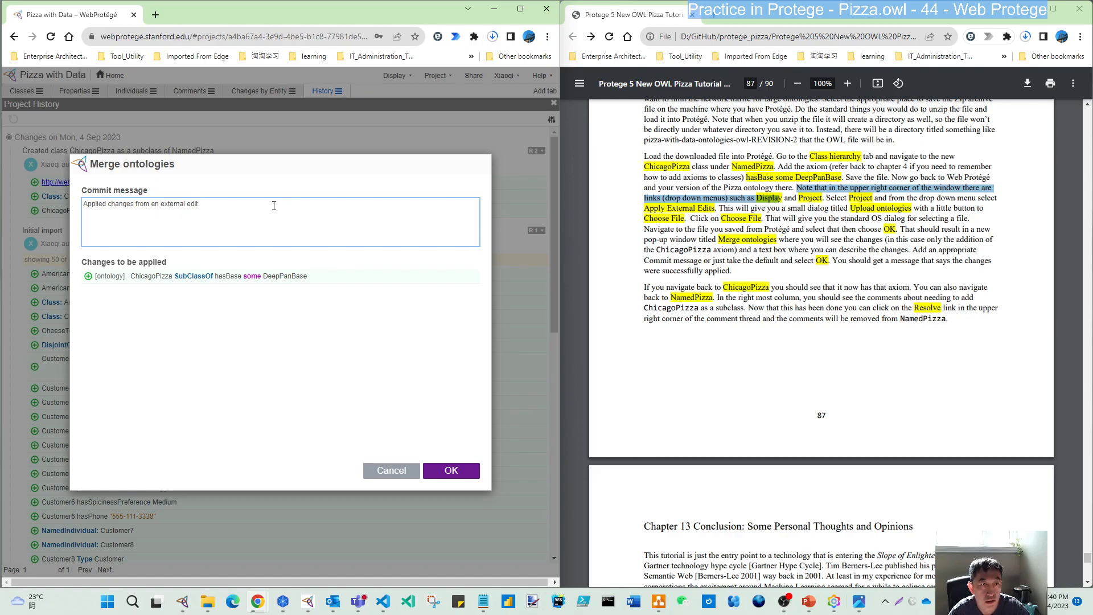
- Commit the merge with a message about adding the ChicagoPizza DeepPanBase object property
type(", add one pro")
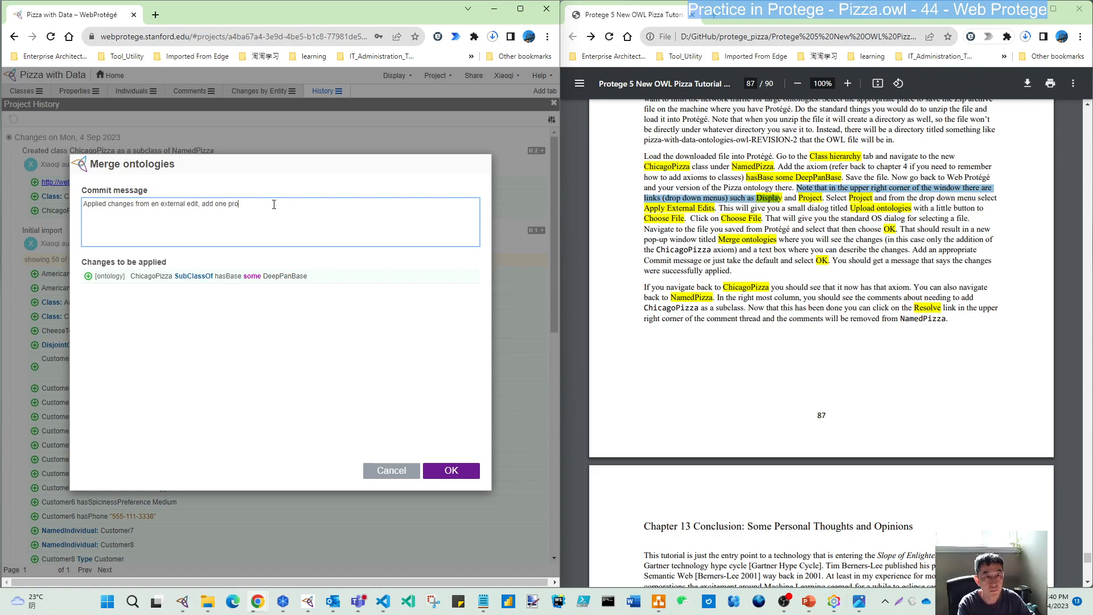
key("Backspace")
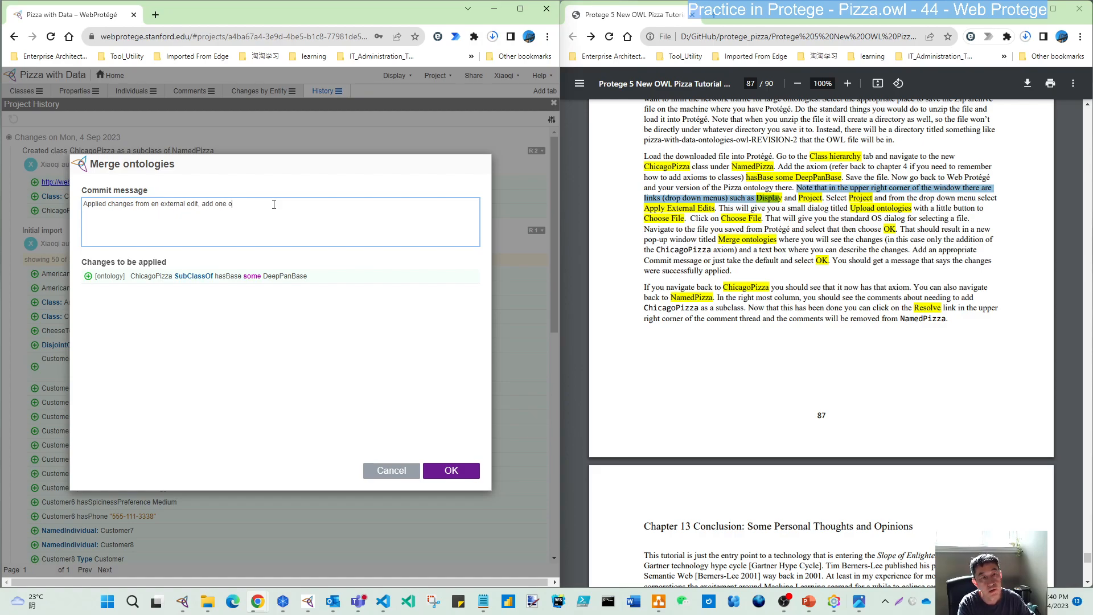
type("bject project")
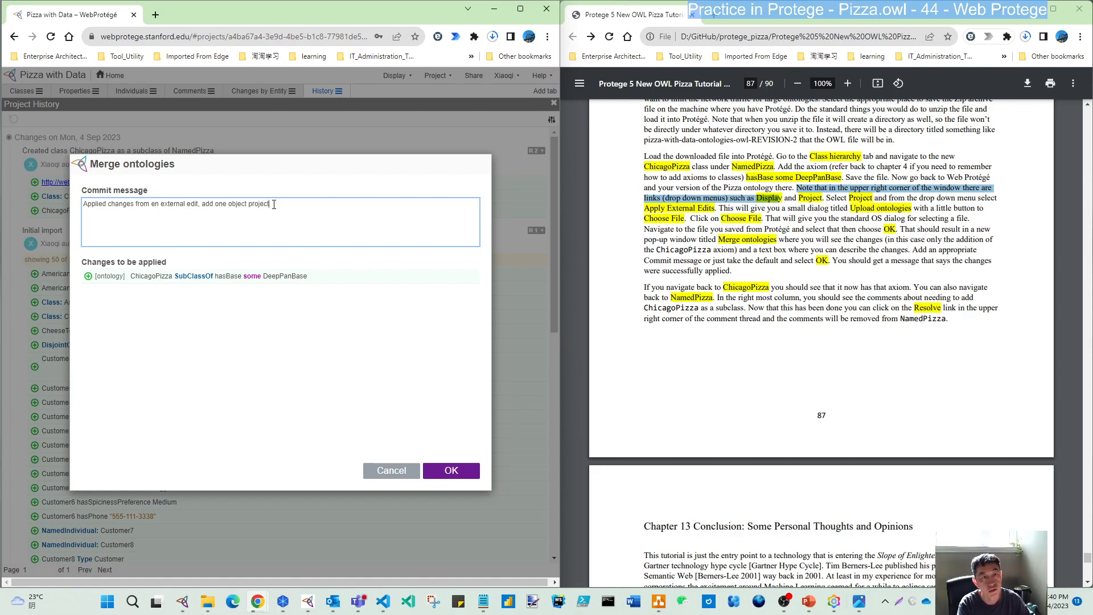
type("property")
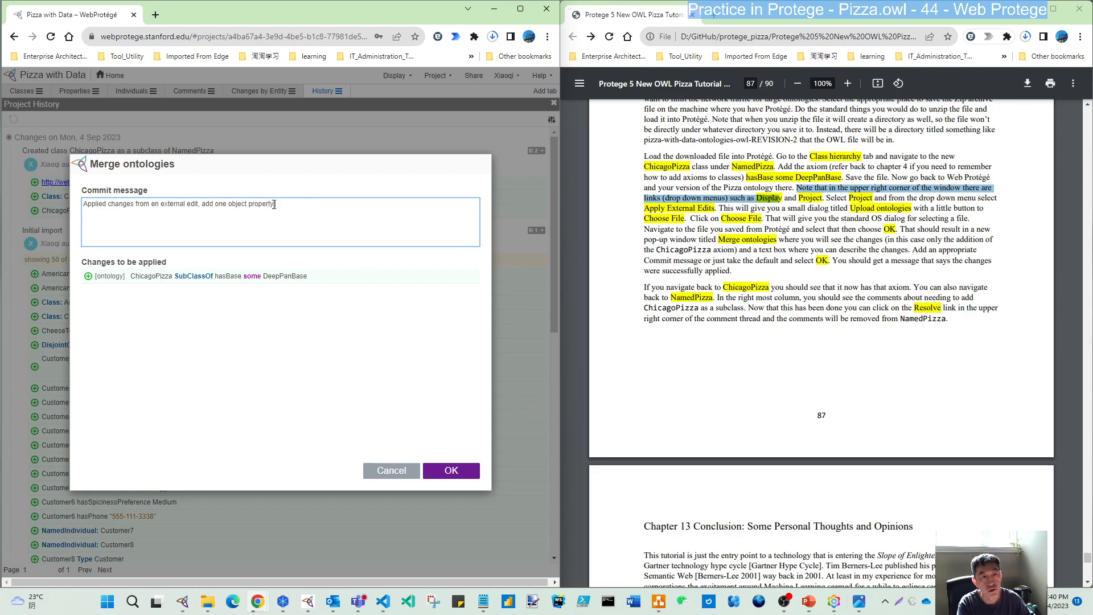
type("for Chicago")
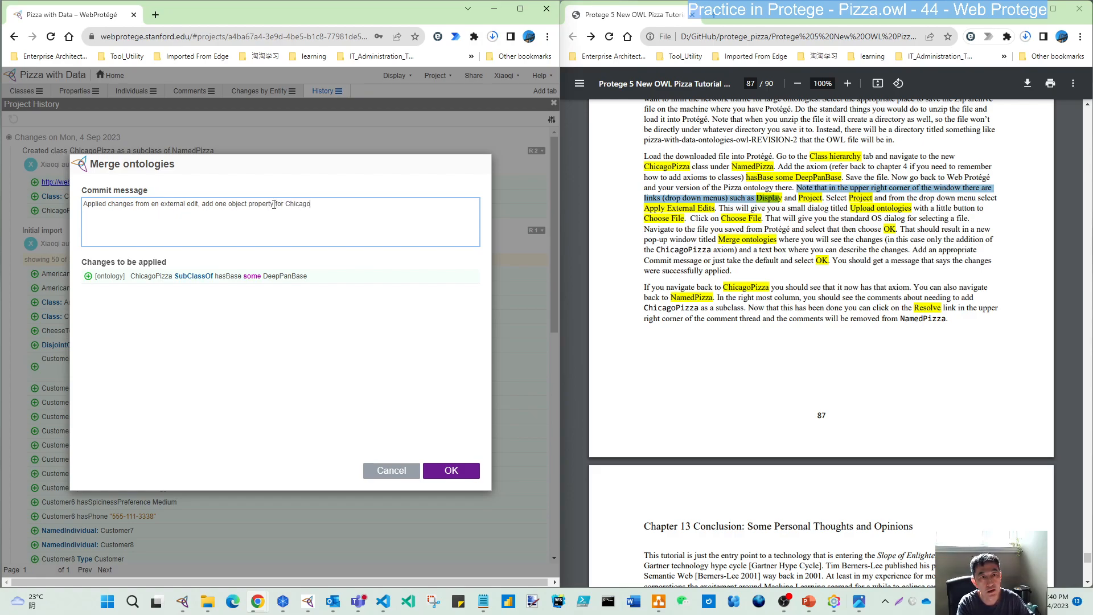
type("Pizza with some")
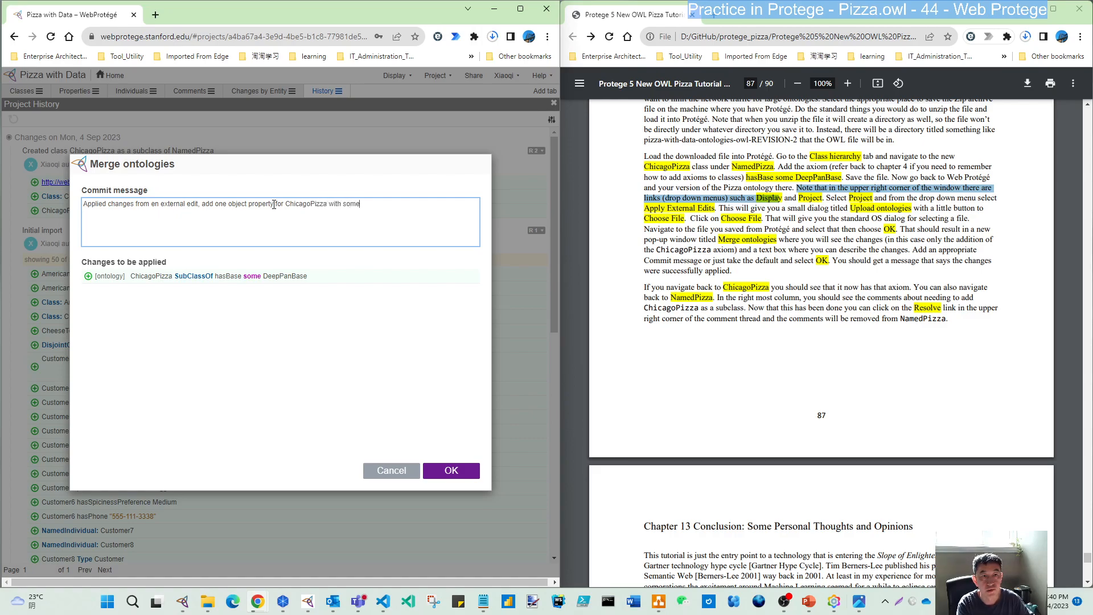
type("DeepPanBase")
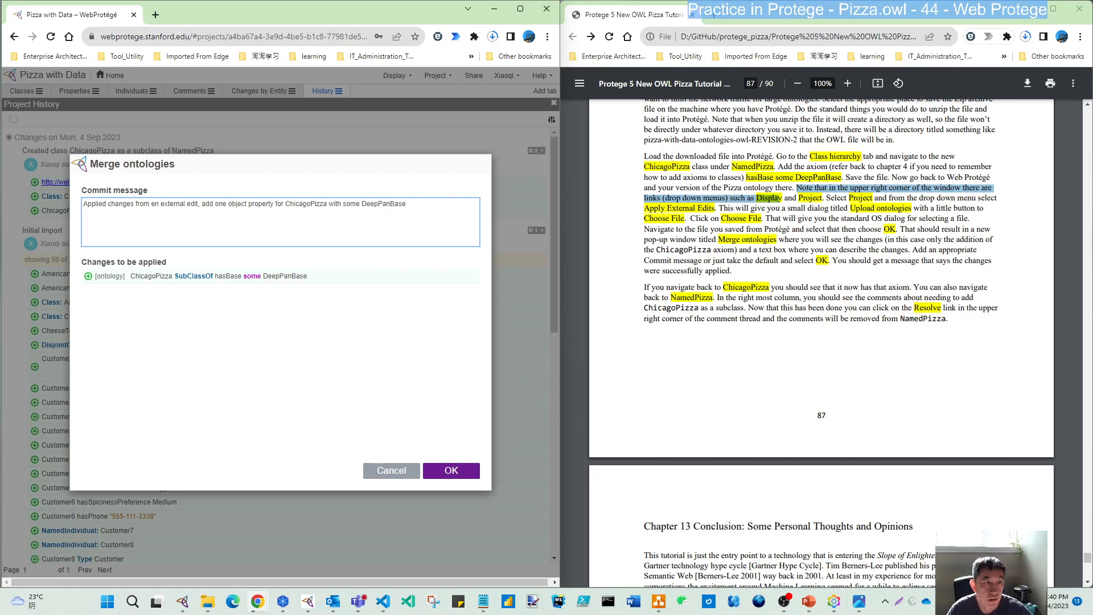
mouse_move(188, 288)
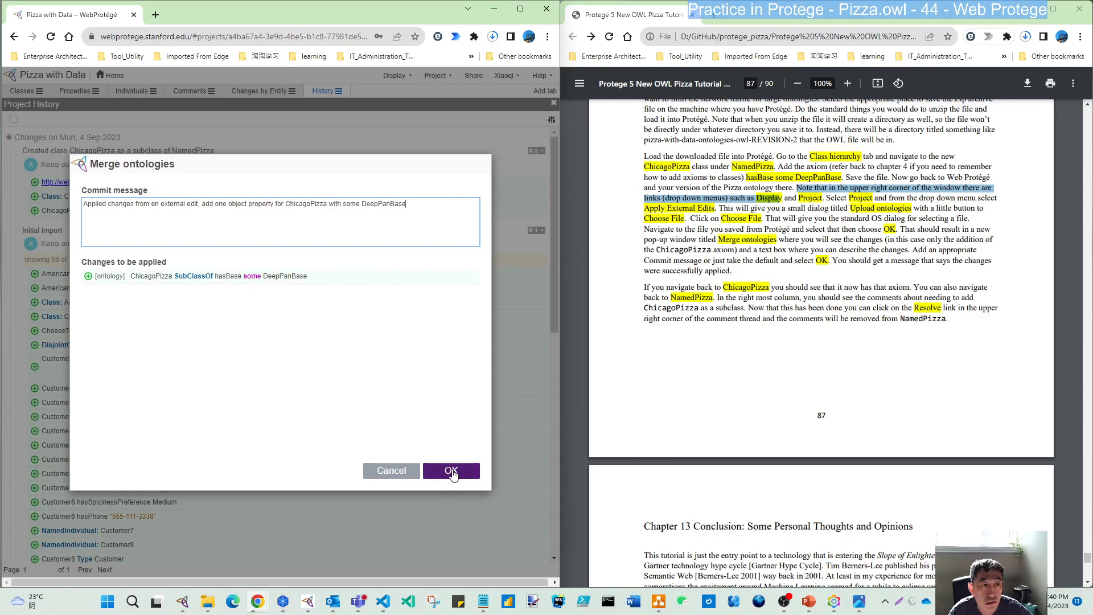
left_click(451, 470)
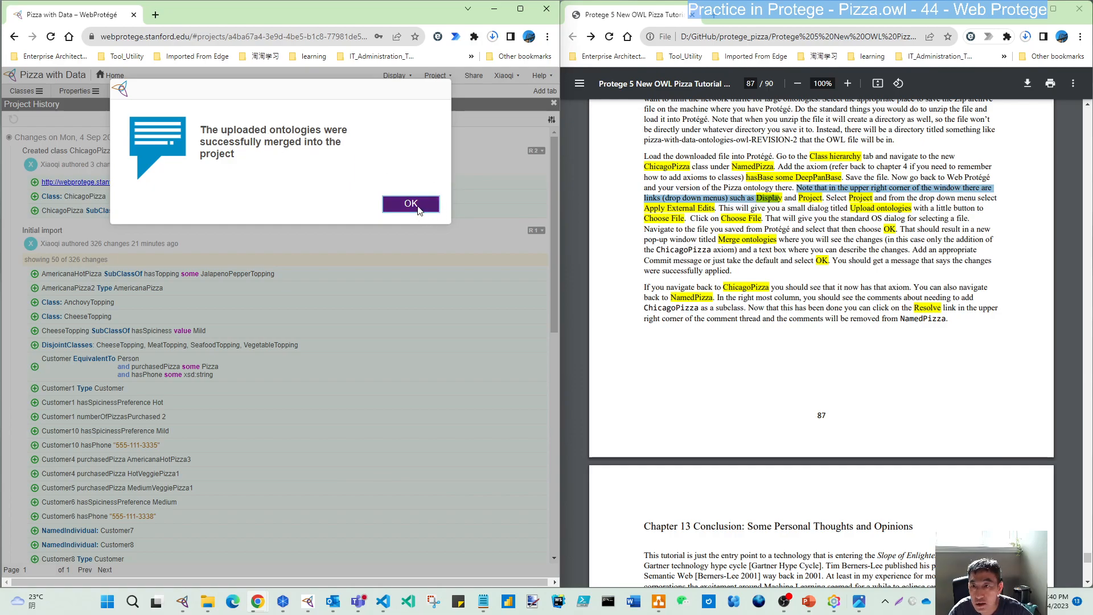
- Dismiss the success notice, check ChicagoPizza's hasBase DeepPanBase, then view NamedPizza's comments
left_click(411, 204)
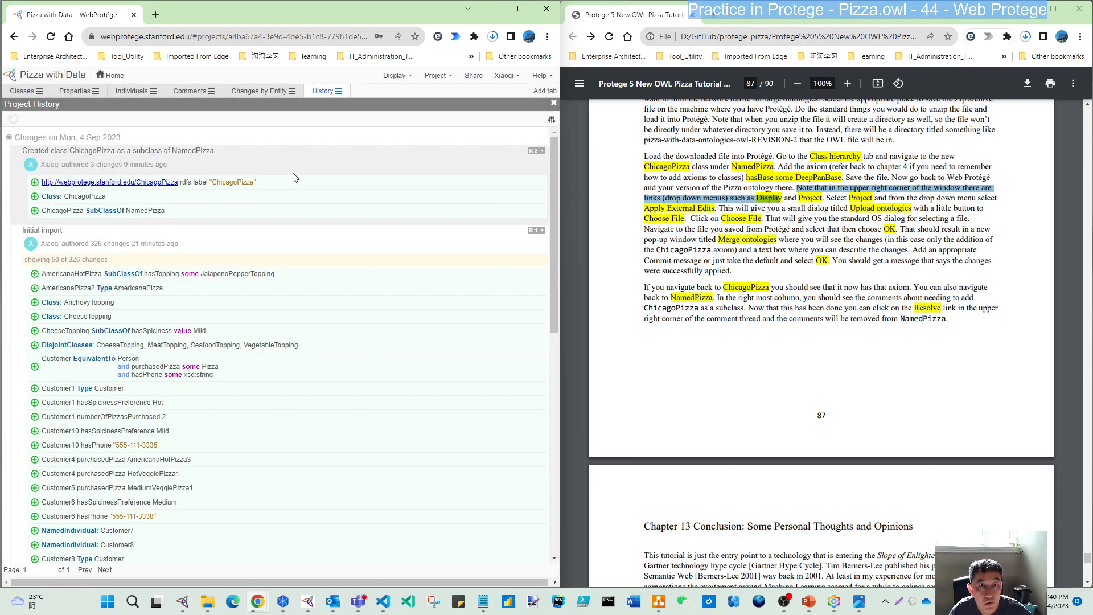
mouse_move(12, 118)
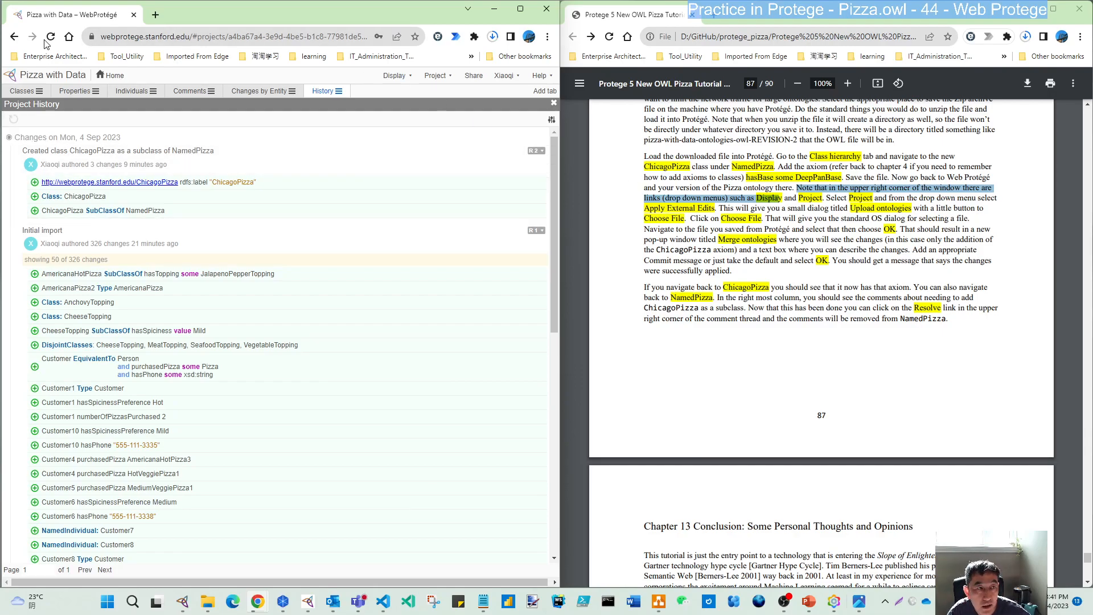
left_click(20, 91)
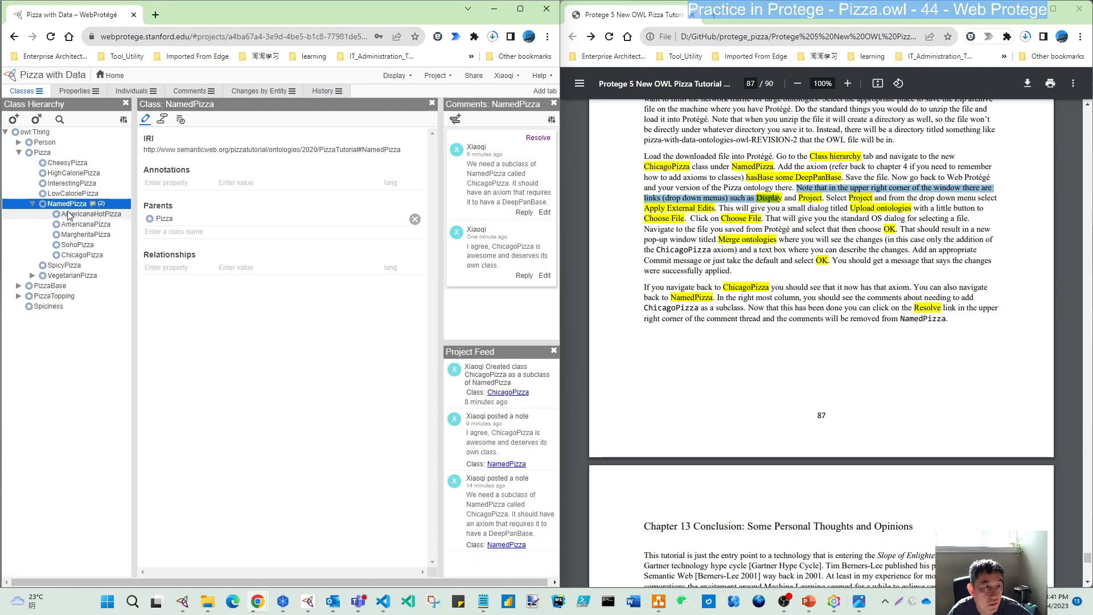
left_click(81, 255)
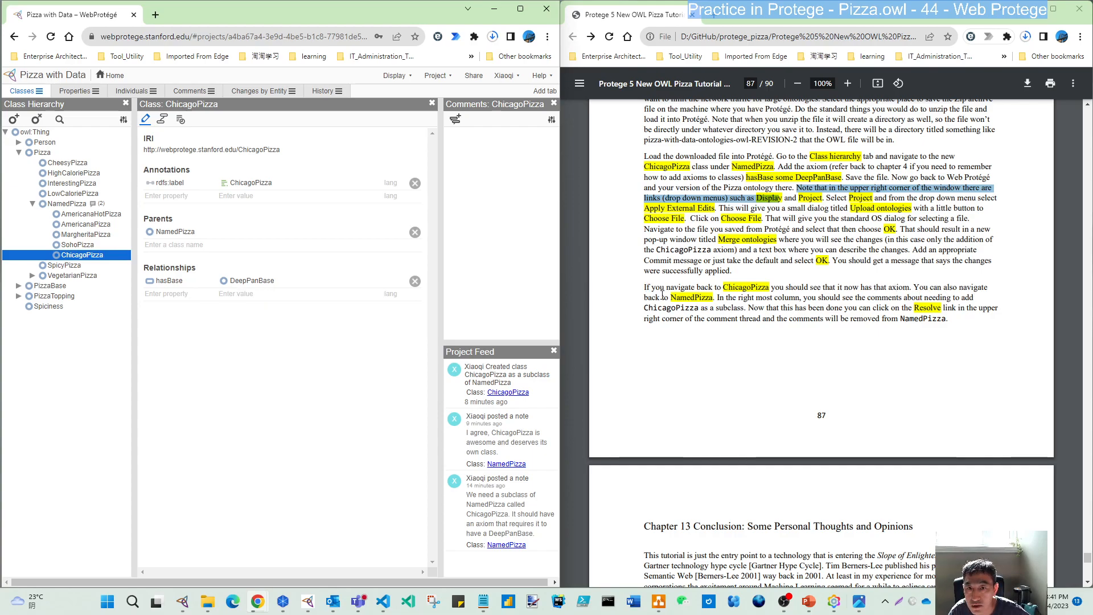
left_click(66, 203)
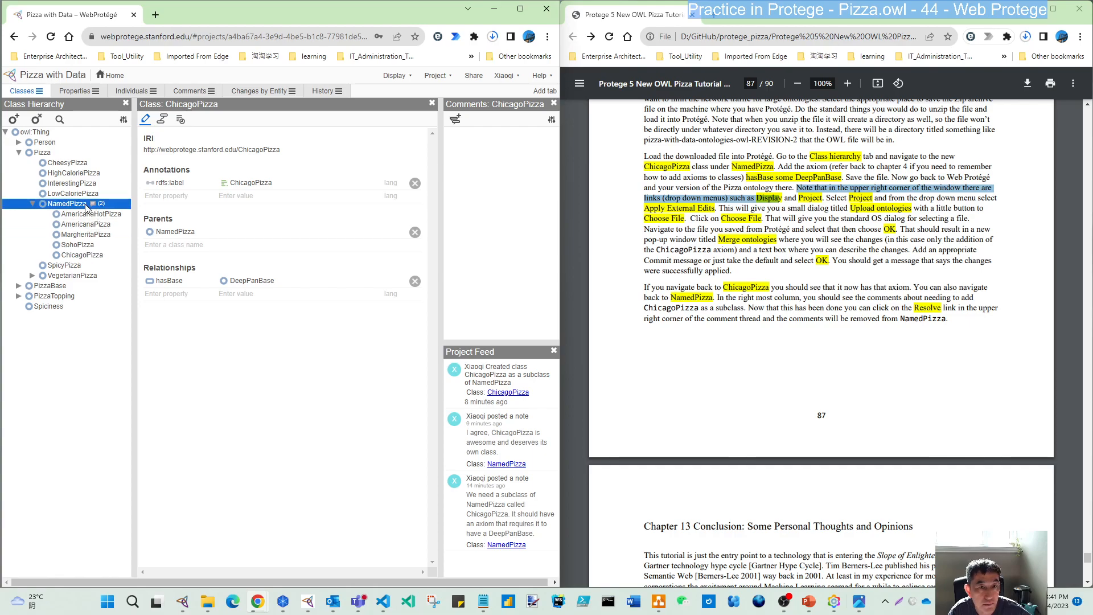
left_click(65, 203)
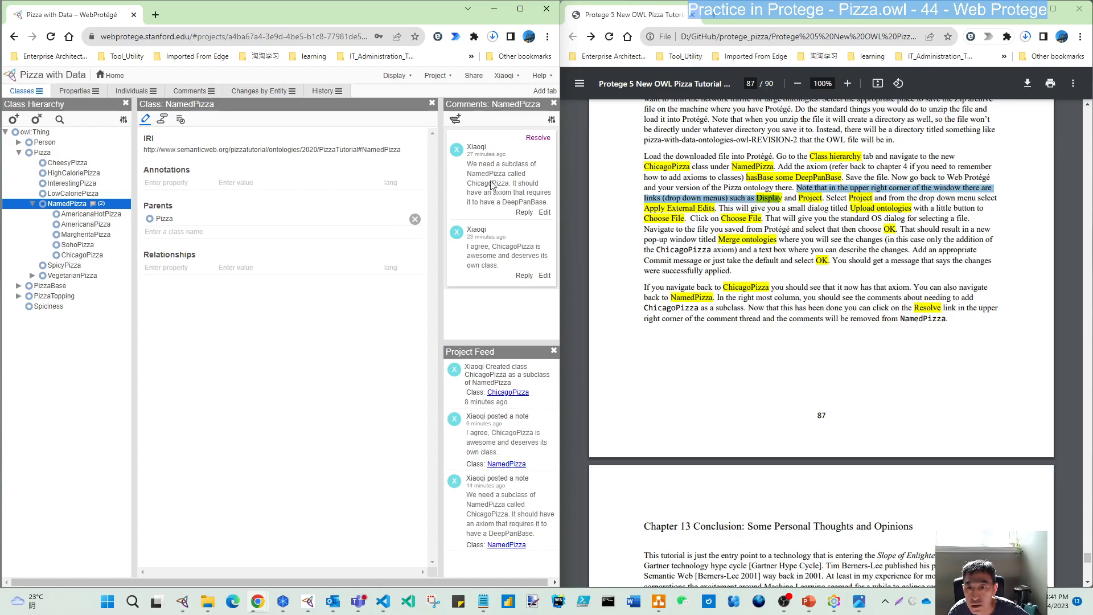
mouse_move(510, 204)
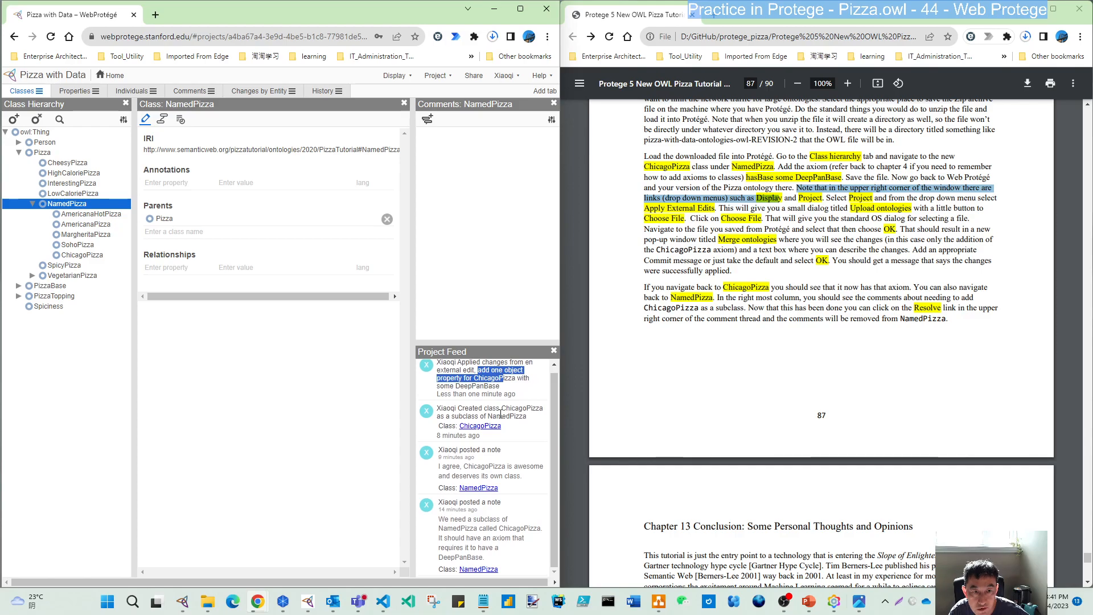
mouse_move(858, 330)
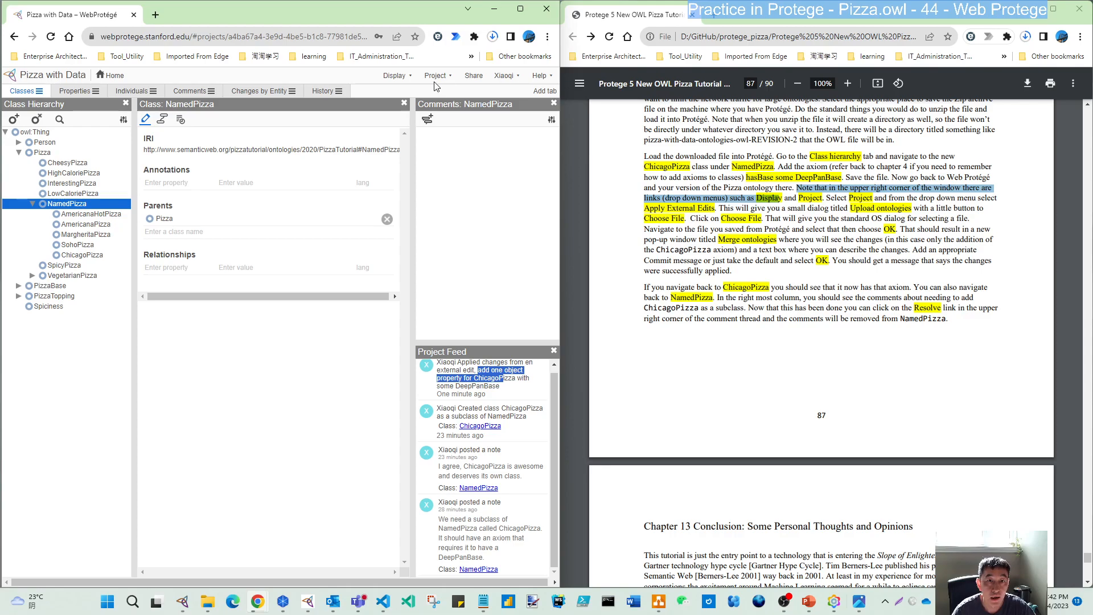
- Return to the projects list and reopen Pizza with Data from its row menu
left_click(502, 76)
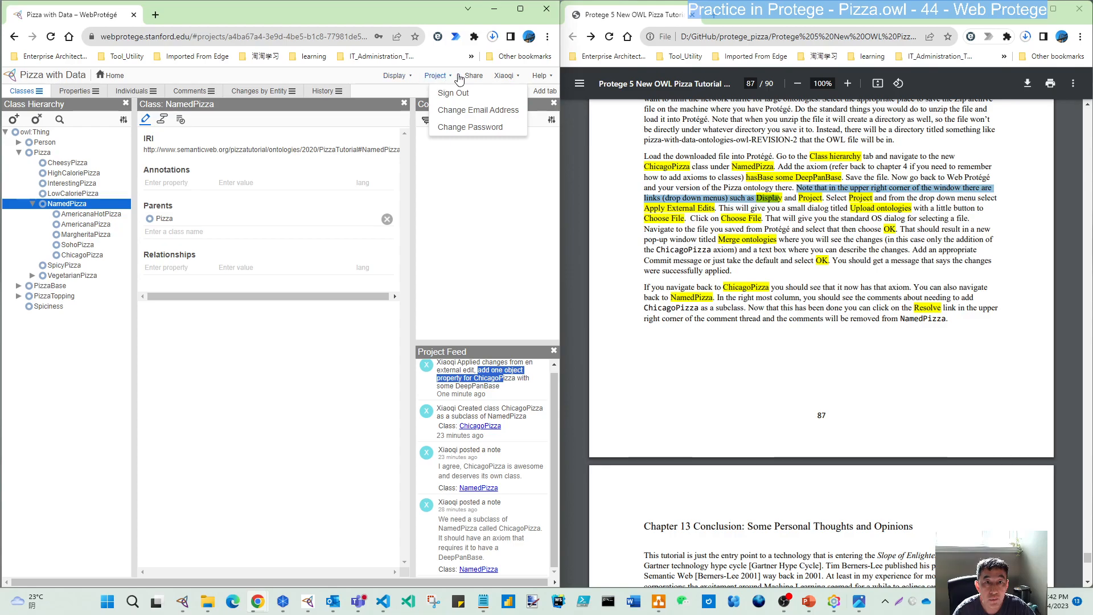
left_click(495, 190)
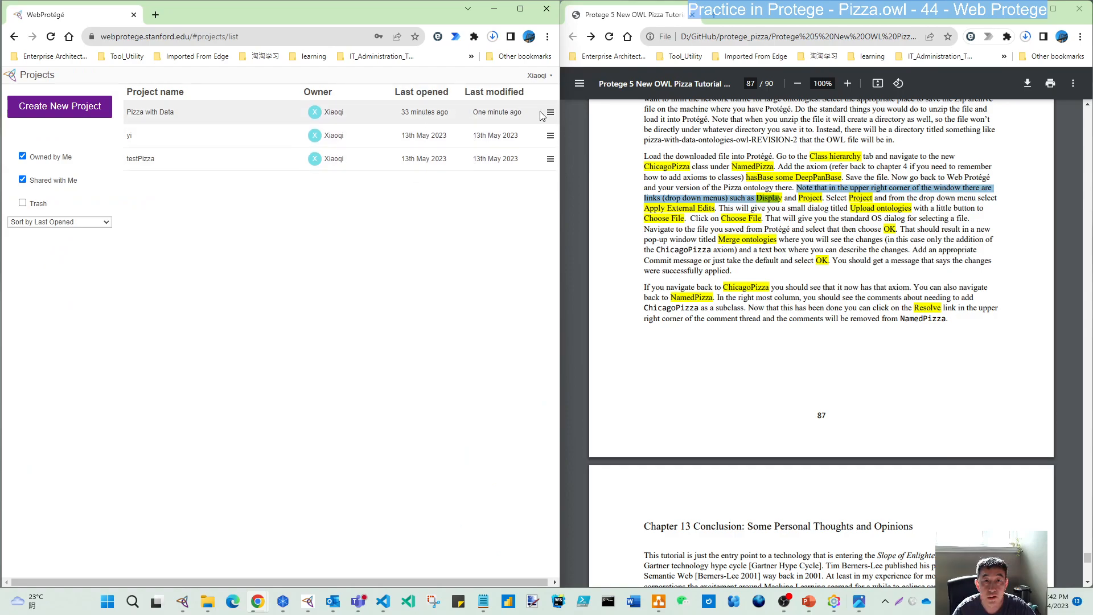
left_click(550, 112)
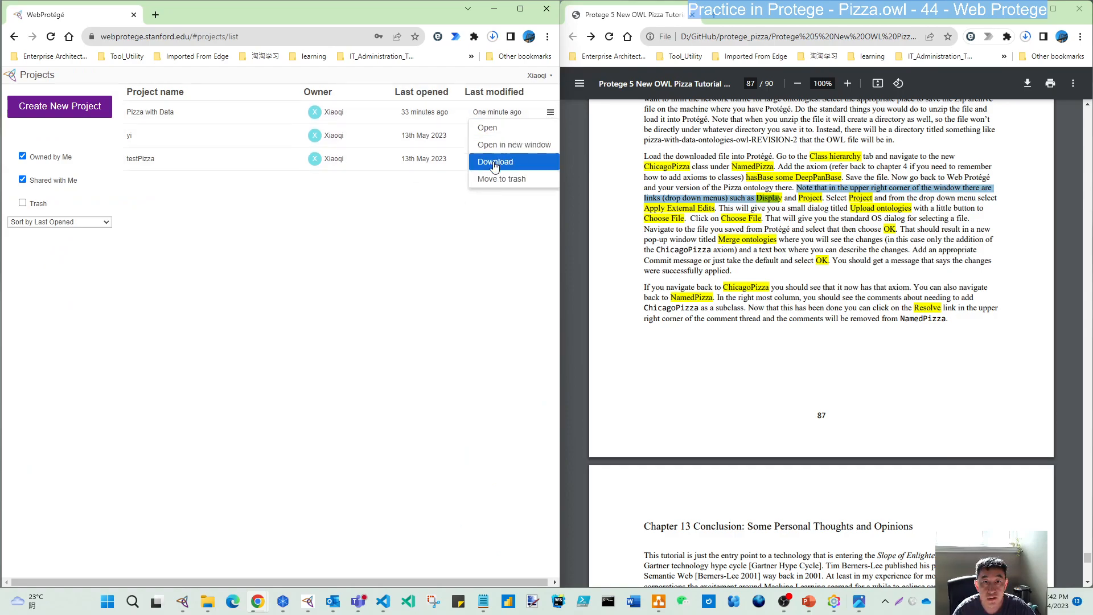
mouse_move(521, 170)
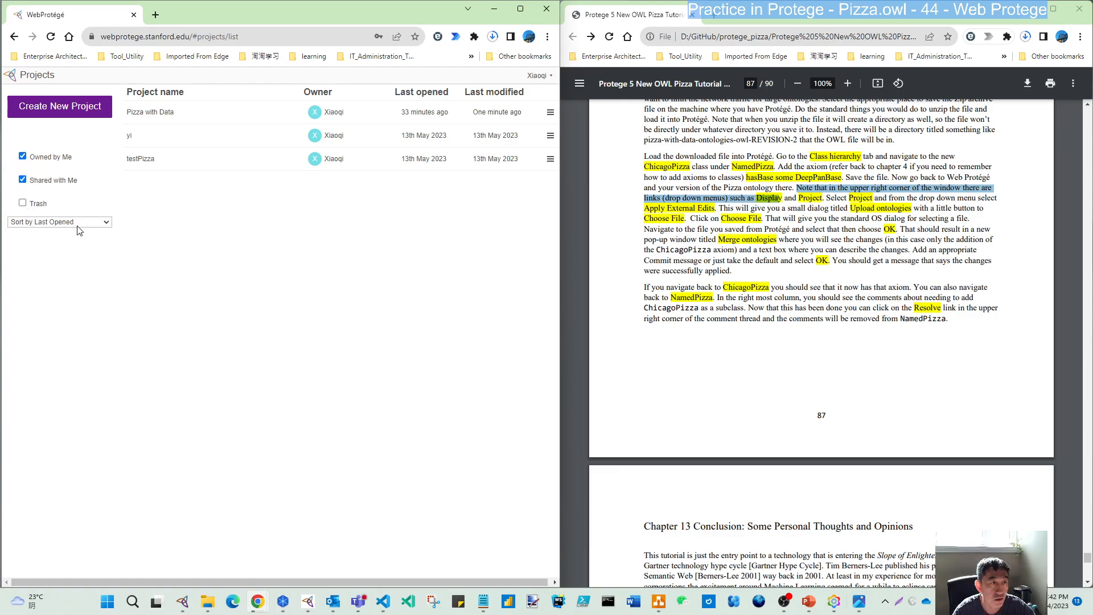
mouse_move(542, 126)
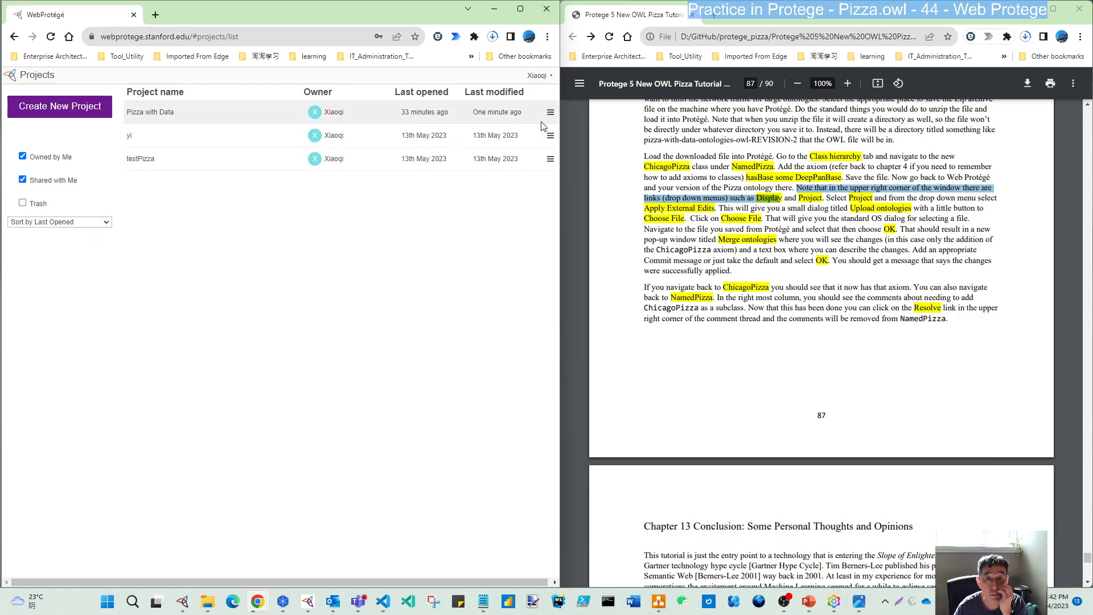
left_click(550, 111)
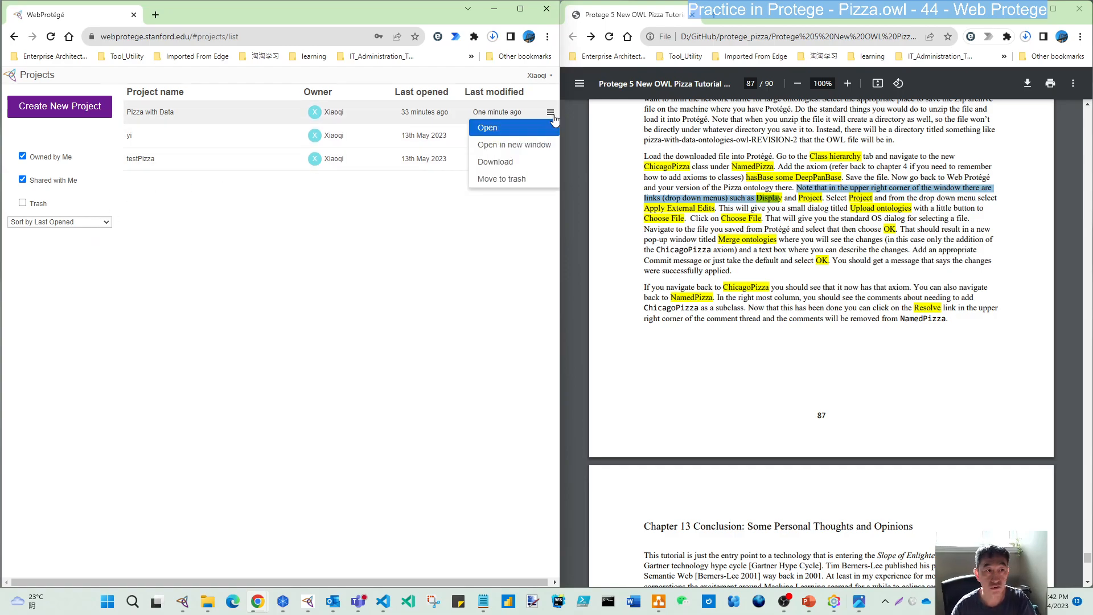
left_click(486, 128)
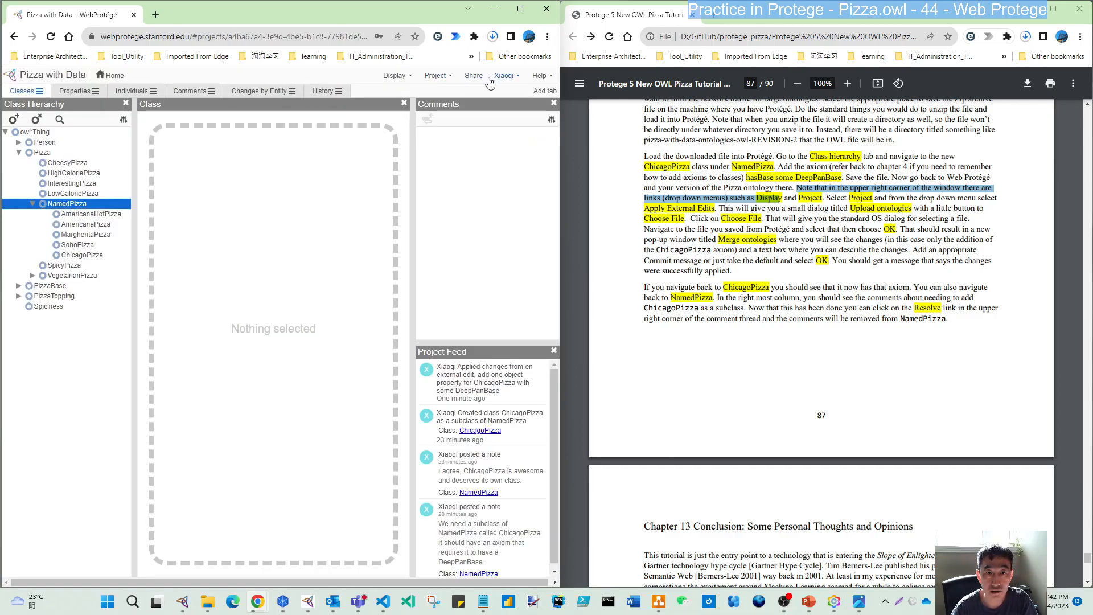
left_click(472, 75)
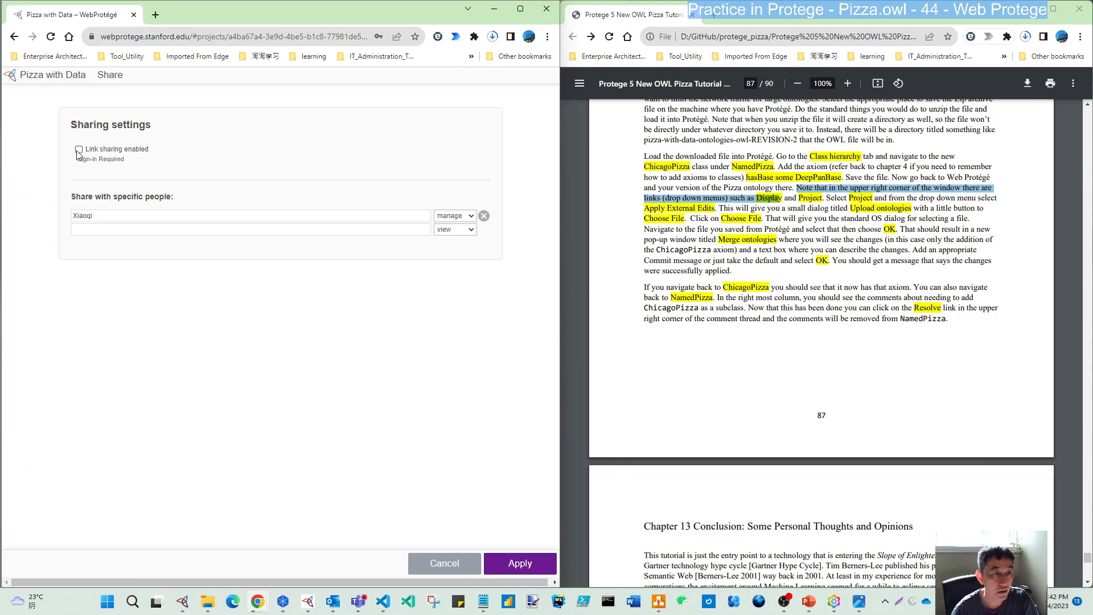
left_click(79, 150)
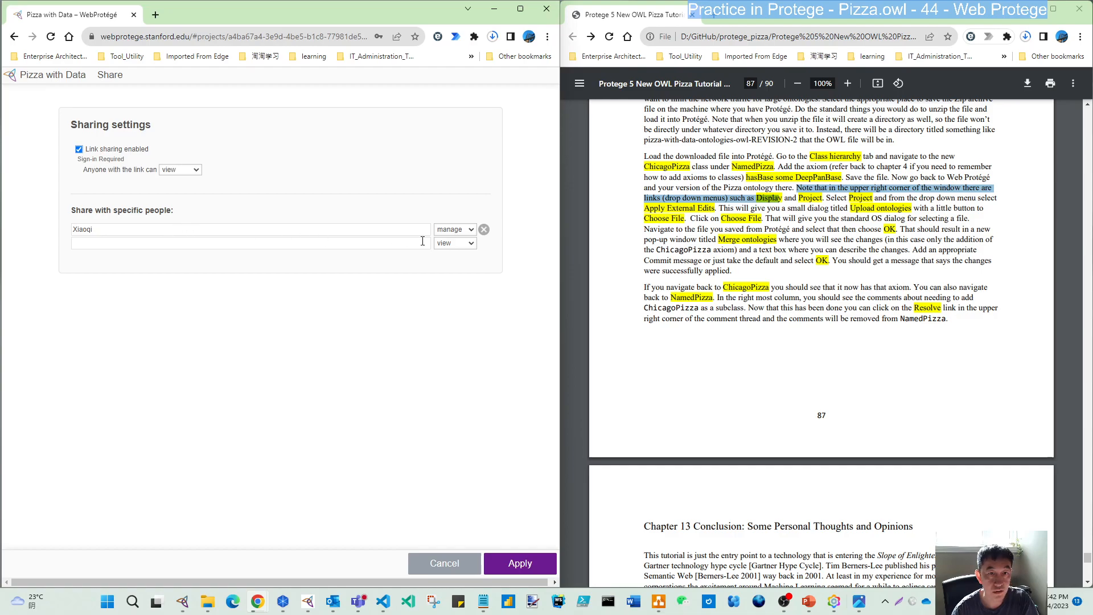
mouse_move(40, 129)
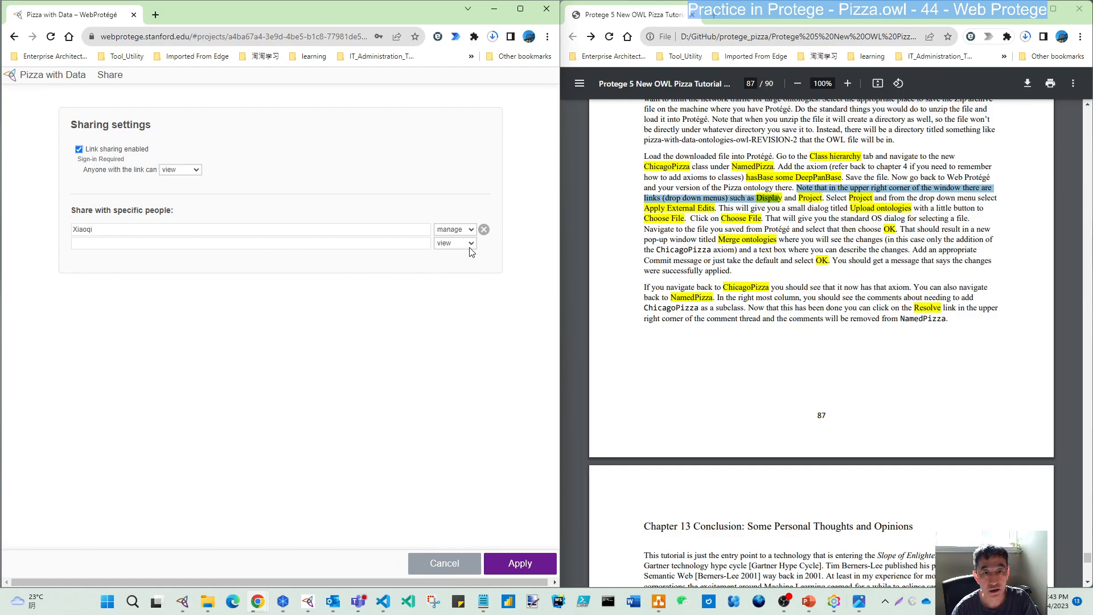
left_click(251, 243)
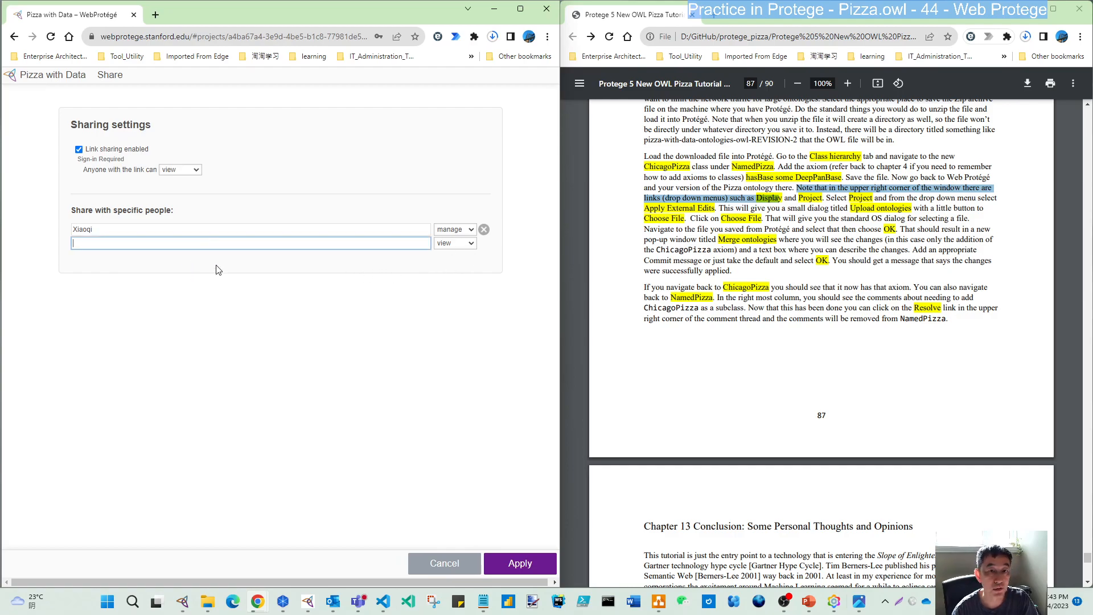
mouse_move(207, 309)
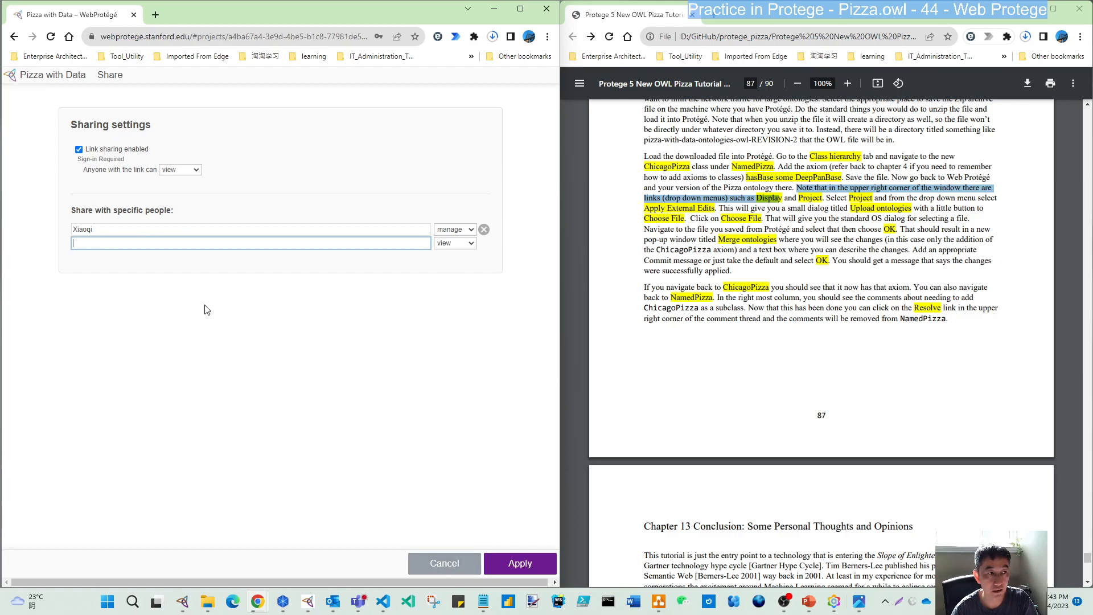
left_click(444, 563)
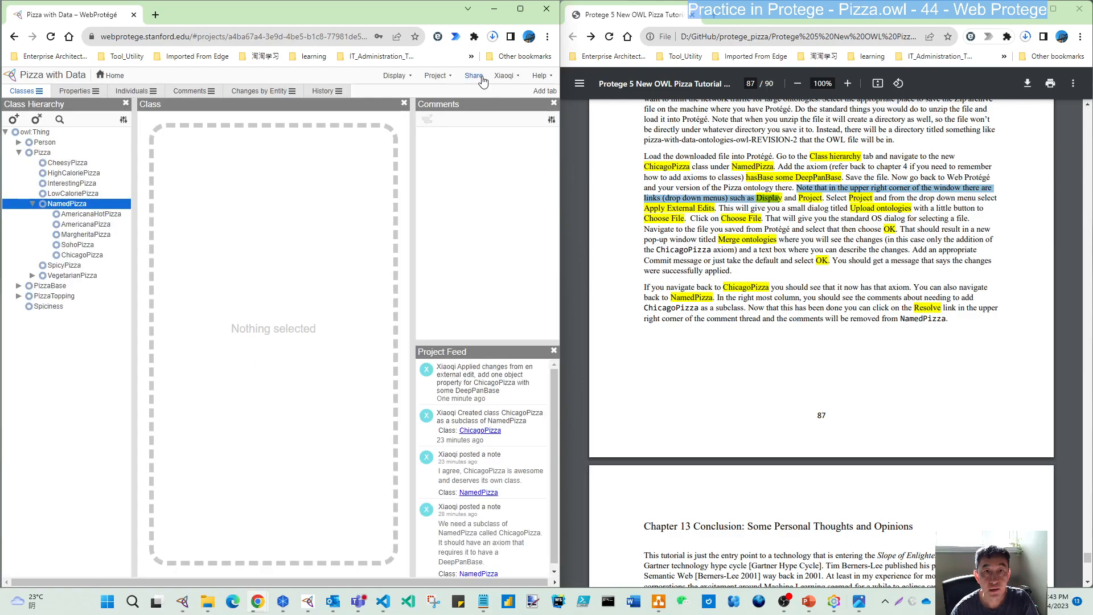
left_click(395, 75)
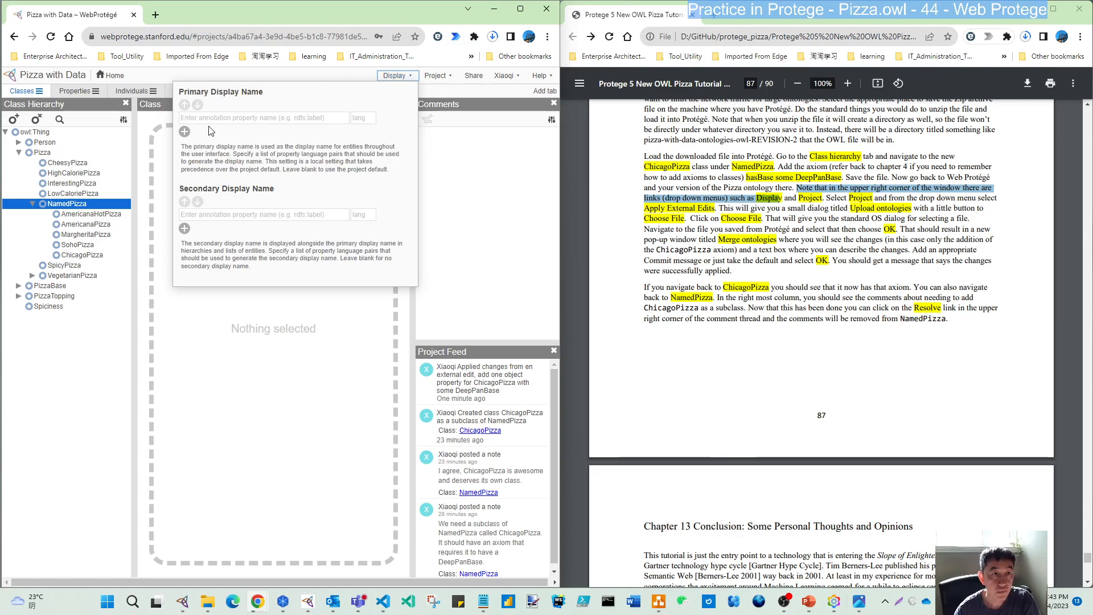
mouse_move(250, 105)
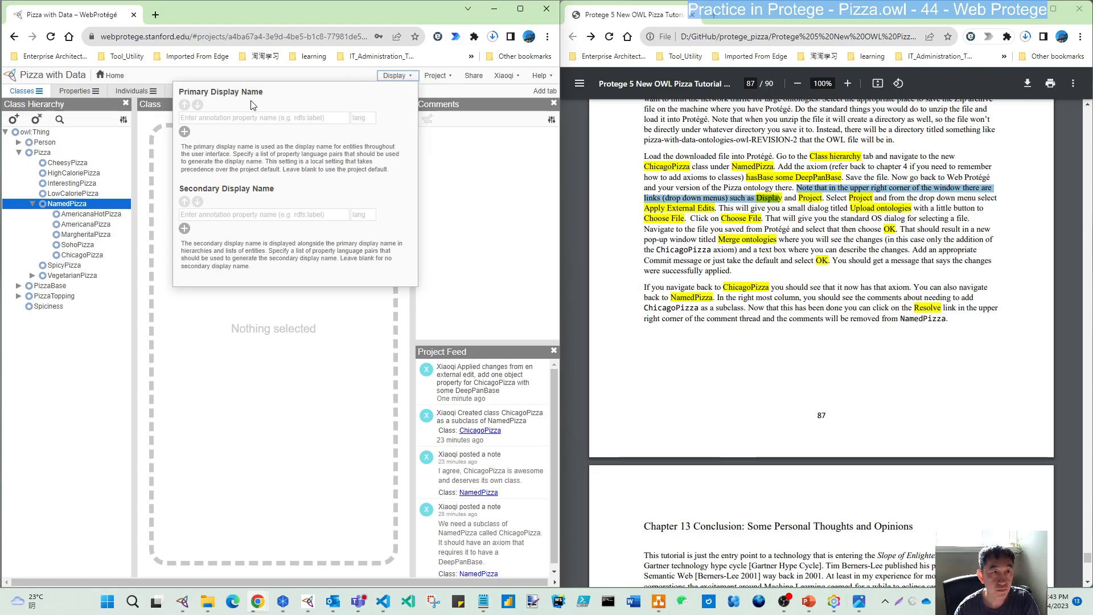
mouse_move(507, 148)
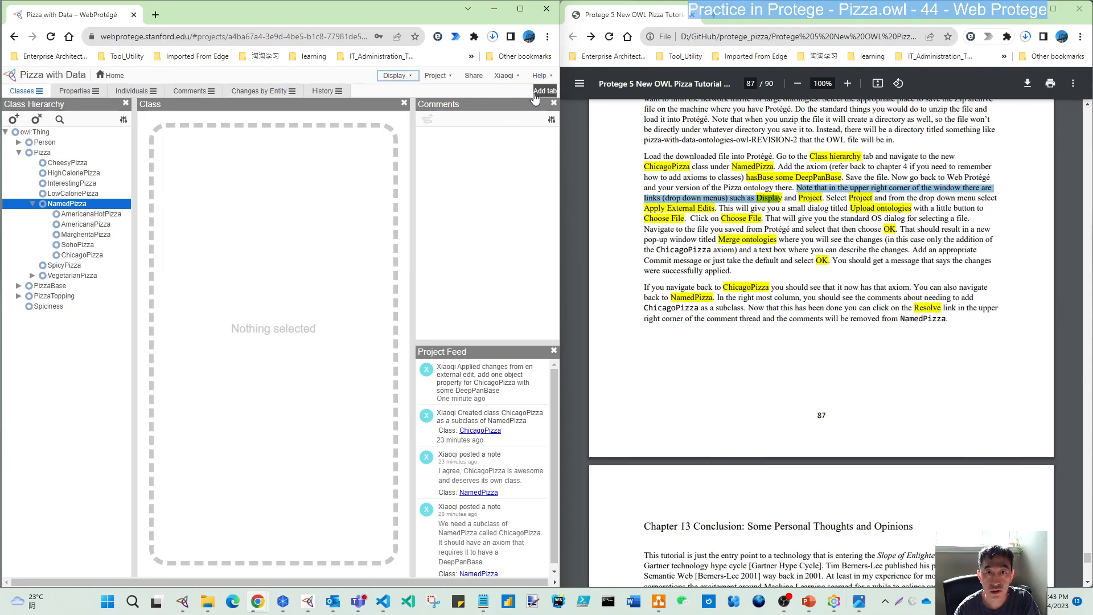
left_click(545, 91)
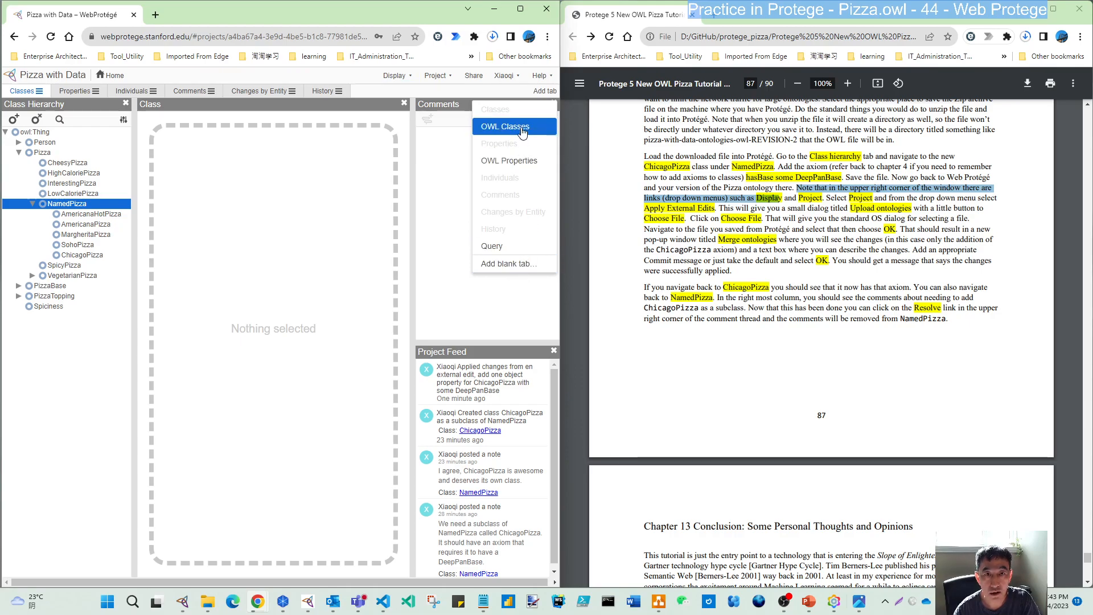
mouse_move(509, 161)
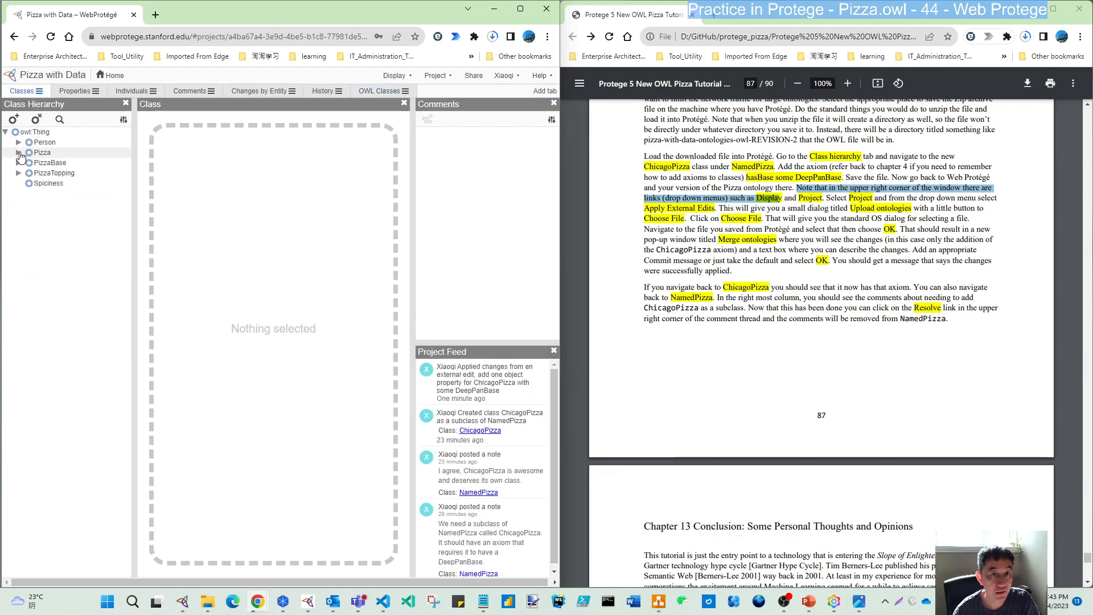
left_click(549, 91)
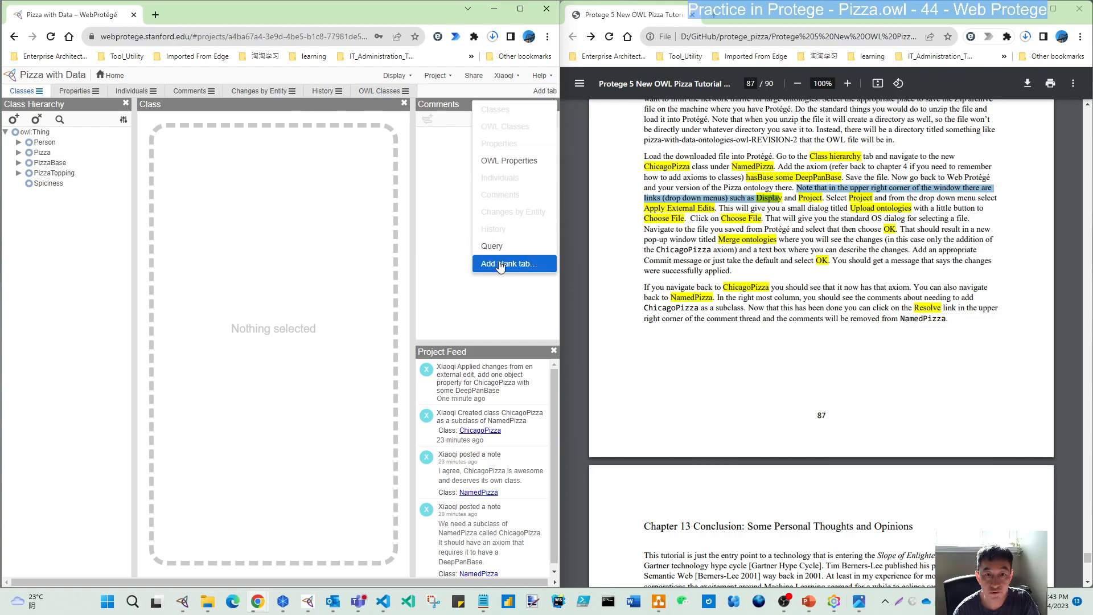
mouse_move(339, 237)
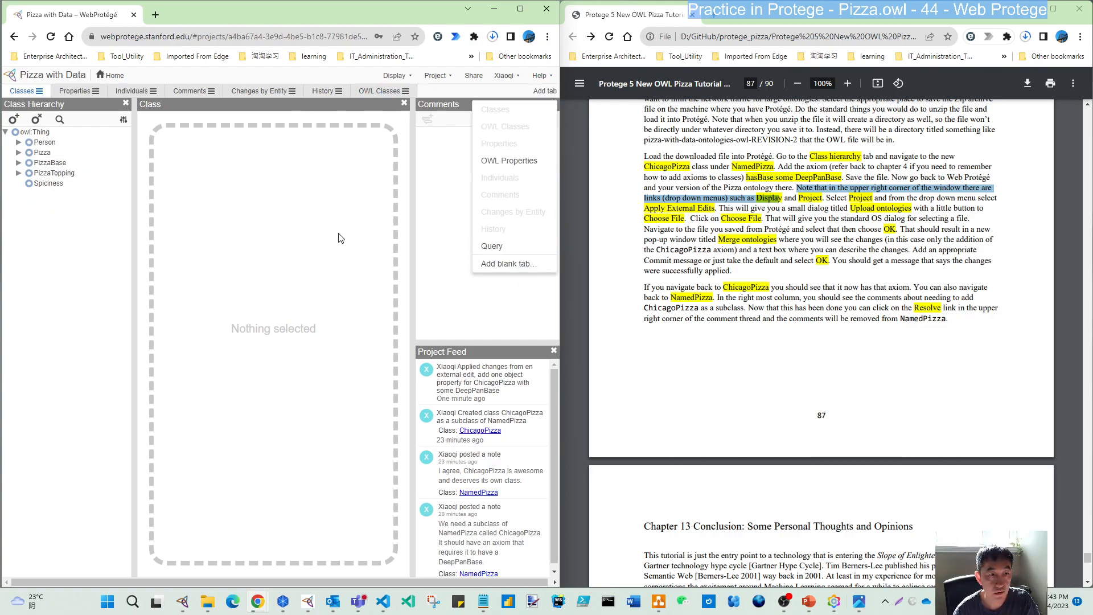
mouse_move(513, 263)
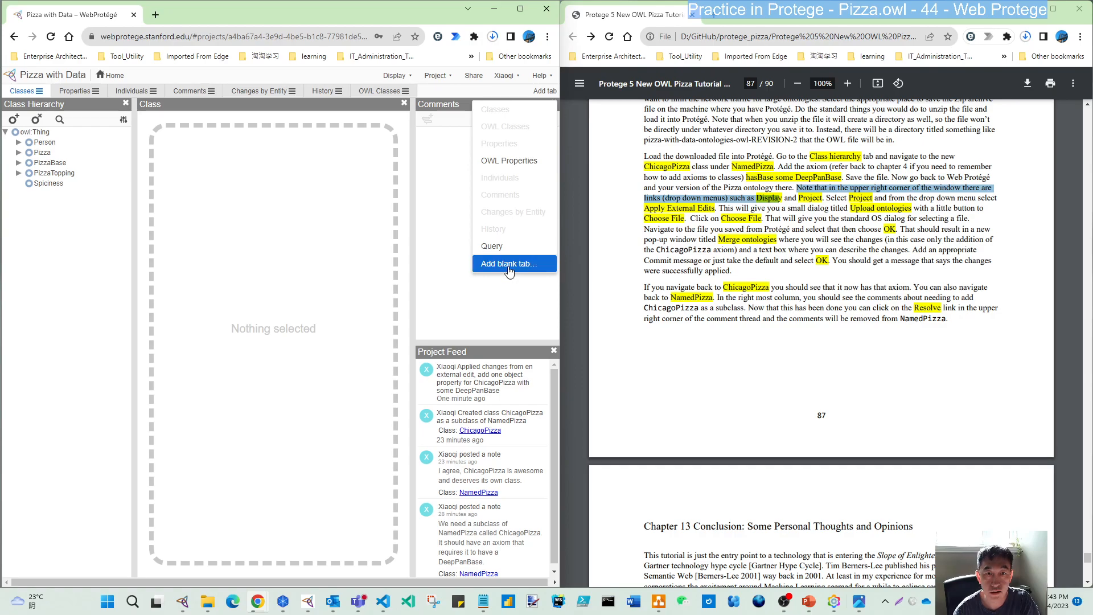
left_click(507, 263)
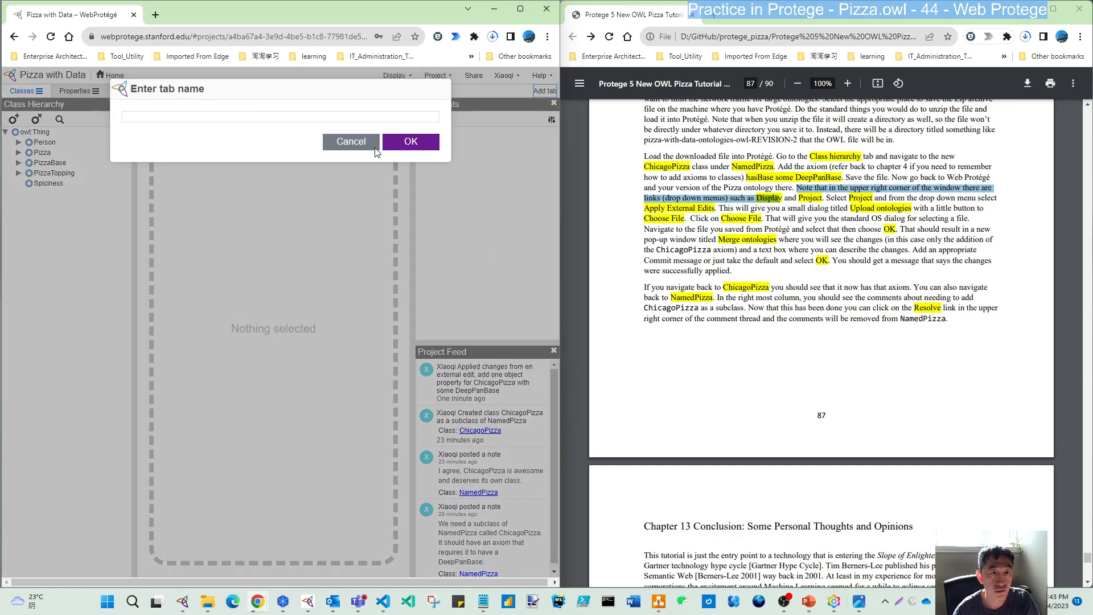
left_click(352, 141)
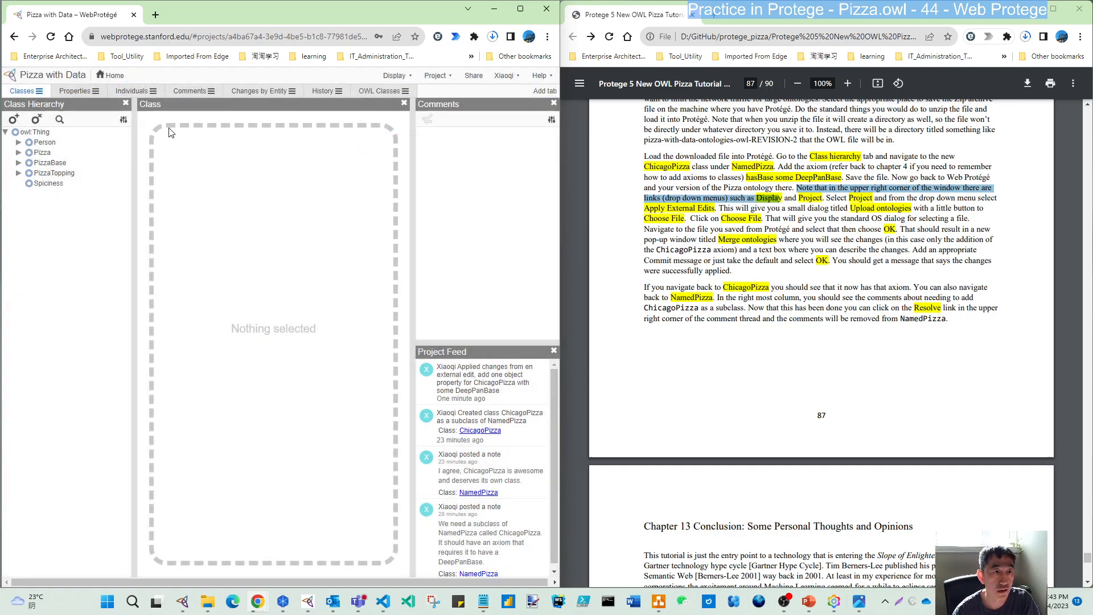
mouse_move(408, 147)
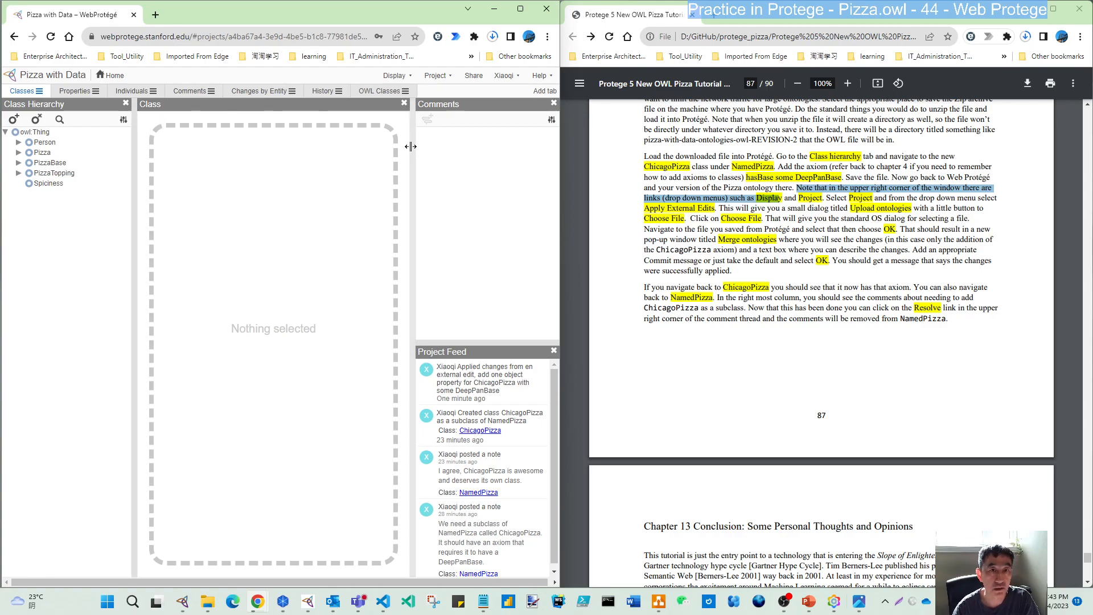
mouse_move(263, 222)
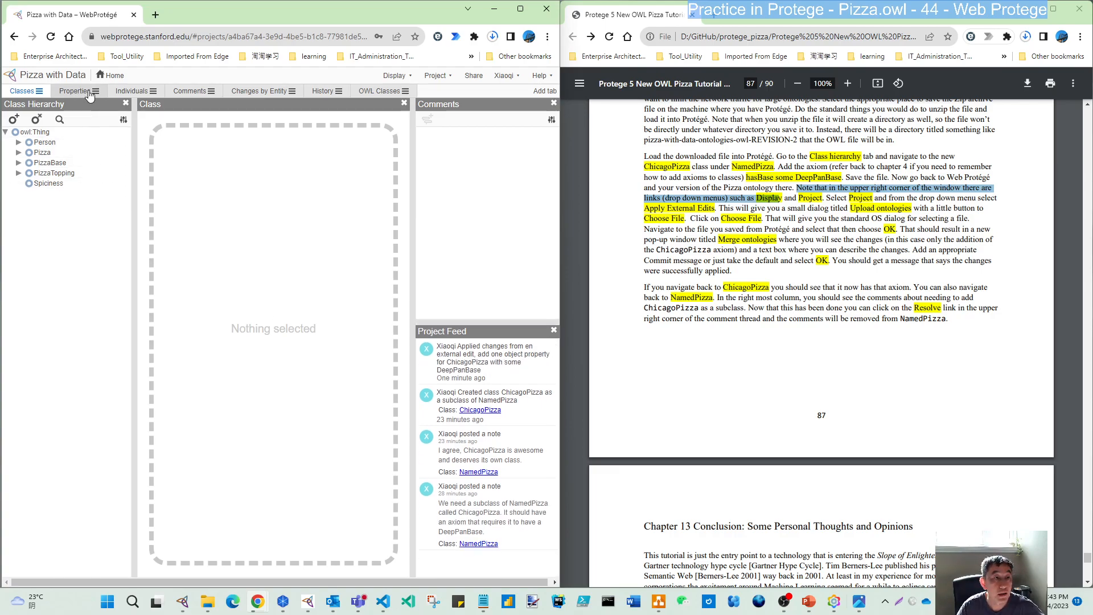
- Refresh the project History to see the merge revision, then view Changes by Entity
left_click(75, 91)
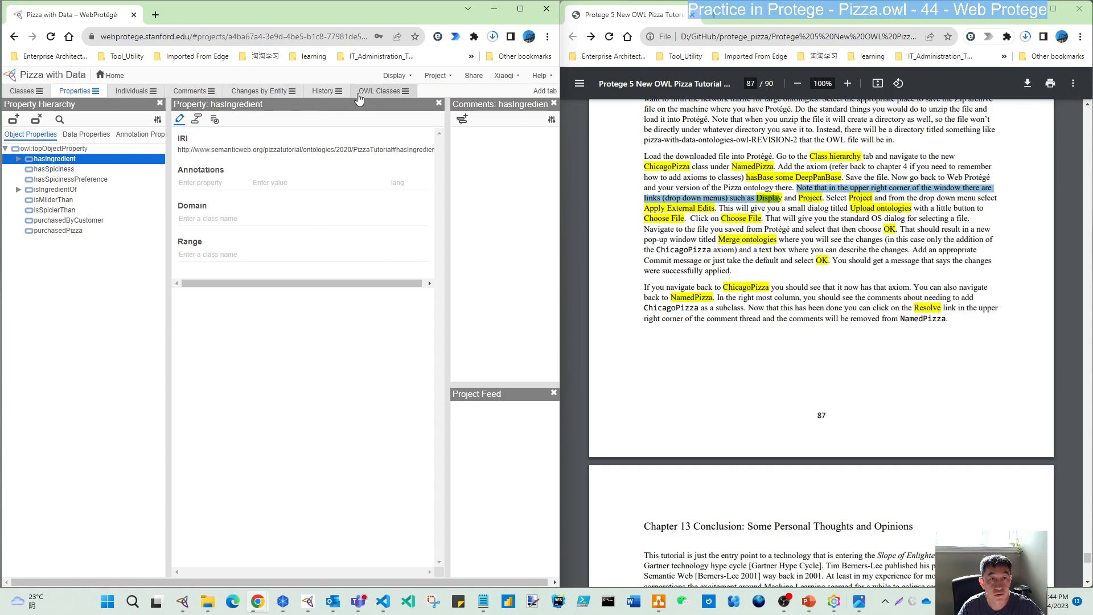
left_click(323, 91)
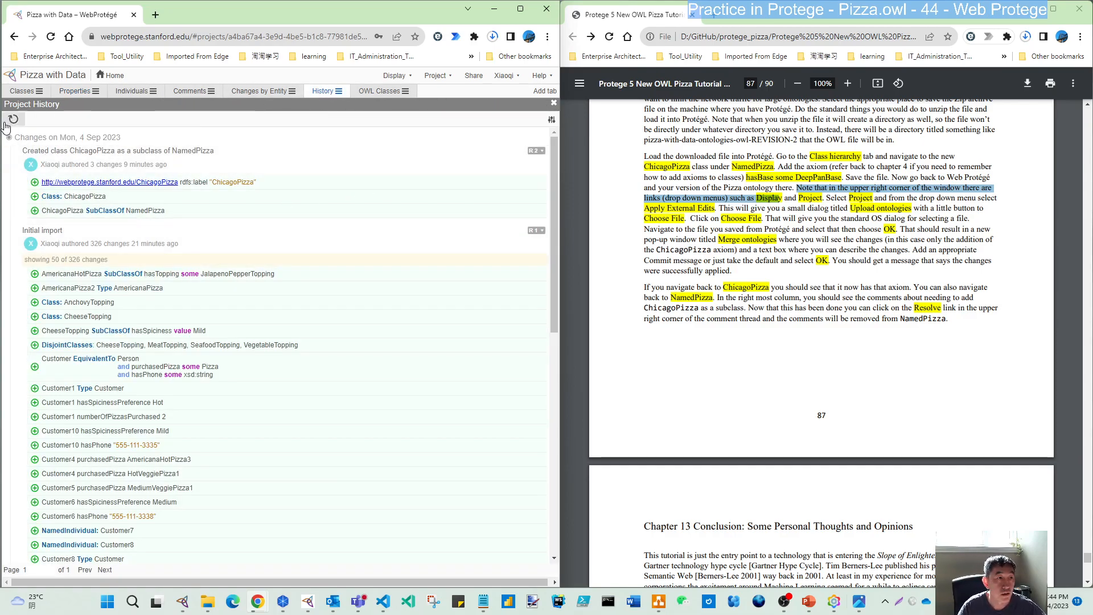
left_click(12, 118)
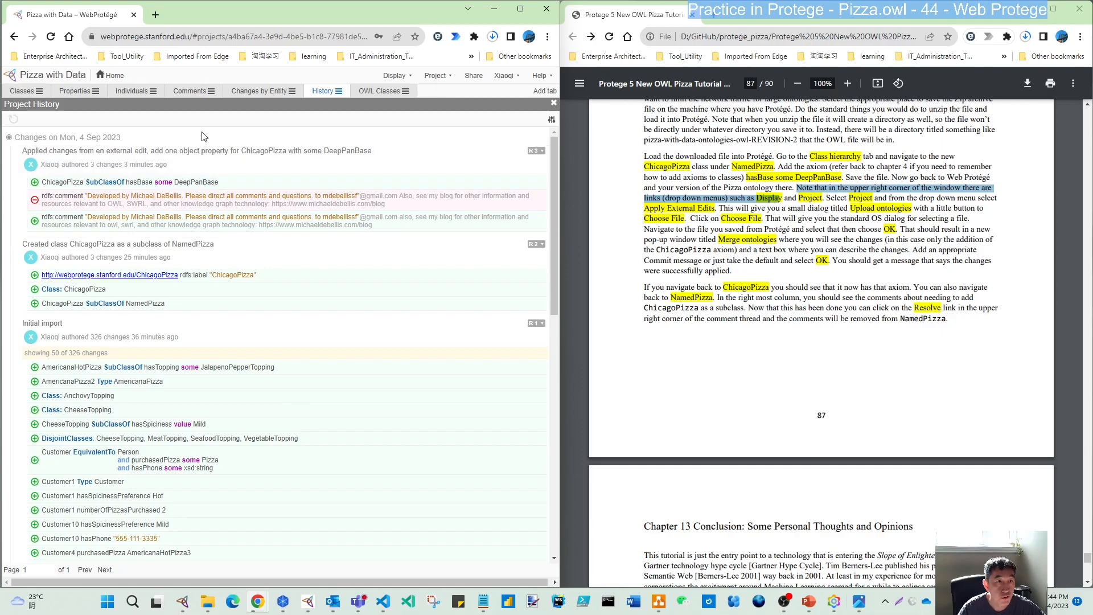
mouse_move(483, 135)
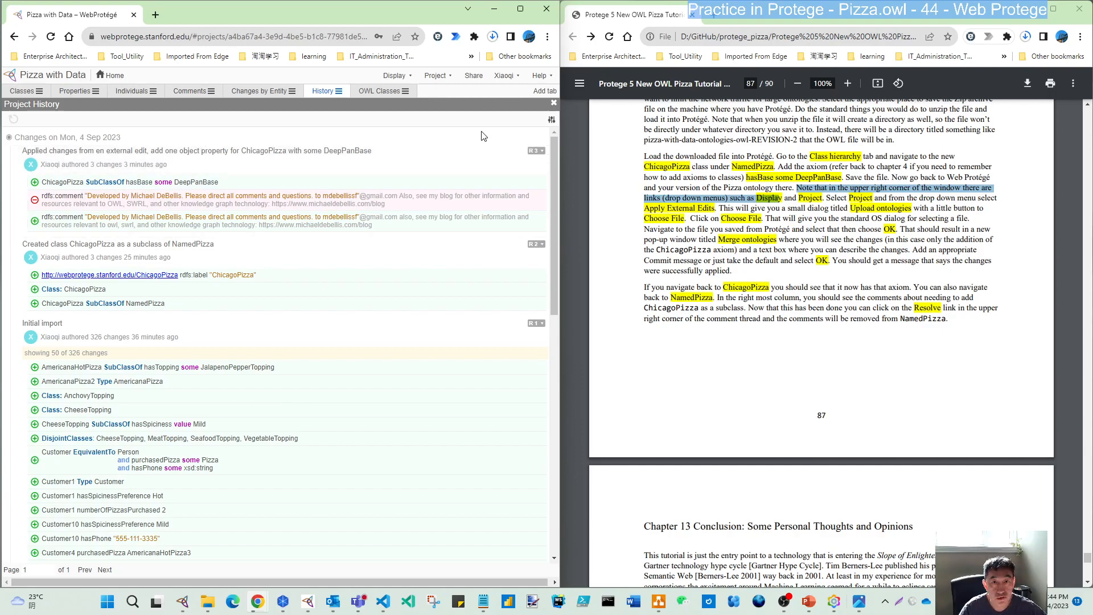
mouse_move(533, 161)
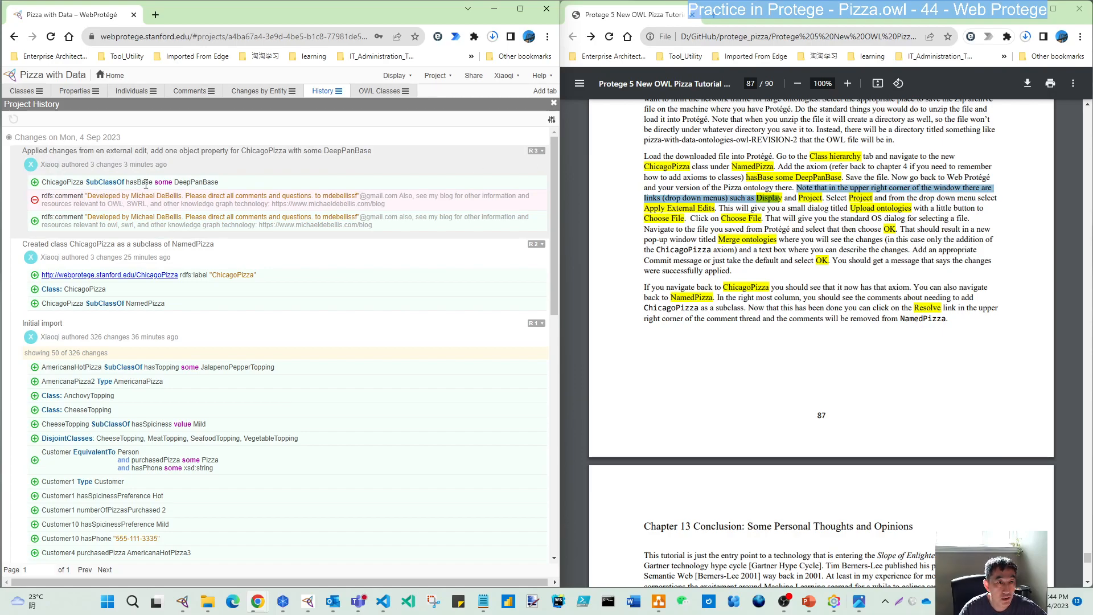
left_click(128, 181)
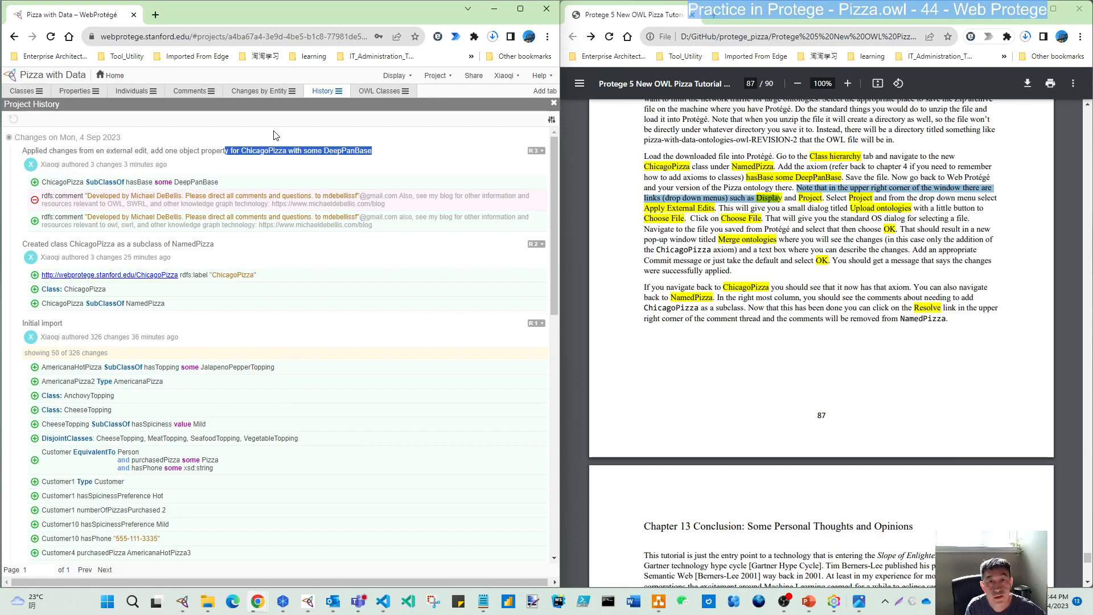
mouse_move(251, 106)
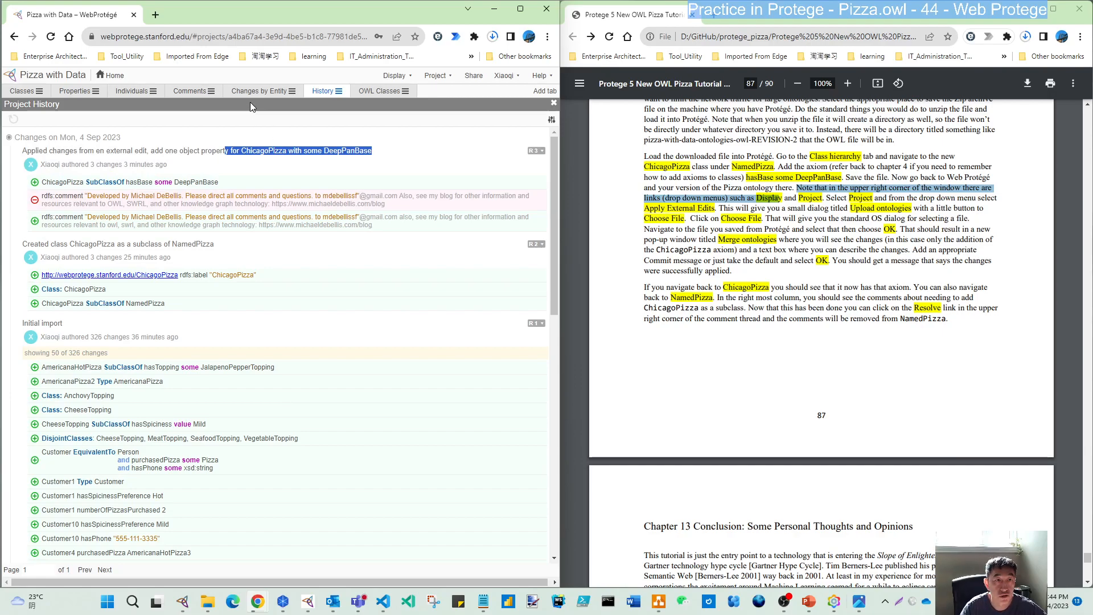
left_click(258, 91)
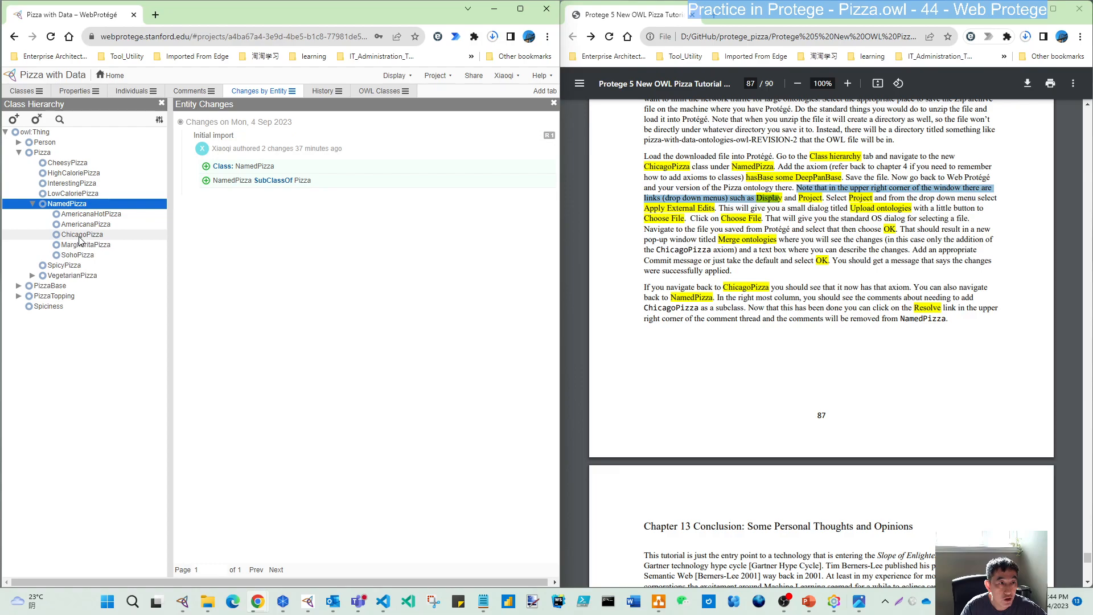
- View HighCaloriePizza's change log, dismiss the data type error and expand PizzaBase
left_click(80, 235)
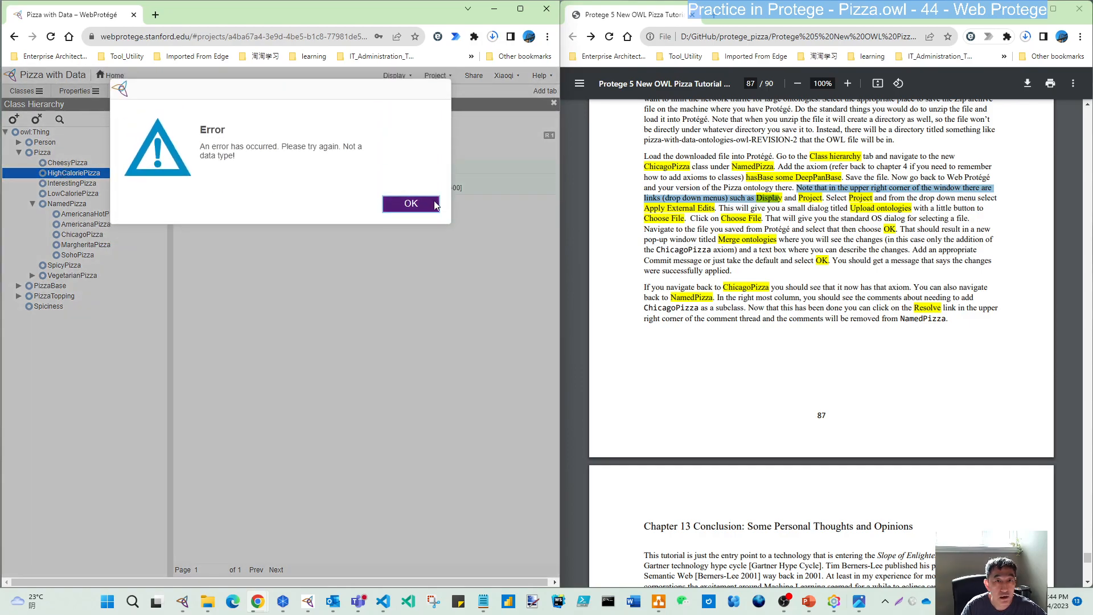
mouse_move(306, 163)
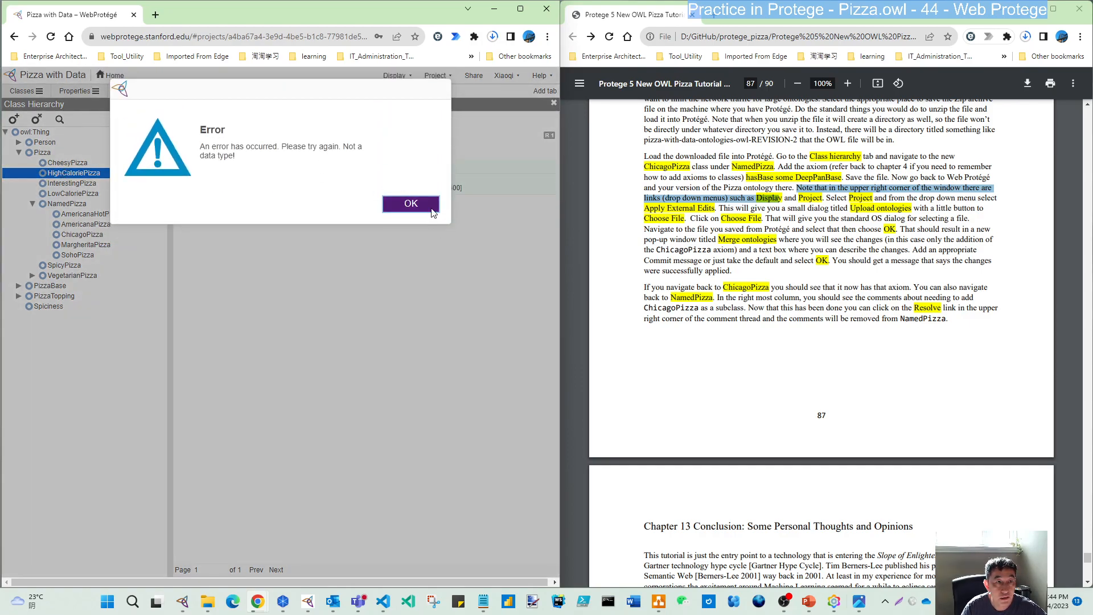
left_click(411, 202)
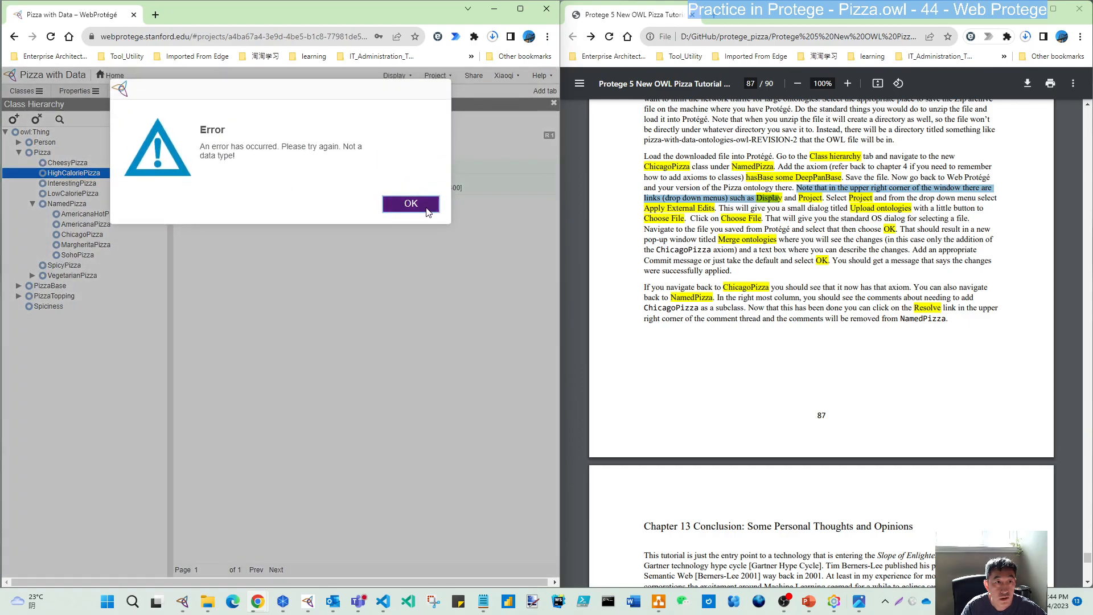
left_click(411, 202)
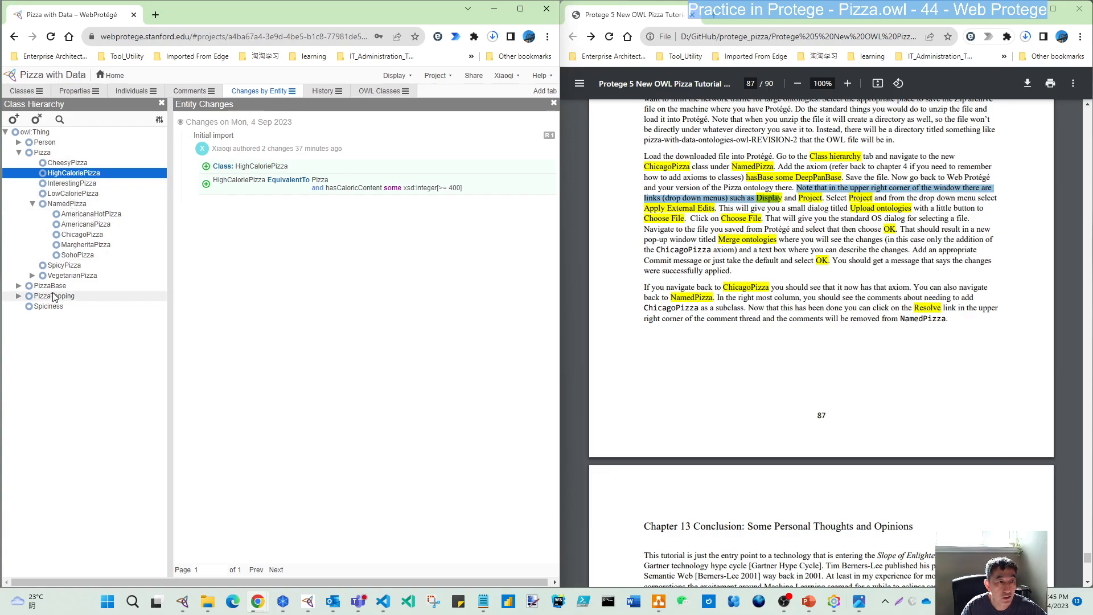
left_click(49, 286)
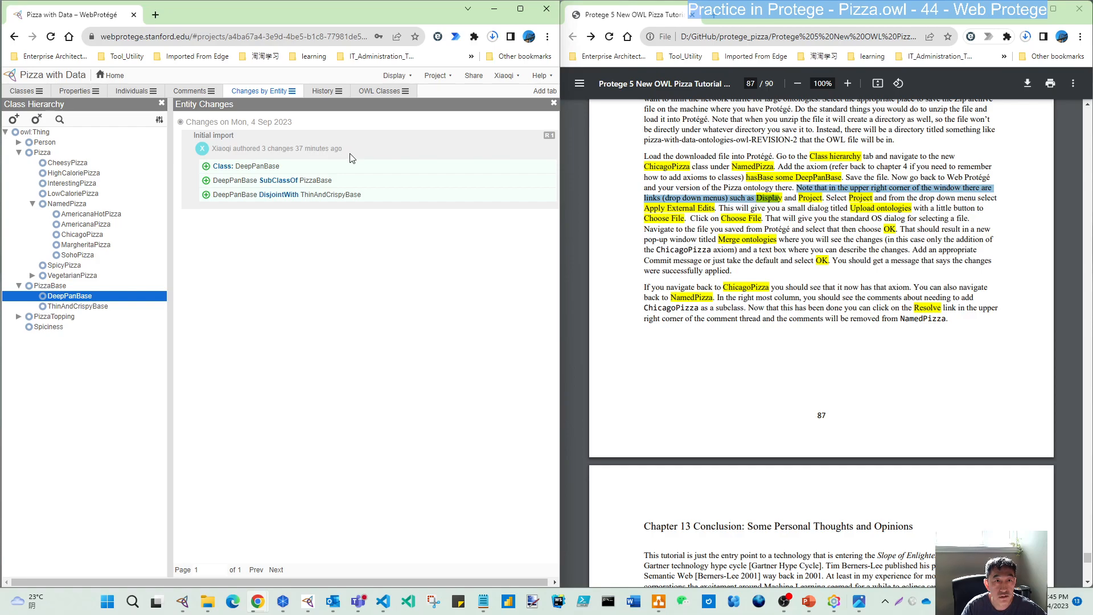
mouse_move(219, 191)
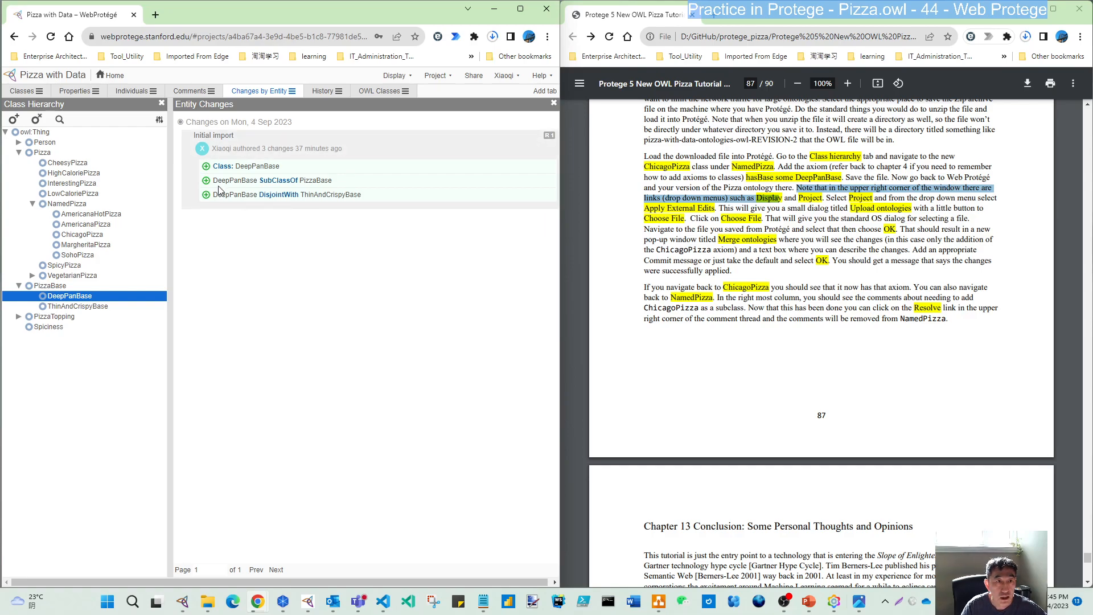
mouse_move(240, 179)
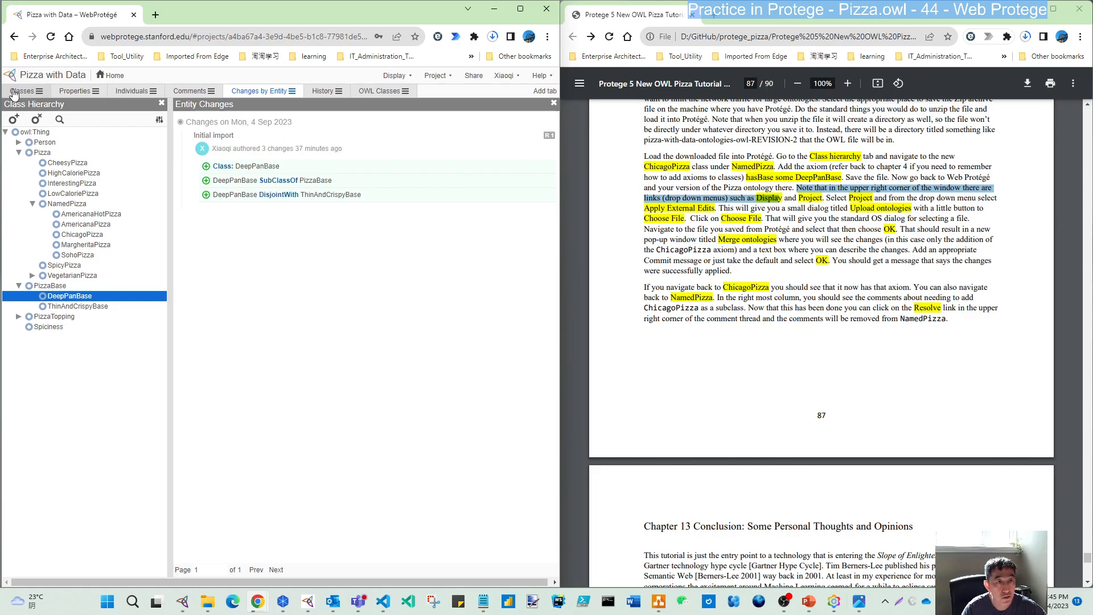
mouse_move(89, 255)
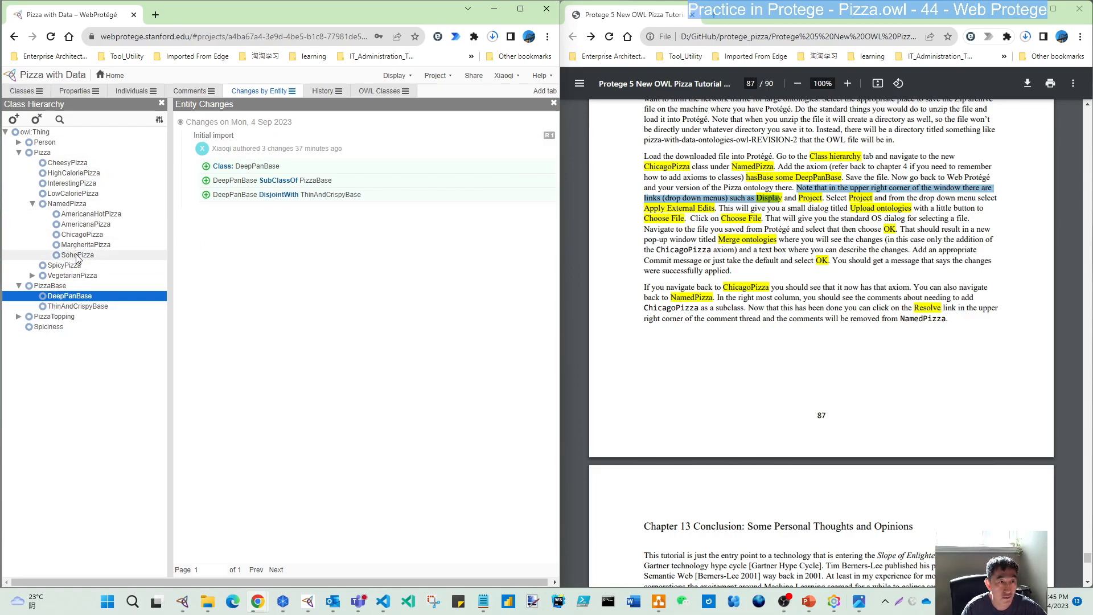
- Review NamedPizza, ChicagoPizza and SohoPizza change logs, then return to Classes
left_click(67, 203)
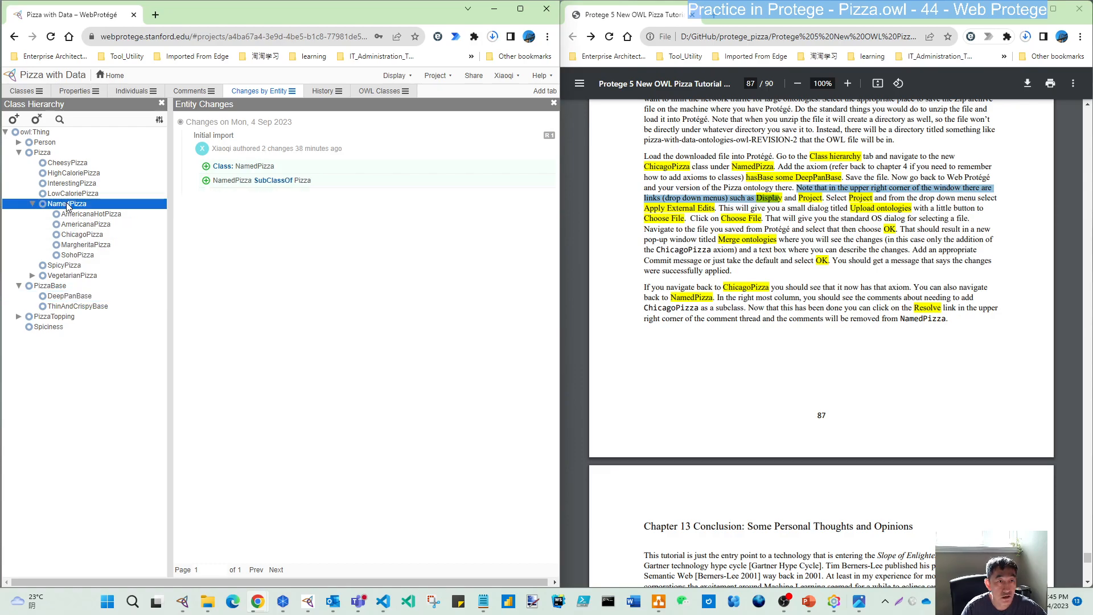
left_click(82, 234)
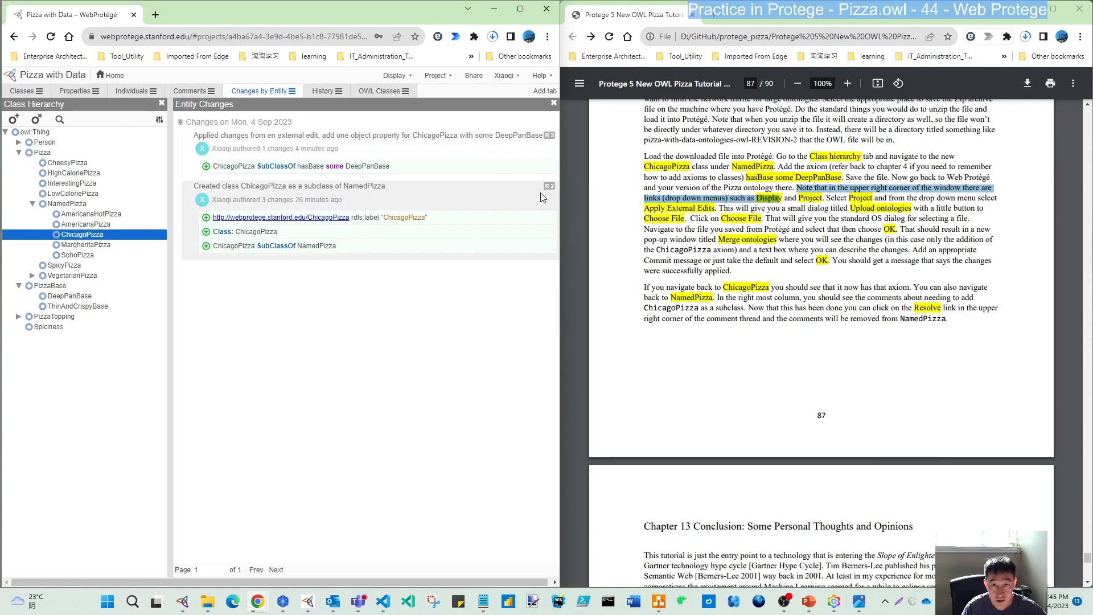
mouse_move(219, 238)
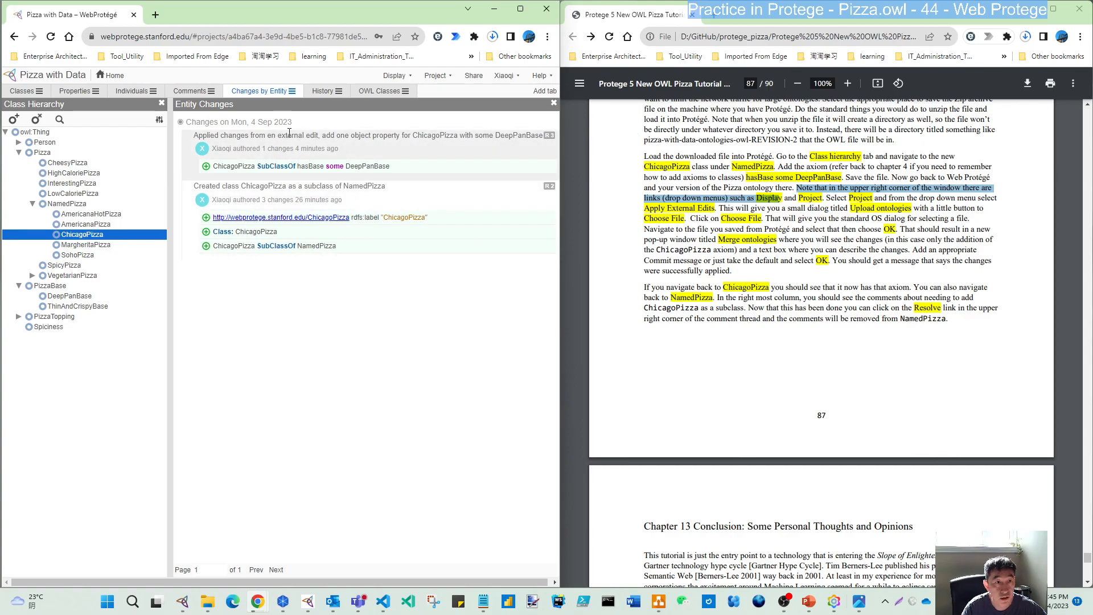
left_click(76, 255)
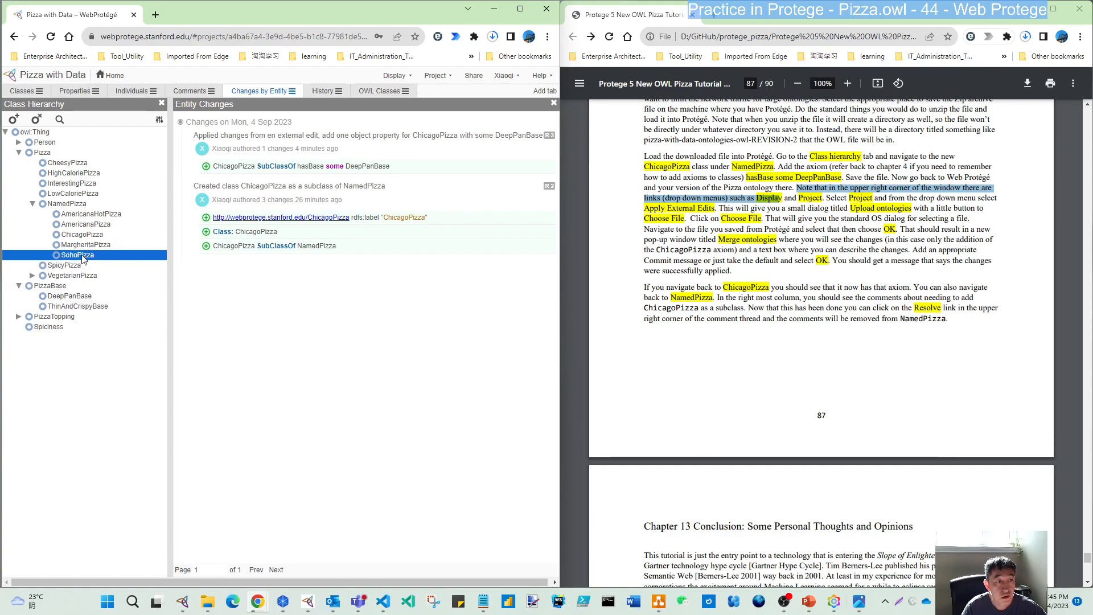
left_click(76, 255)
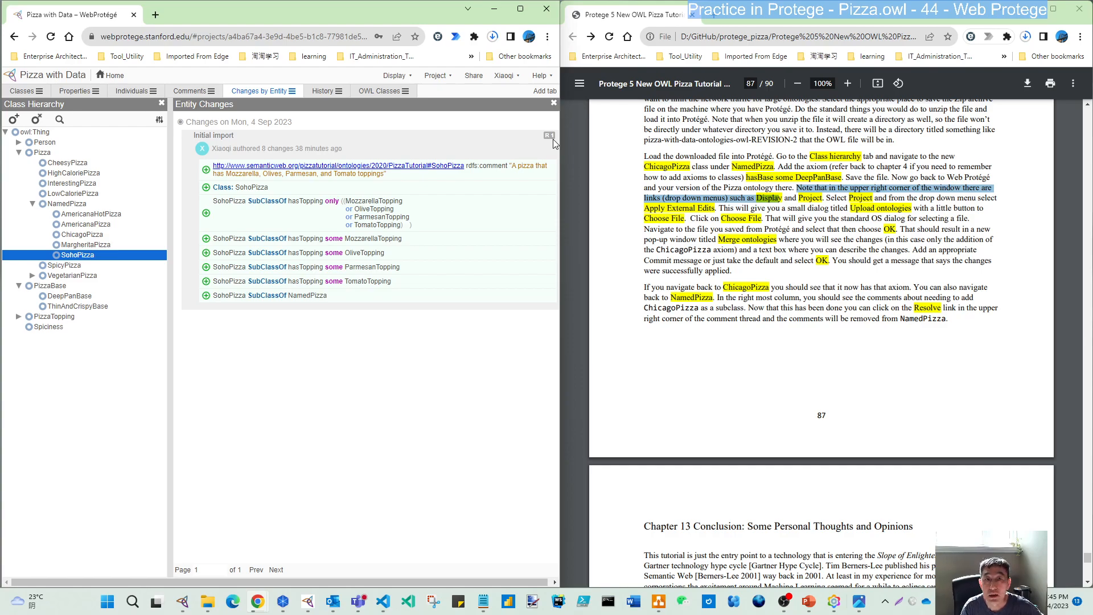
mouse_move(540, 144)
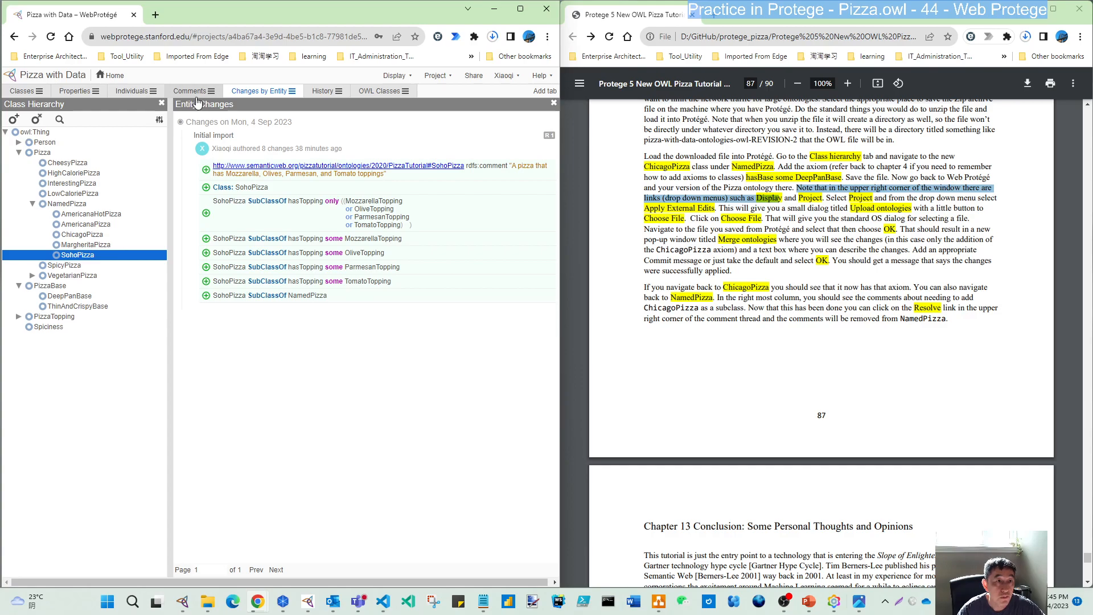
left_click(22, 91)
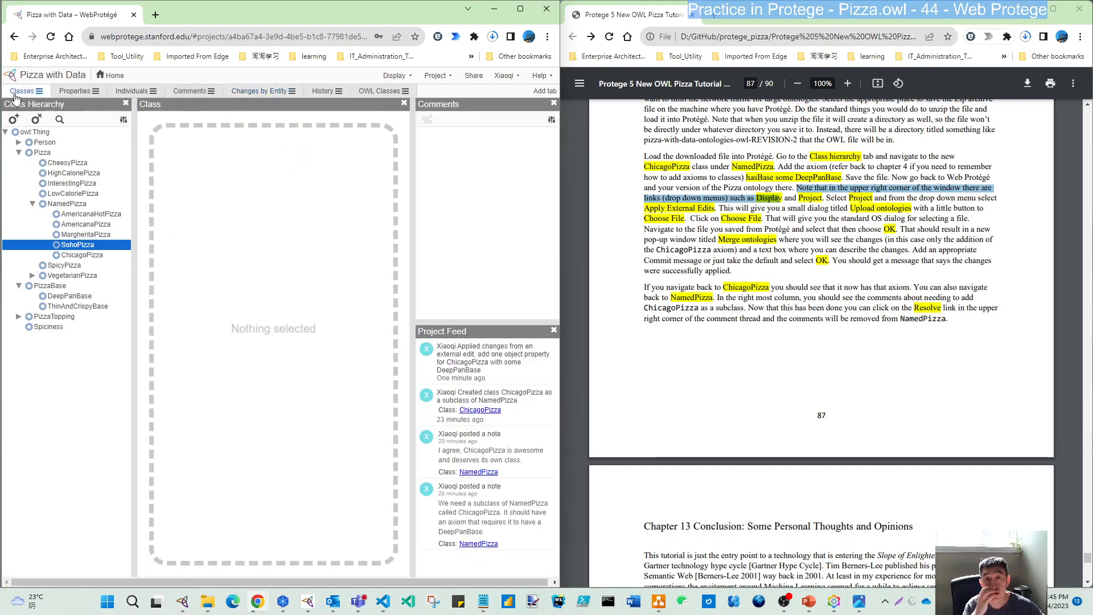